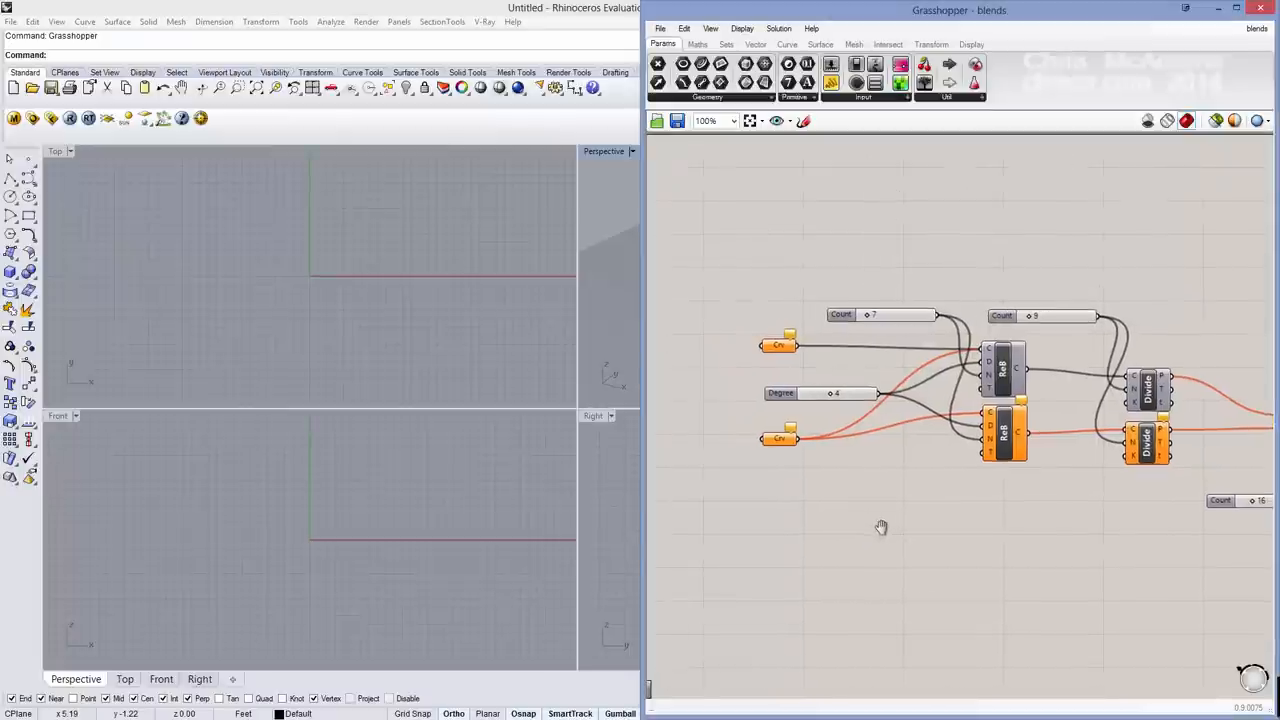
# Step: Draw the second wavy curve beside the first in the Top viewport
pyautogui.scroll(-3)
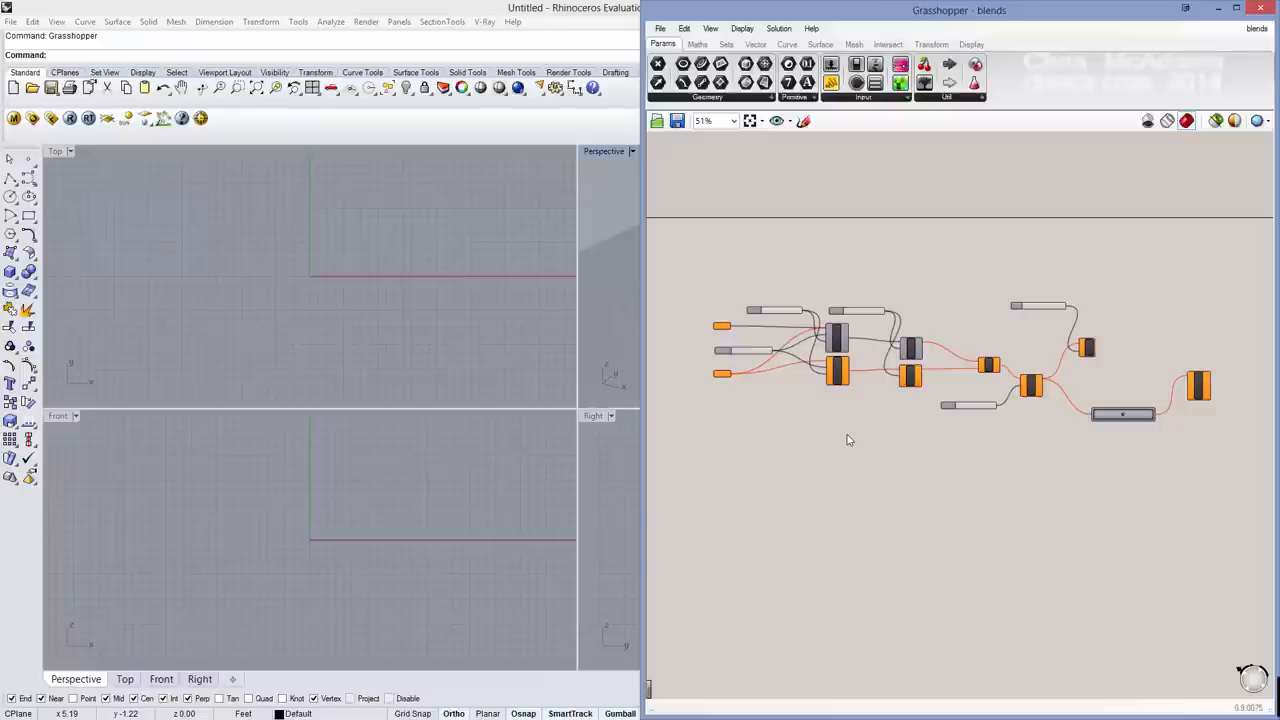
pyautogui.scroll(-3)
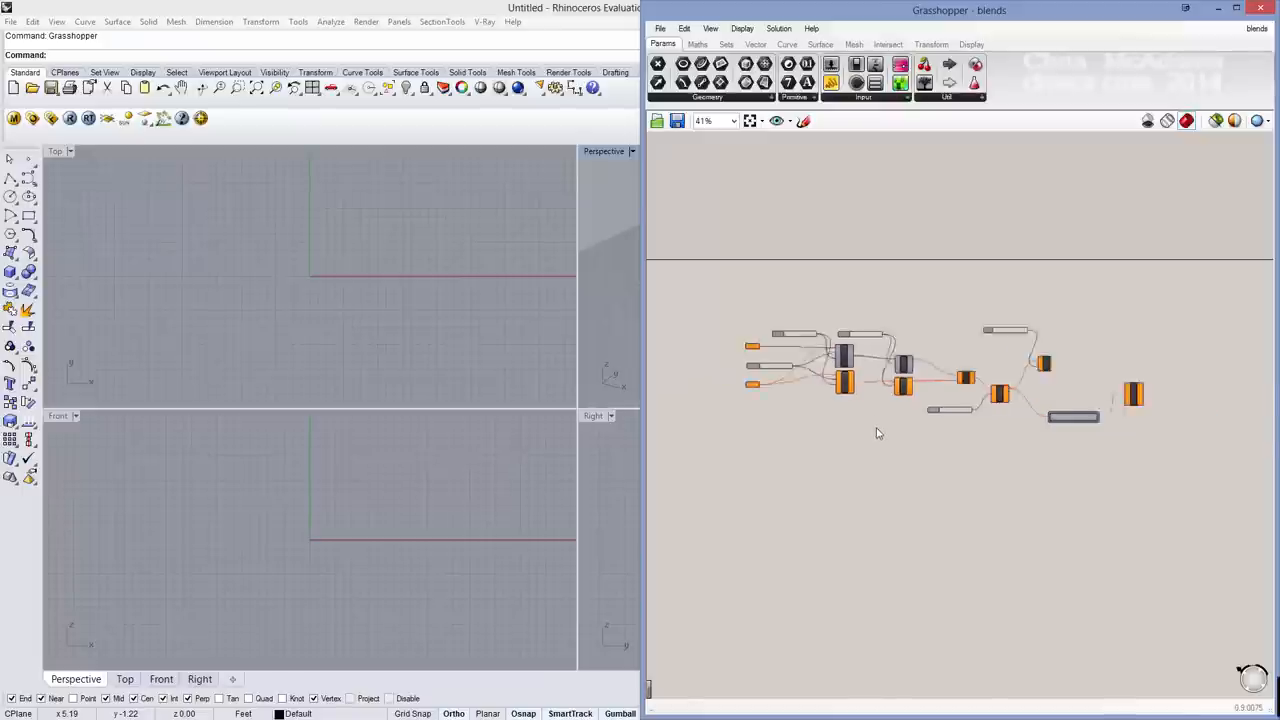
pyautogui.scroll(-3)
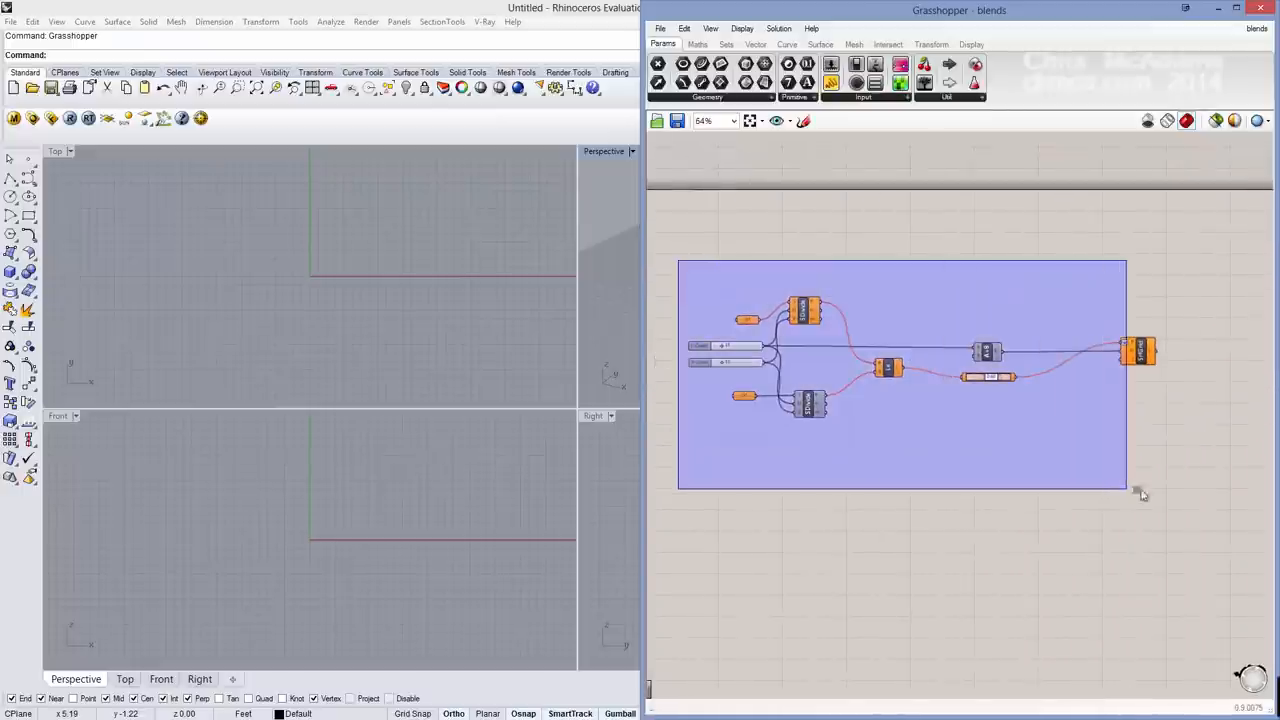
pyautogui.scroll(-3)
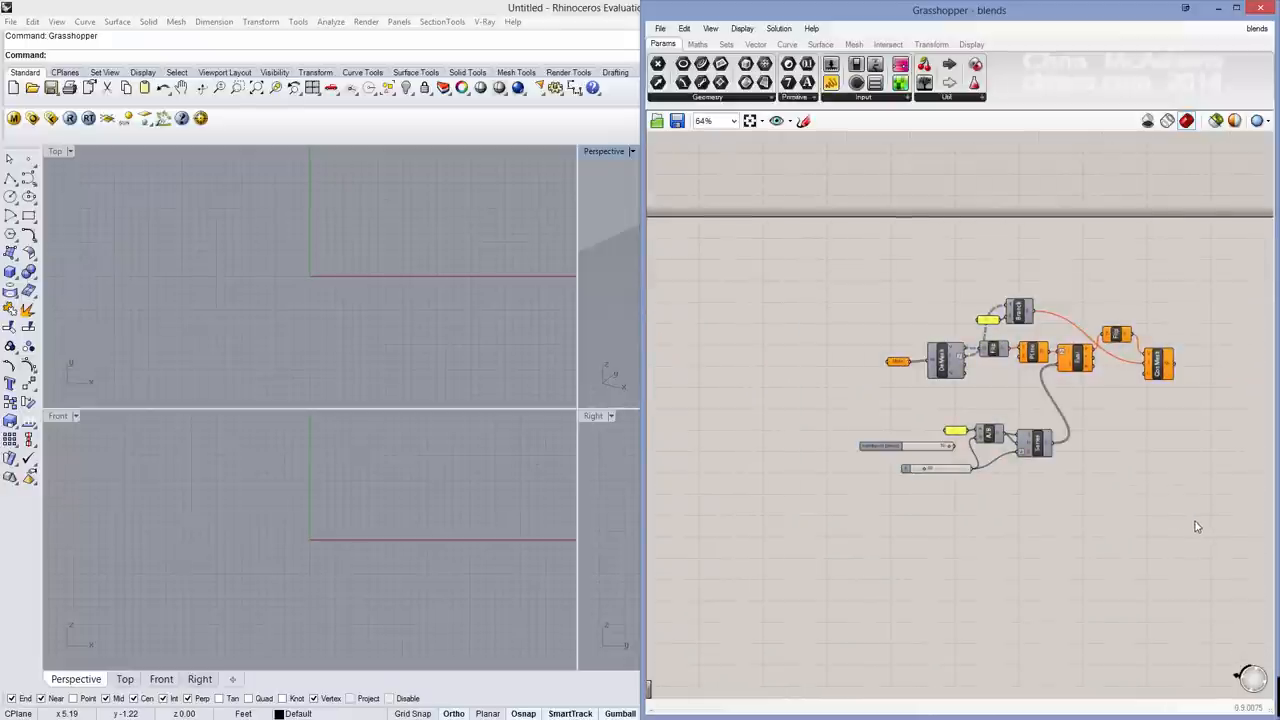
pyautogui.moveTo(924, 378)
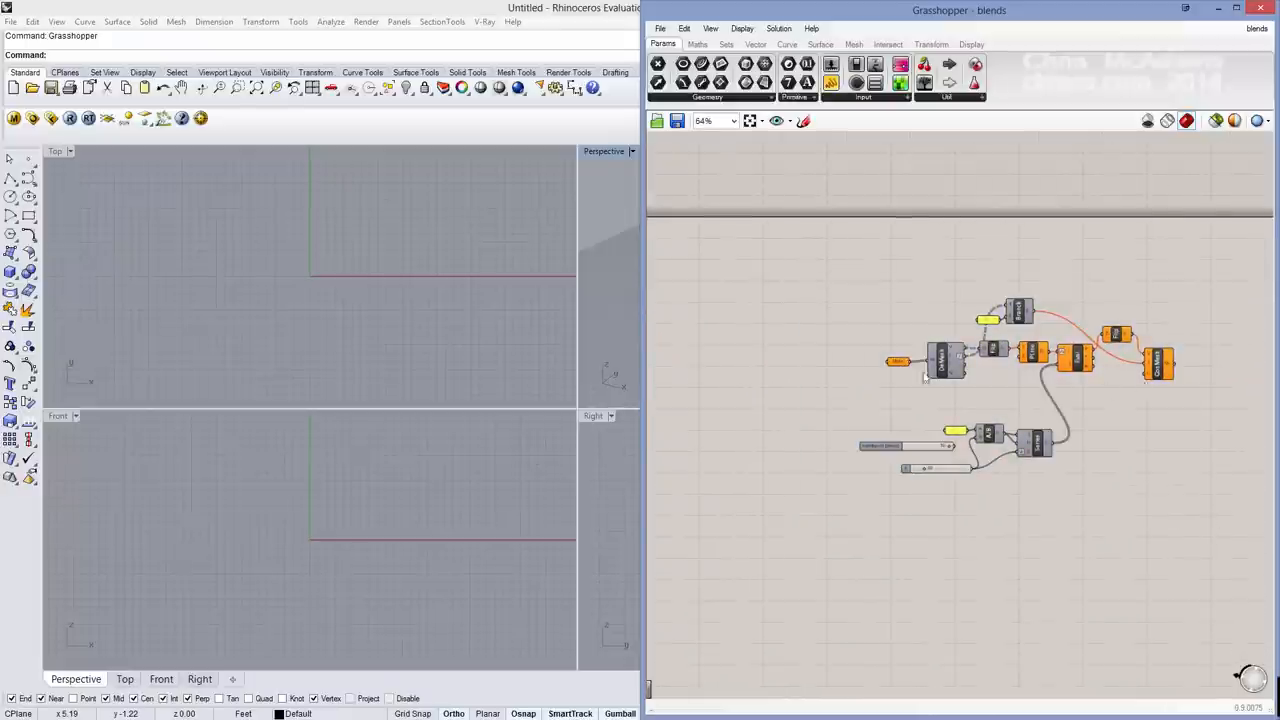
pyautogui.scroll(-3)
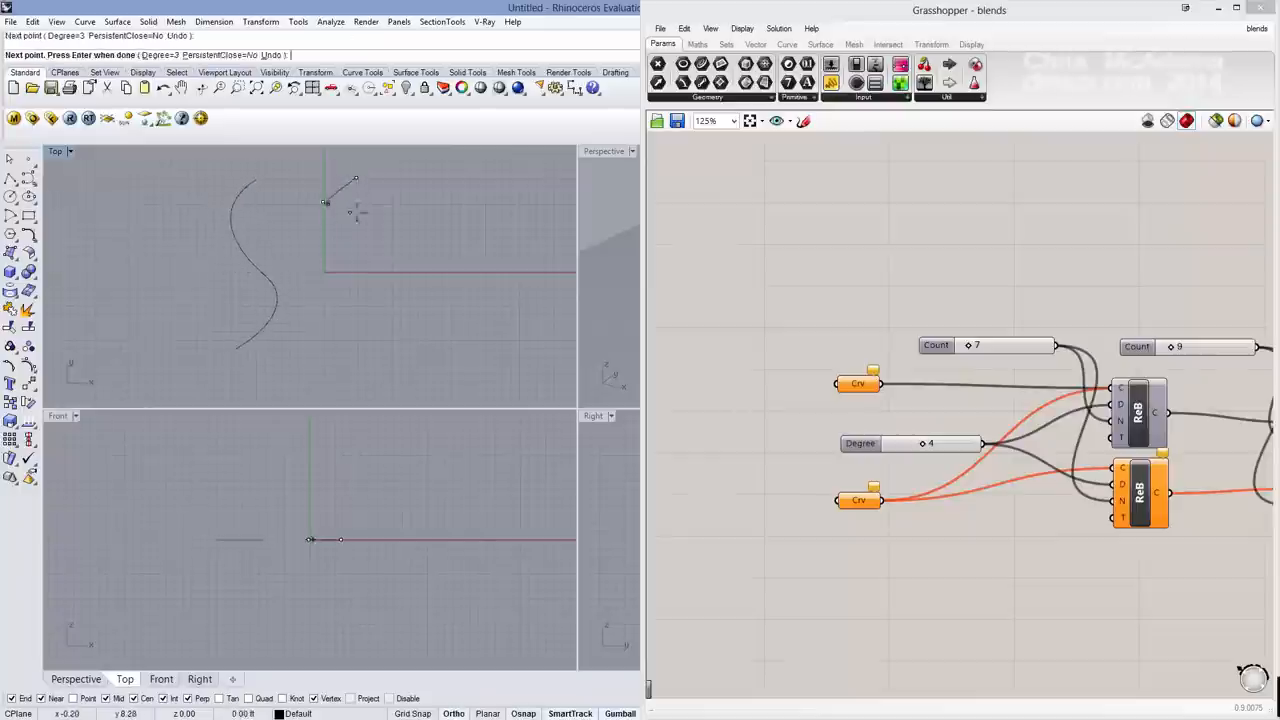
pyautogui.click(364, 352)
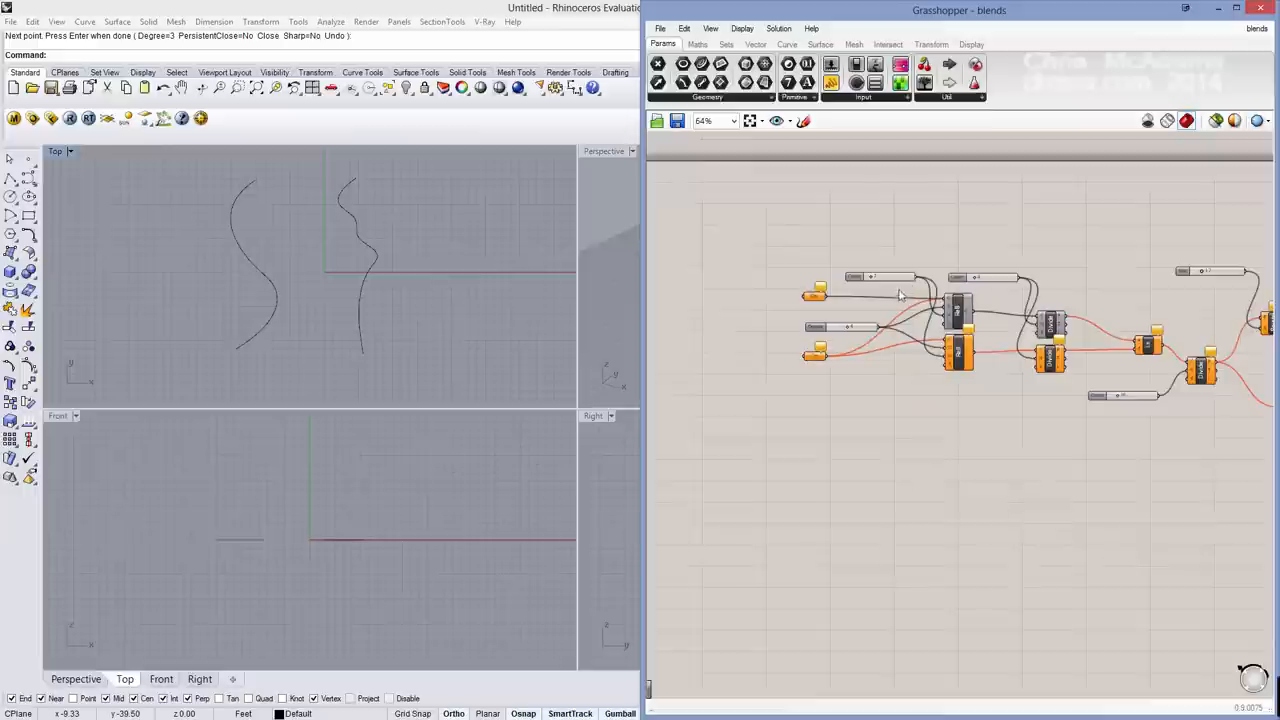
# Step: Assign a drawn curve to the first Crv parameter with Set one Curve
pyautogui.rightClick(738, 300)
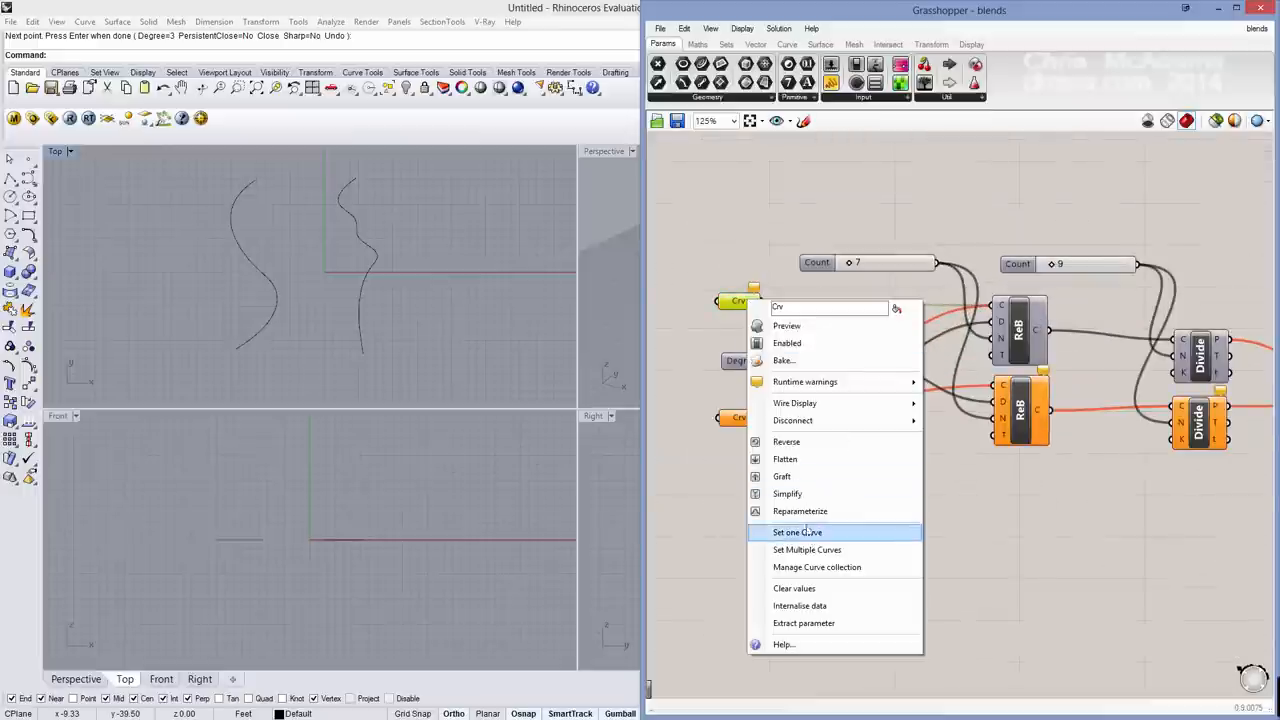
pyautogui.click(796, 532)
pyautogui.write('rebuil')
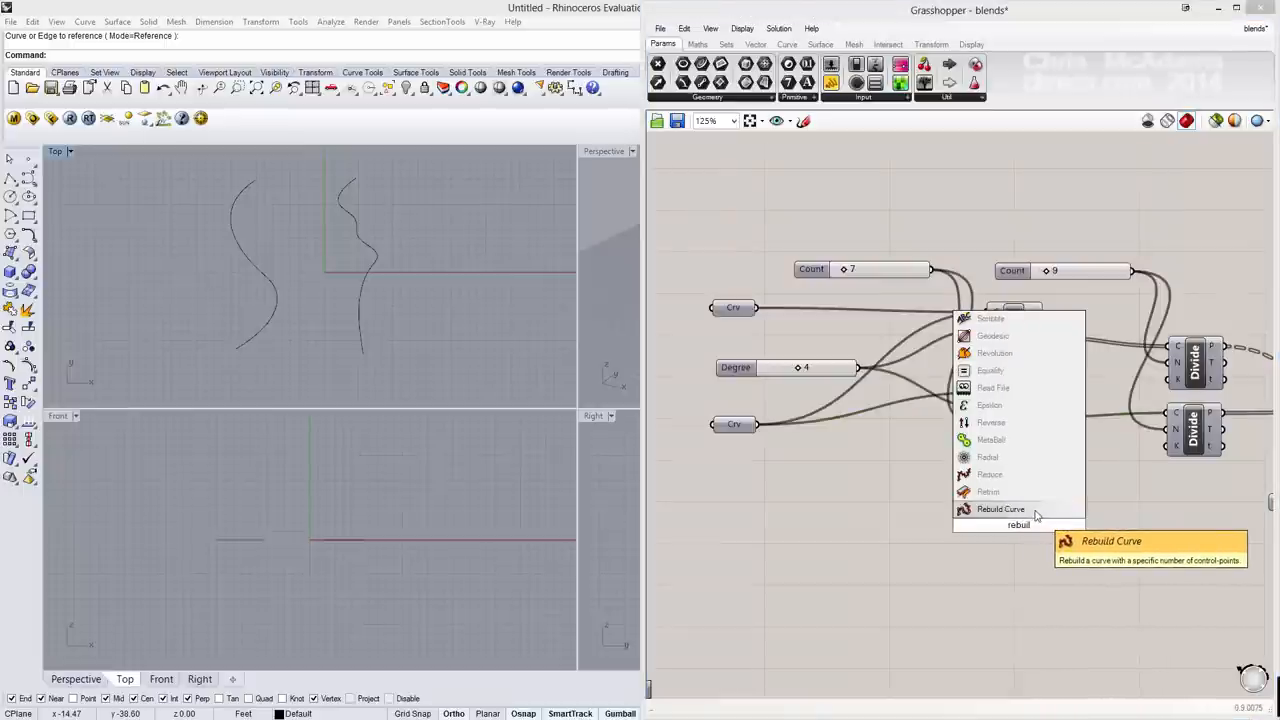
# Step: Add Rebuild Curve at degree 3 and raise the point count until the rebuilt curves match
pyautogui.click(1000, 510)
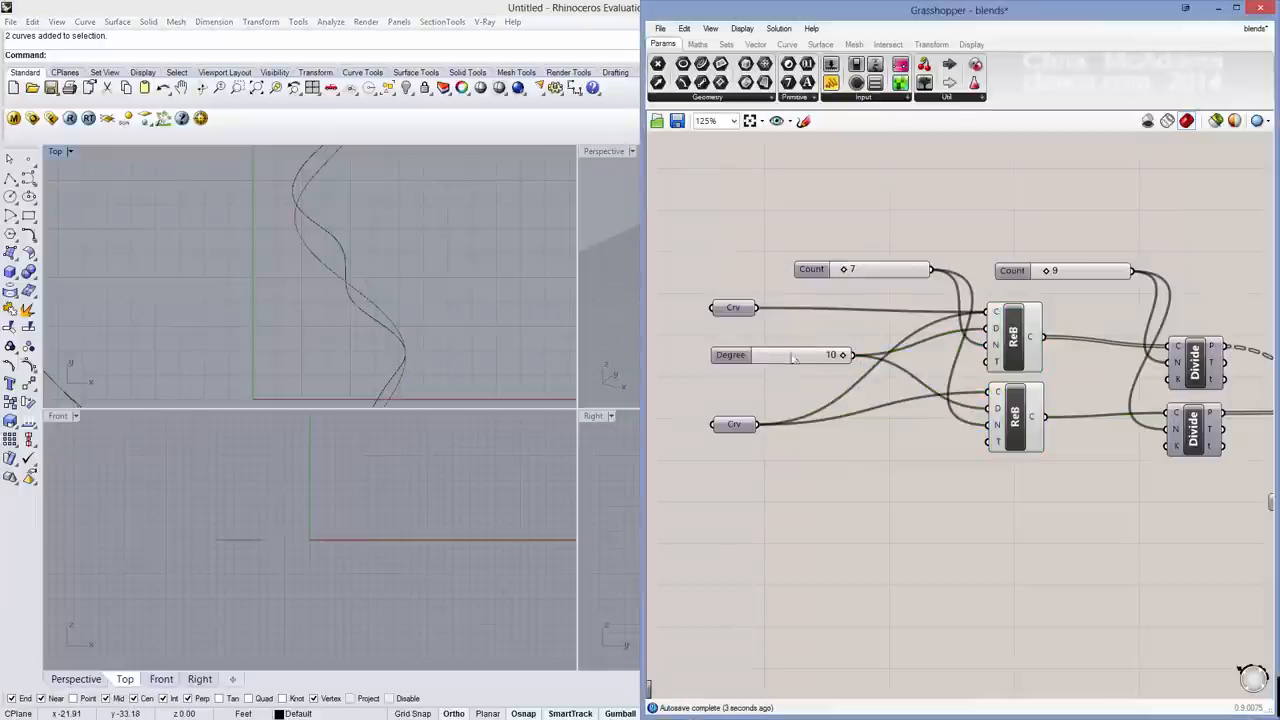
pyautogui.rightClick(730, 356)
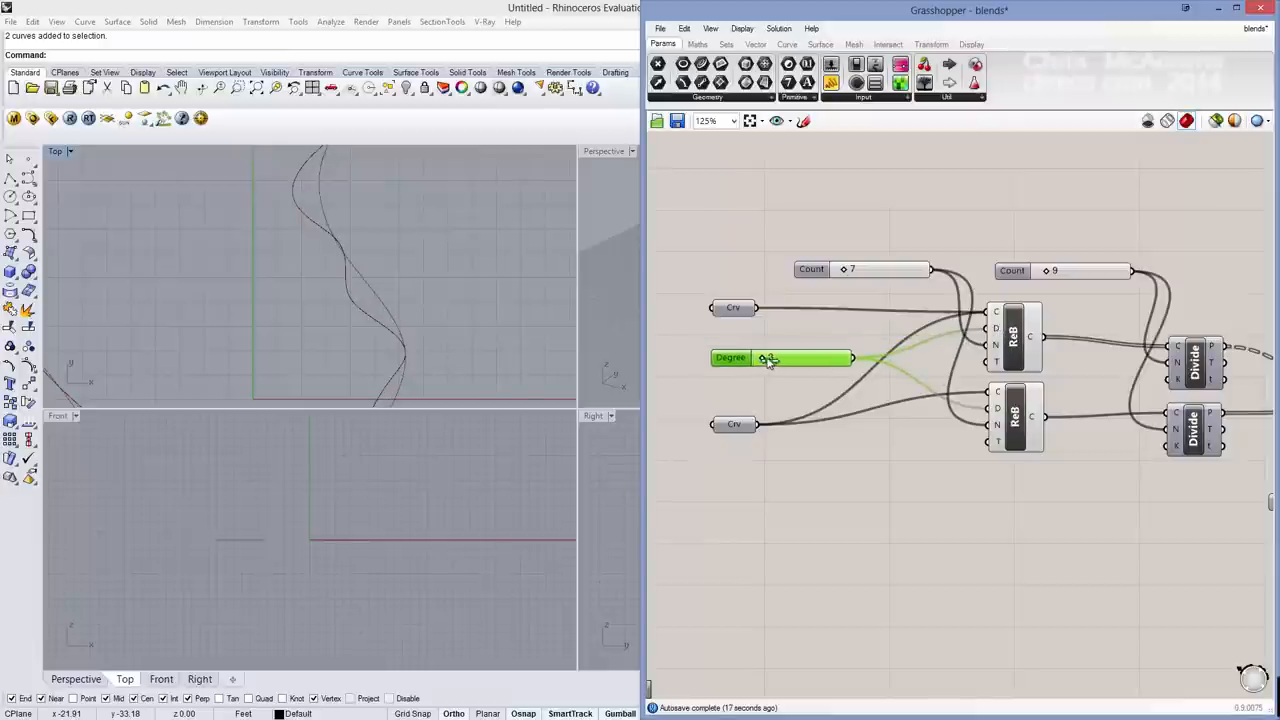
pyautogui.moveTo(770, 358); pyautogui.dragTo(790, 360)
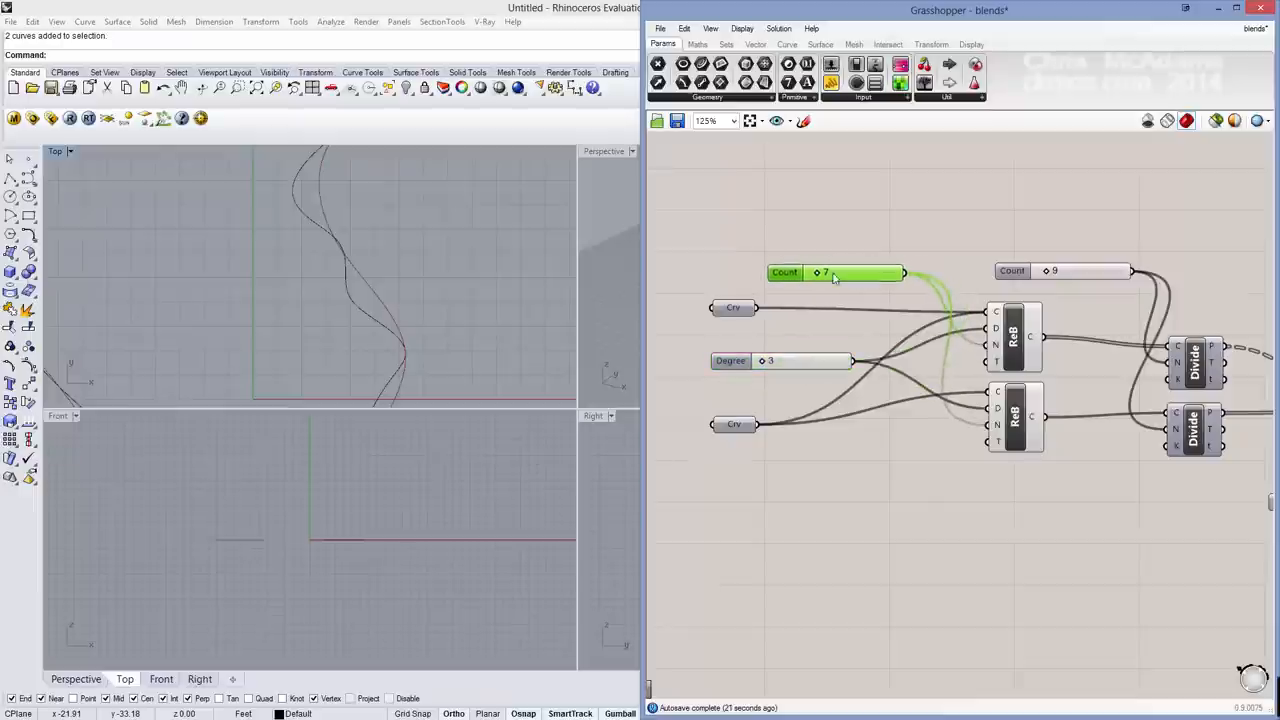
pyautogui.moveTo(830, 272); pyautogui.dragTo(850, 272)
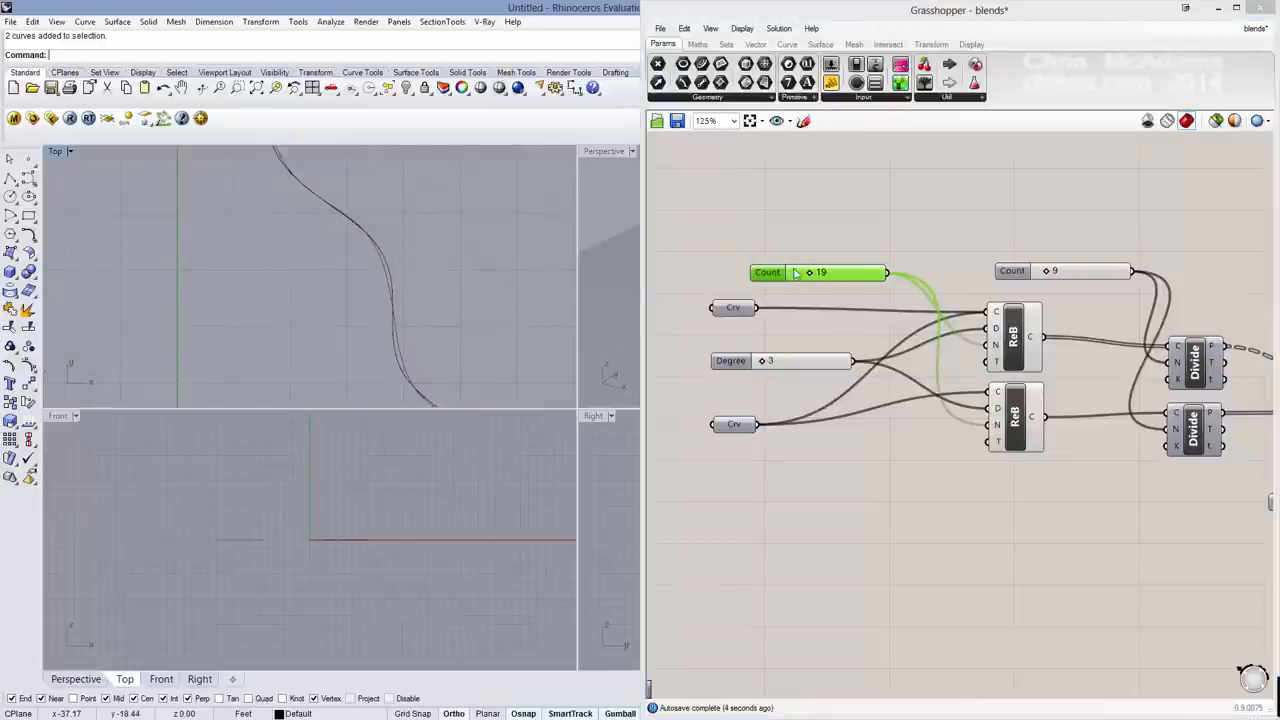
pyautogui.moveTo(820, 272); pyautogui.dragTo(848, 272)
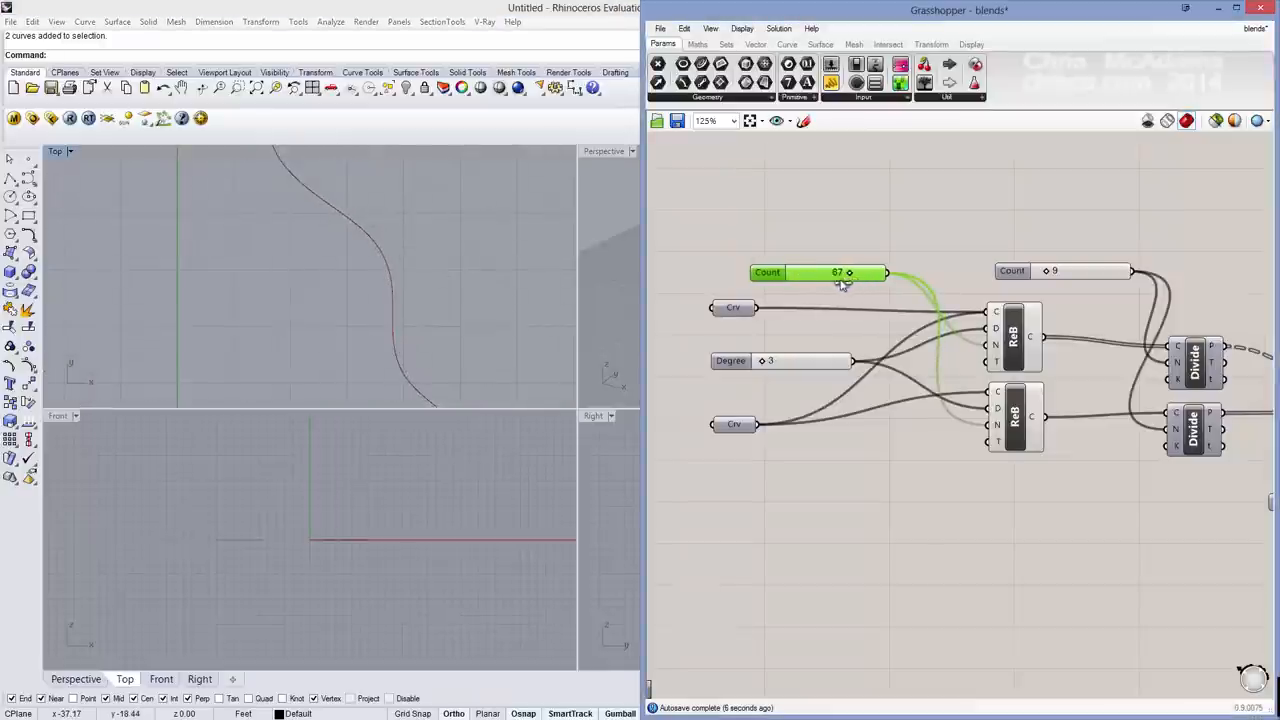
pyautogui.moveTo(850, 272); pyautogui.dragTo(824, 272)
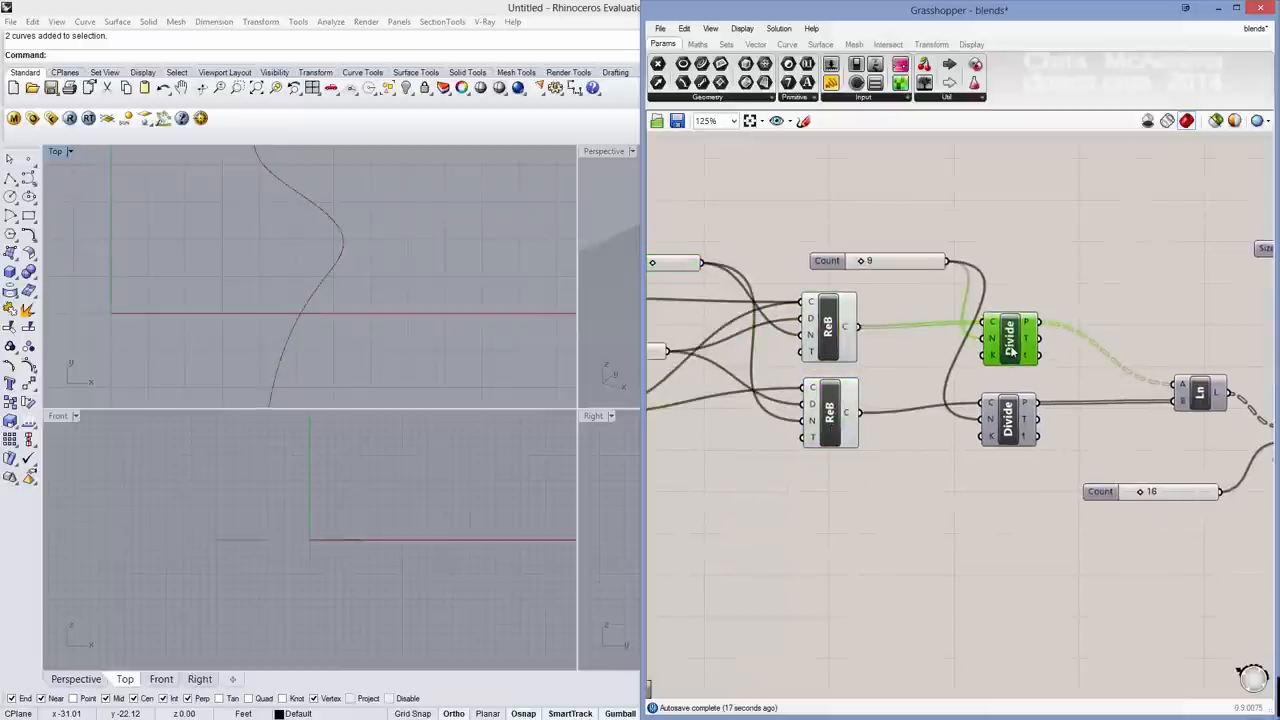
pyautogui.moveTo(790, 304)
pyautogui.write('divid')
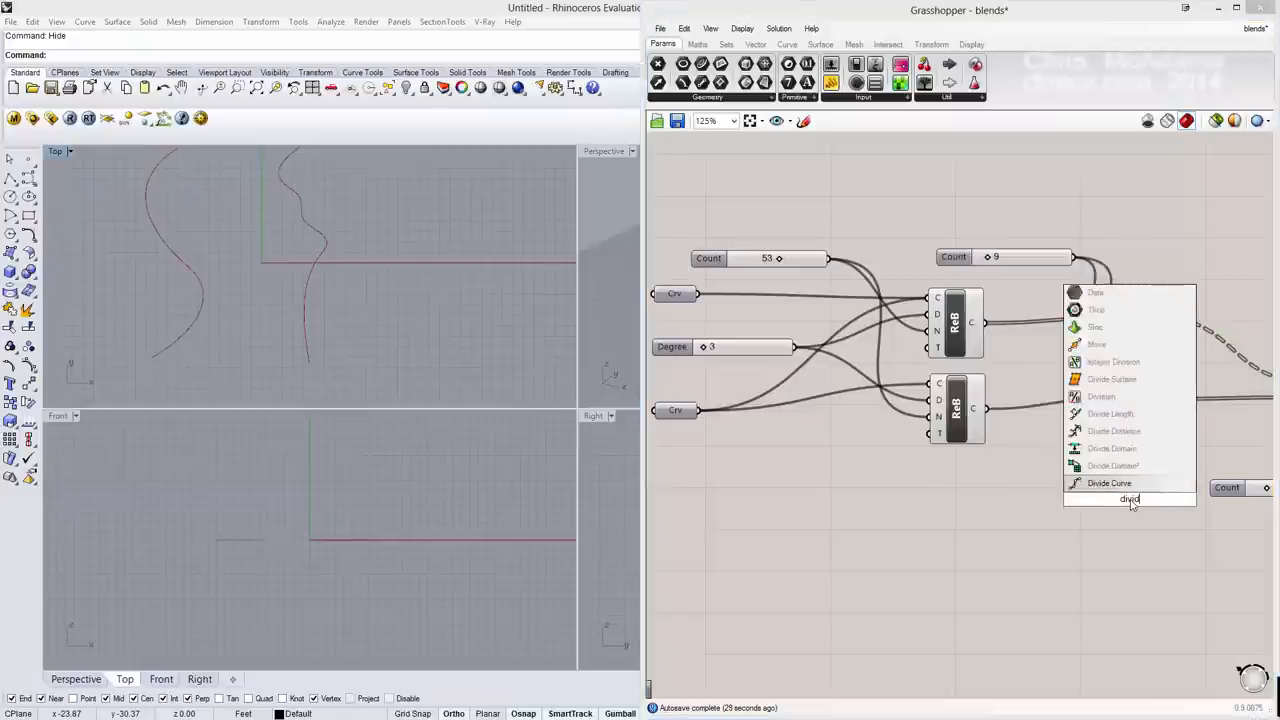
# Step: Add Divide Curve for both curves and search for a Line component to join the points
pyautogui.click(1108, 482)
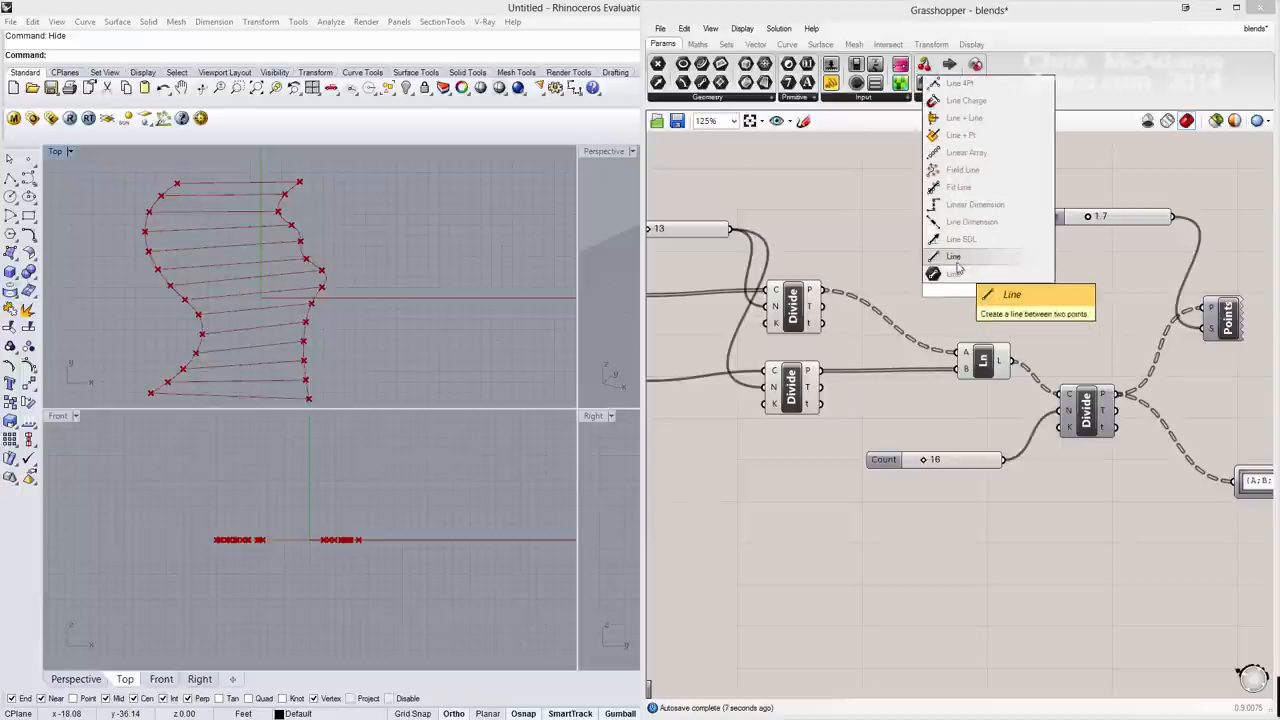
pyautogui.moveTo(952, 274)
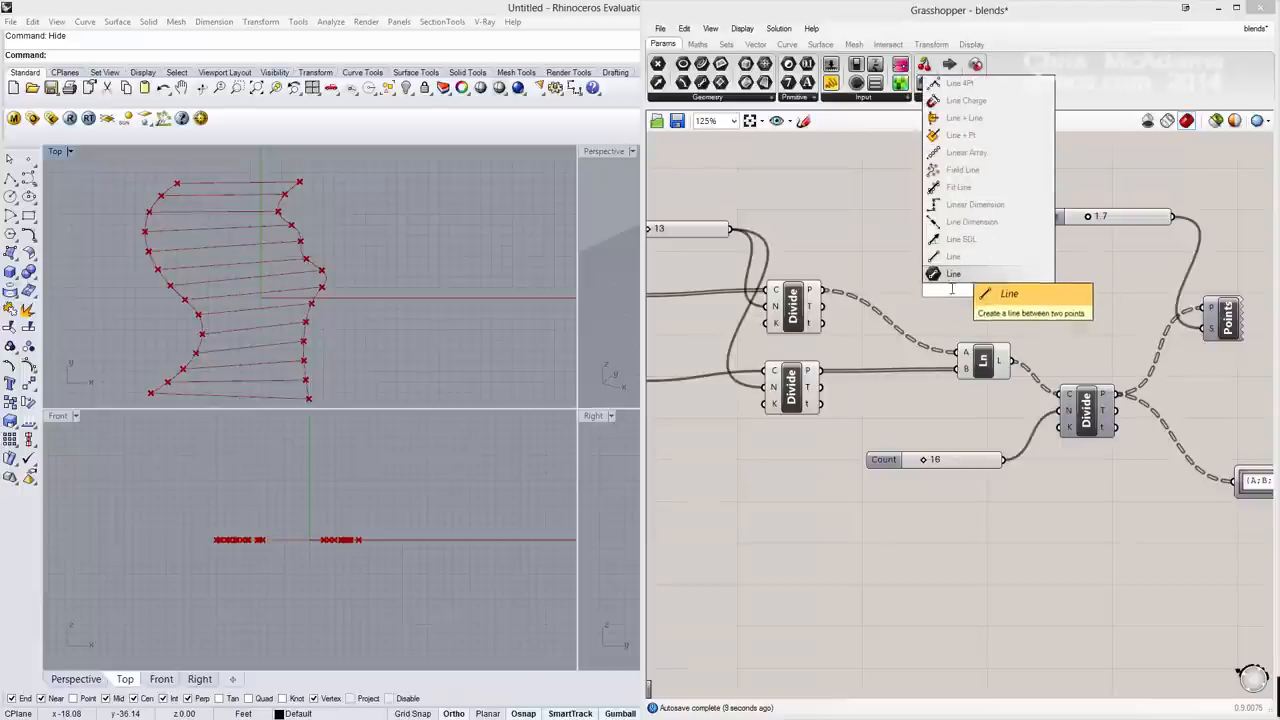
pyautogui.write('line')
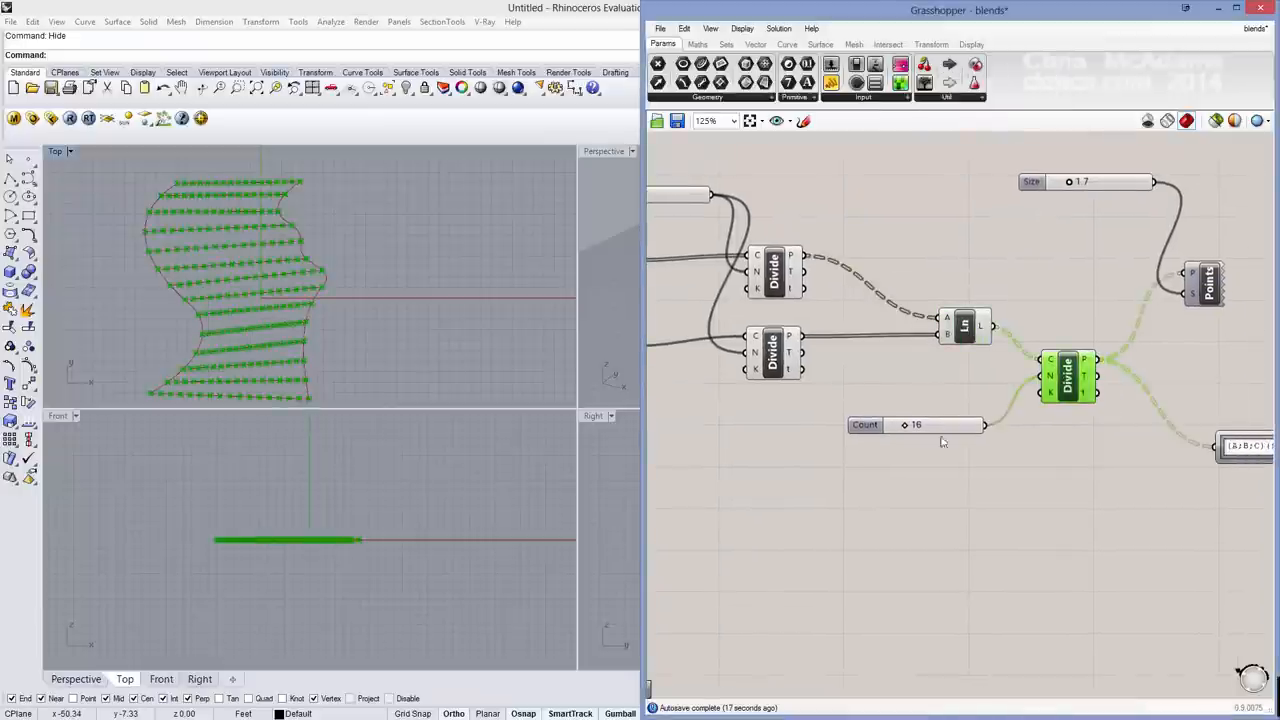
pyautogui.moveTo(1030, 292)
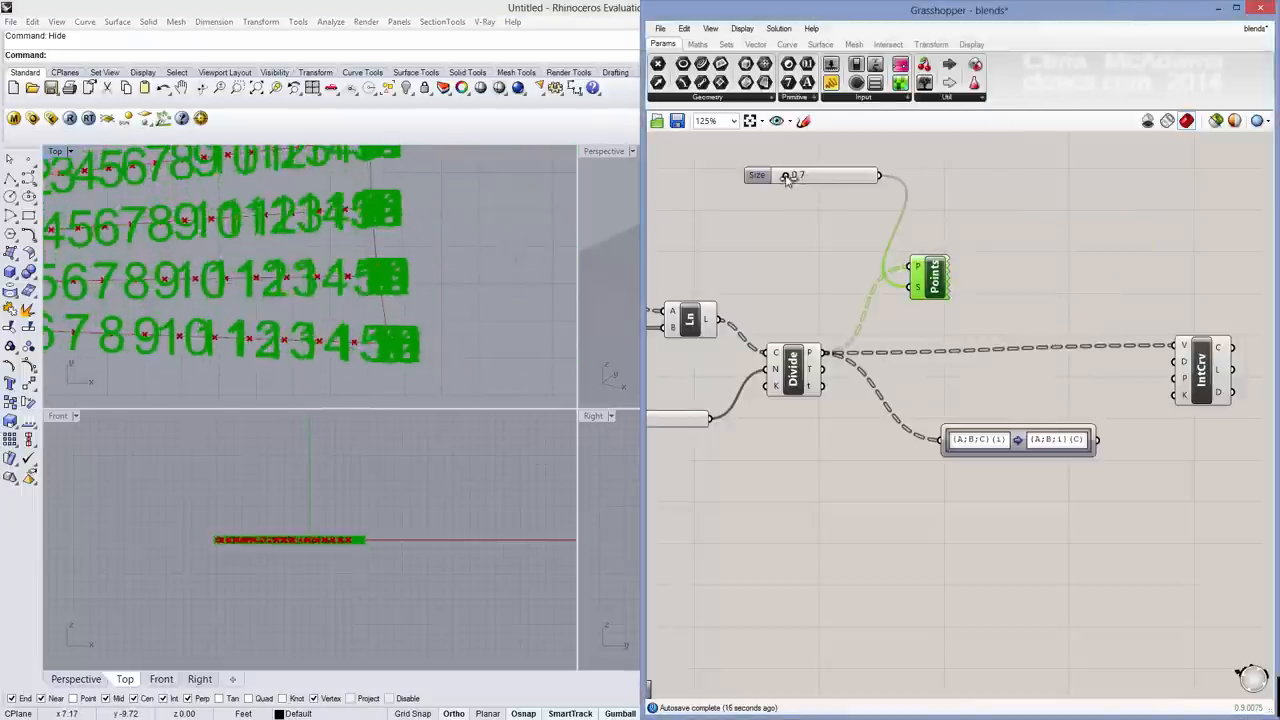
# Step: Lower the Point List size slider to 0.4 so the index labels shrink
pyautogui.moveTo(810, 176); pyautogui.dragTo(784, 176)
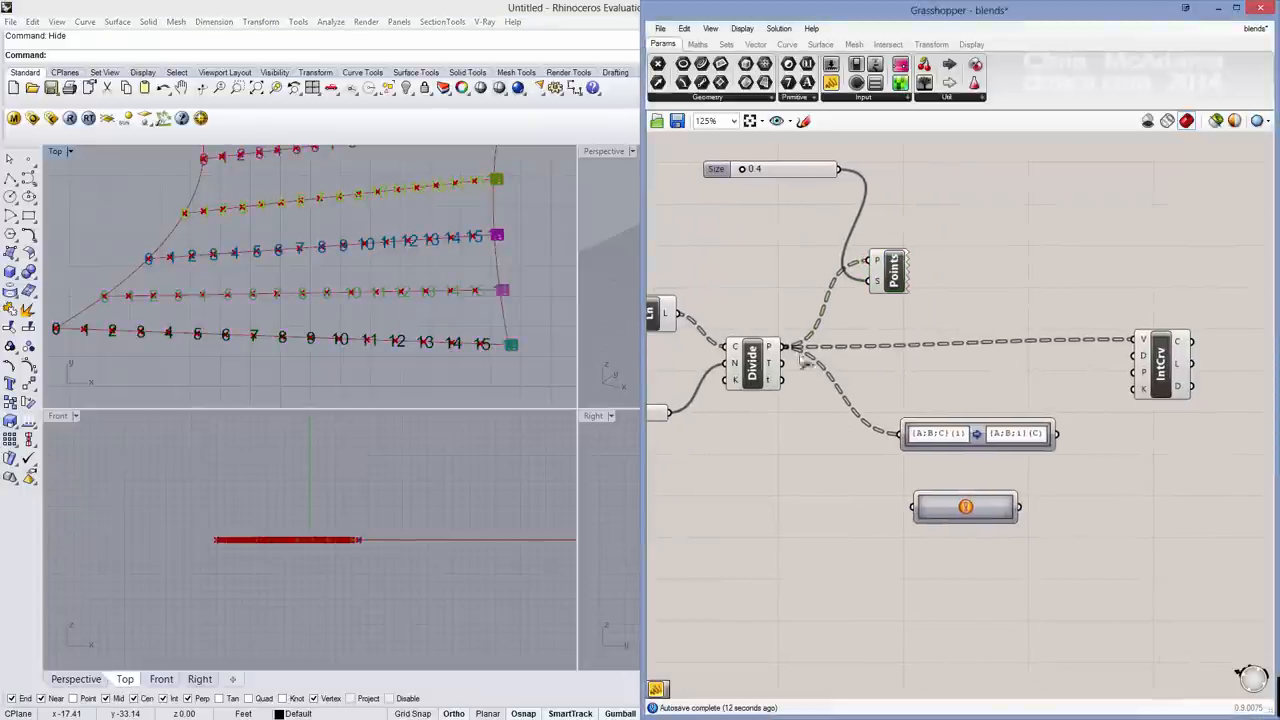
# Step: Map Path Mapper source {A;B;C}(i) to target {A;B}(C) in the Mapping Editor and confirm
pyautogui.rightClick(964, 504)
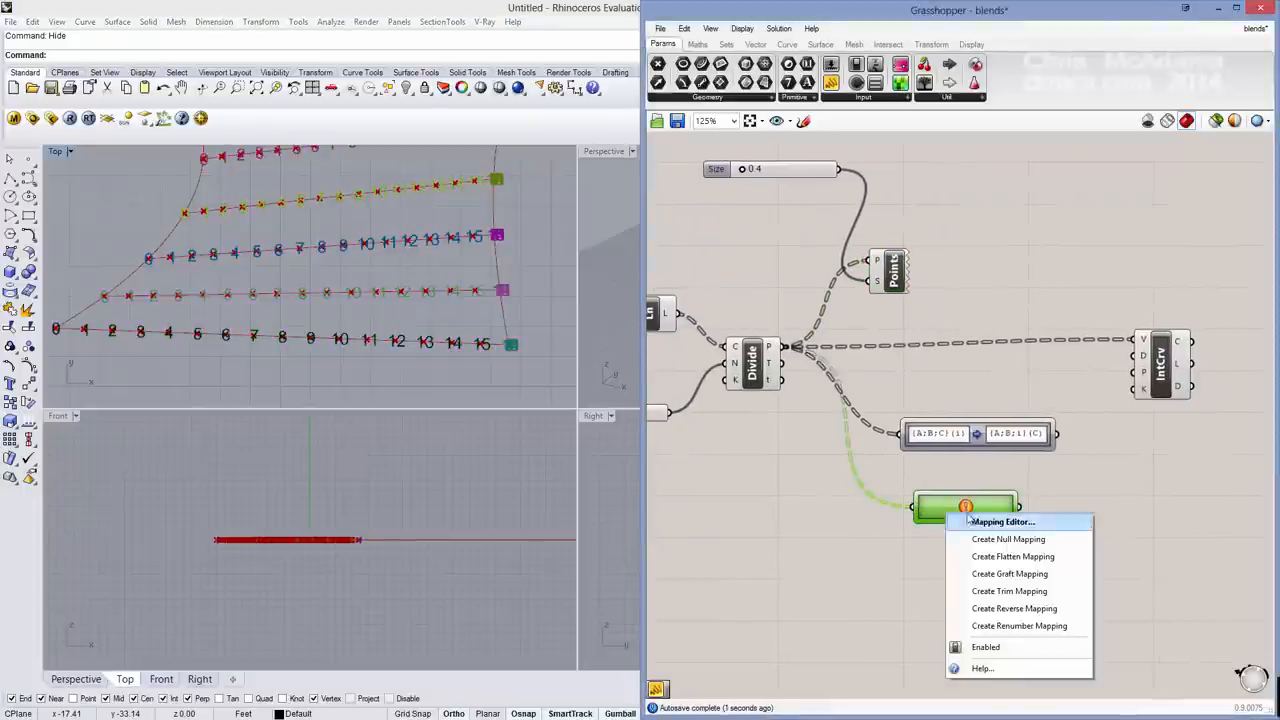
pyautogui.click(1008, 540)
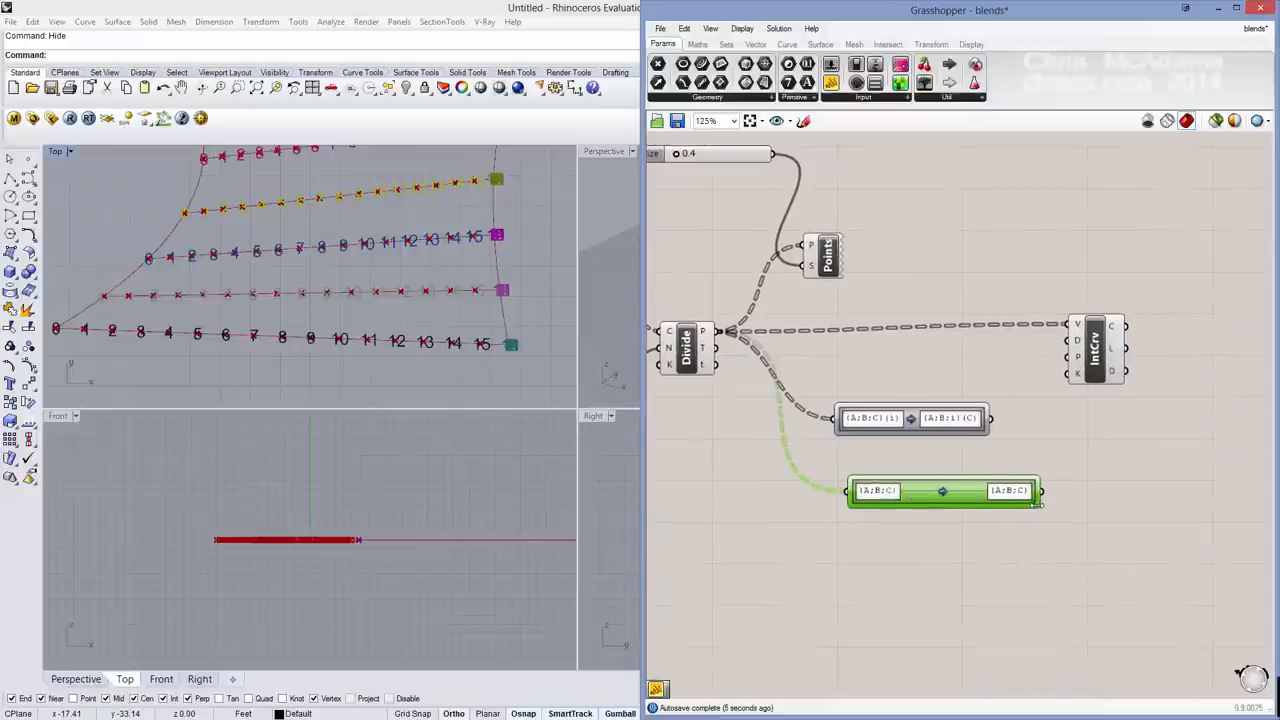
pyautogui.scroll(-3)
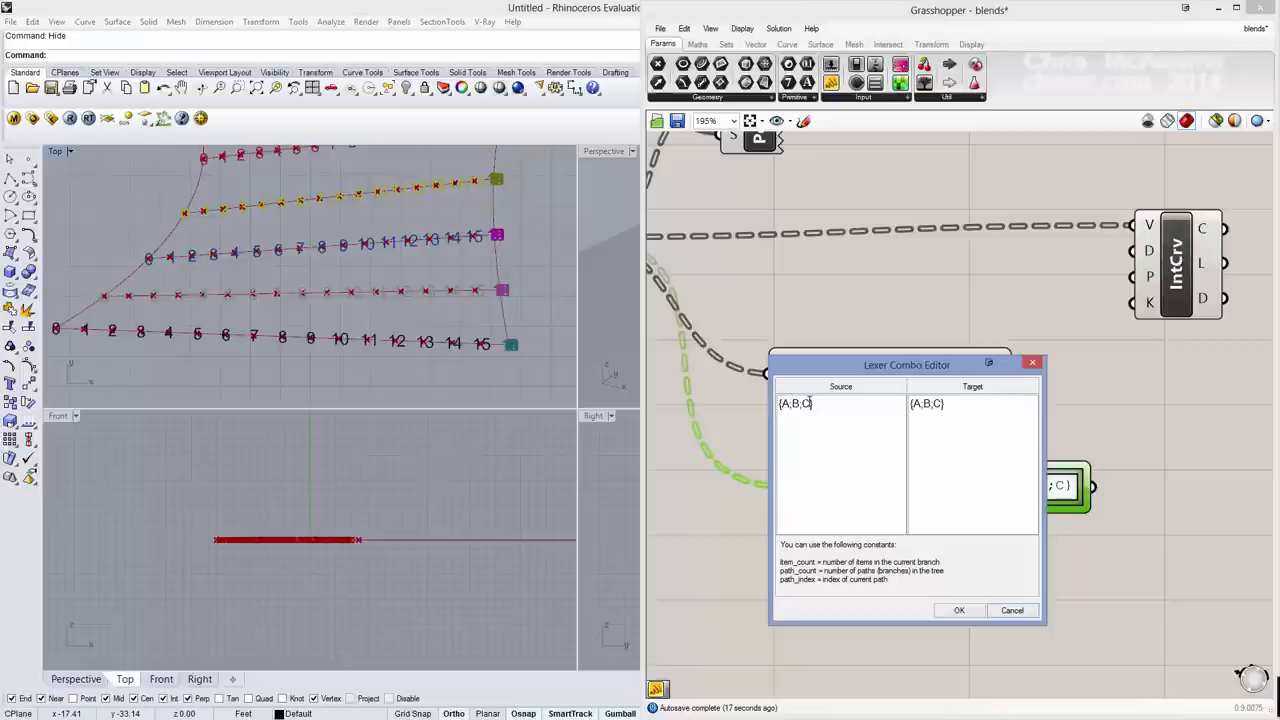
pyautogui.write('(i')
pyautogui.click(972, 464)
pyautogui.write('(C')
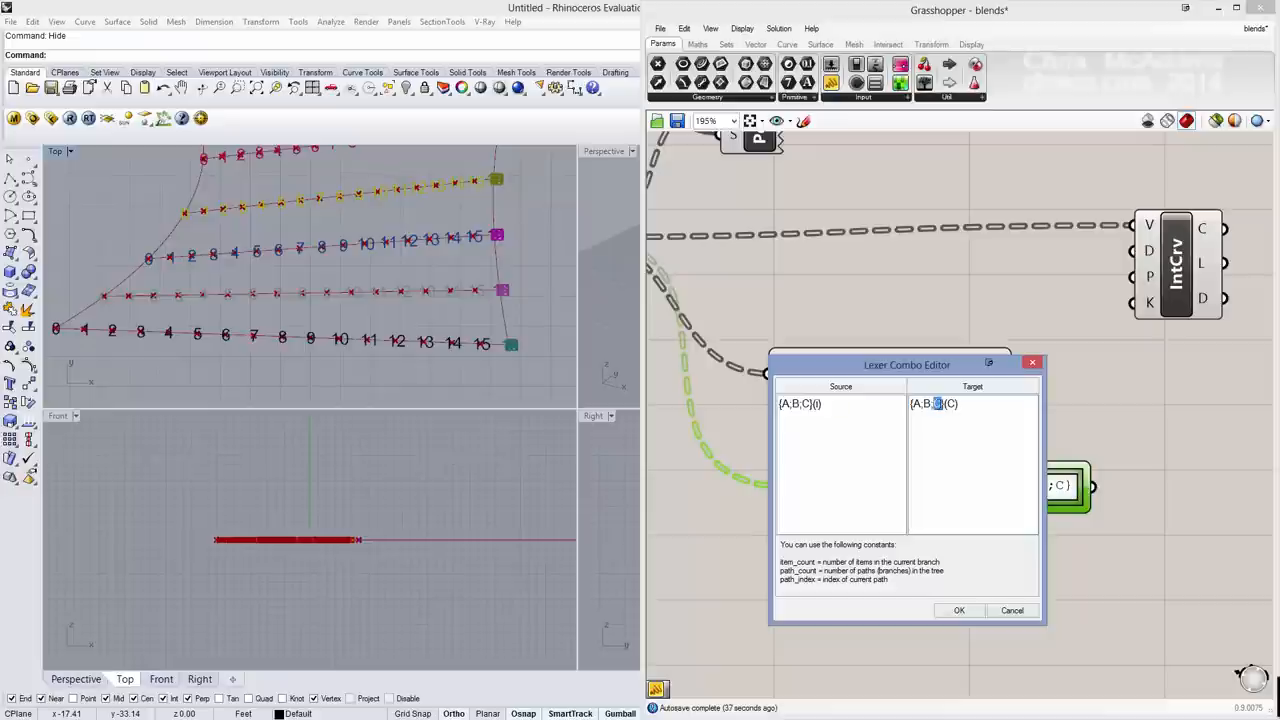
pyautogui.write('i')
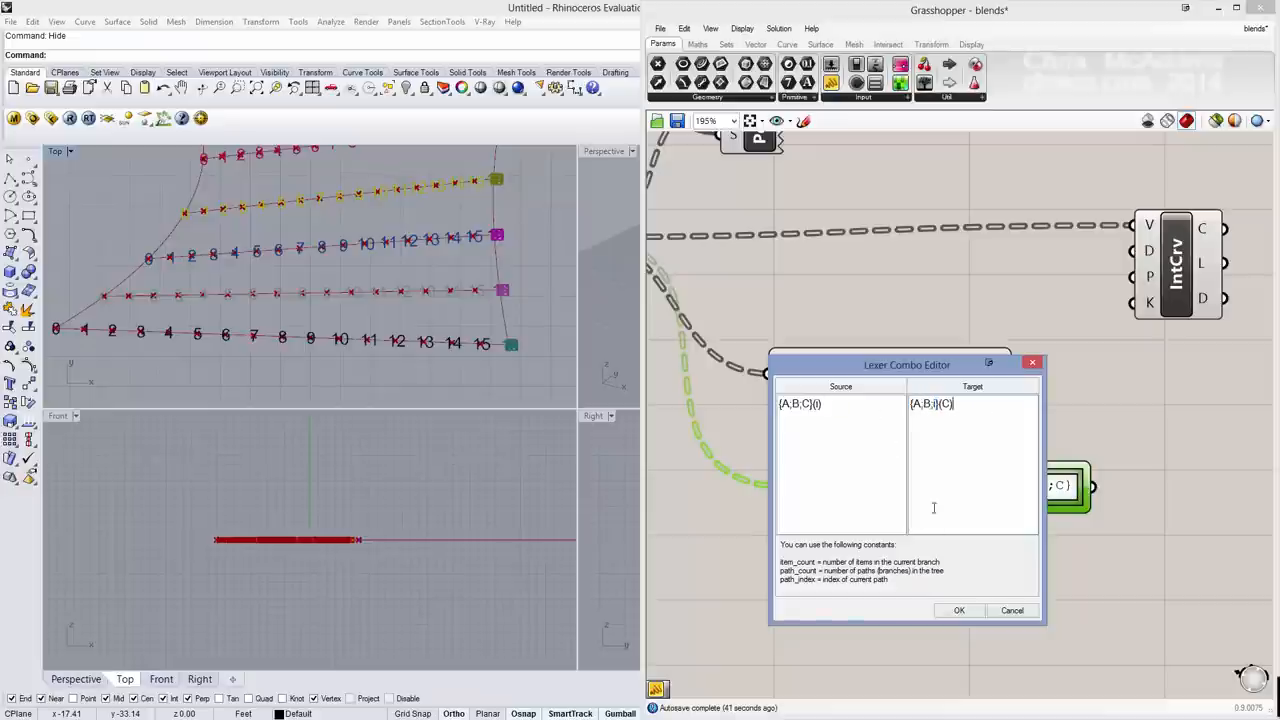
pyautogui.click(960, 610)
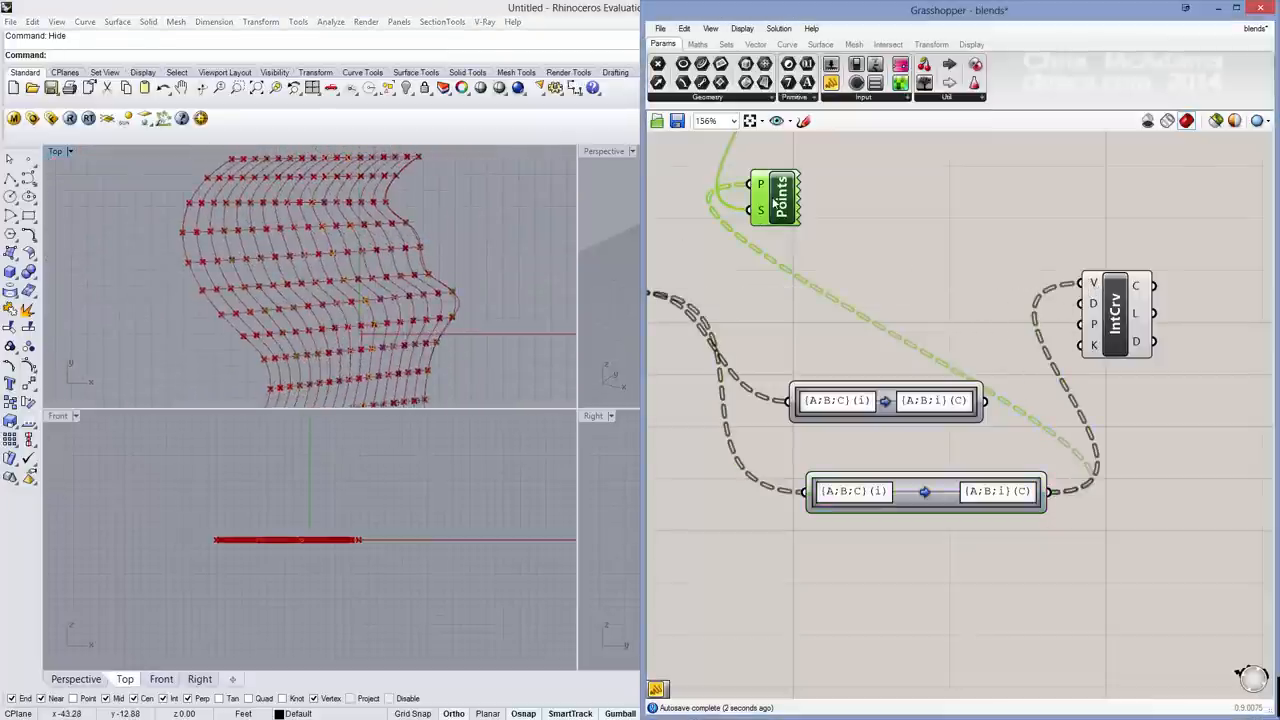
# Step: Select the rightmost wavy curve in Rhino and drag it further right with the gumball
pyautogui.scroll(-3)
pyautogui.write('S')
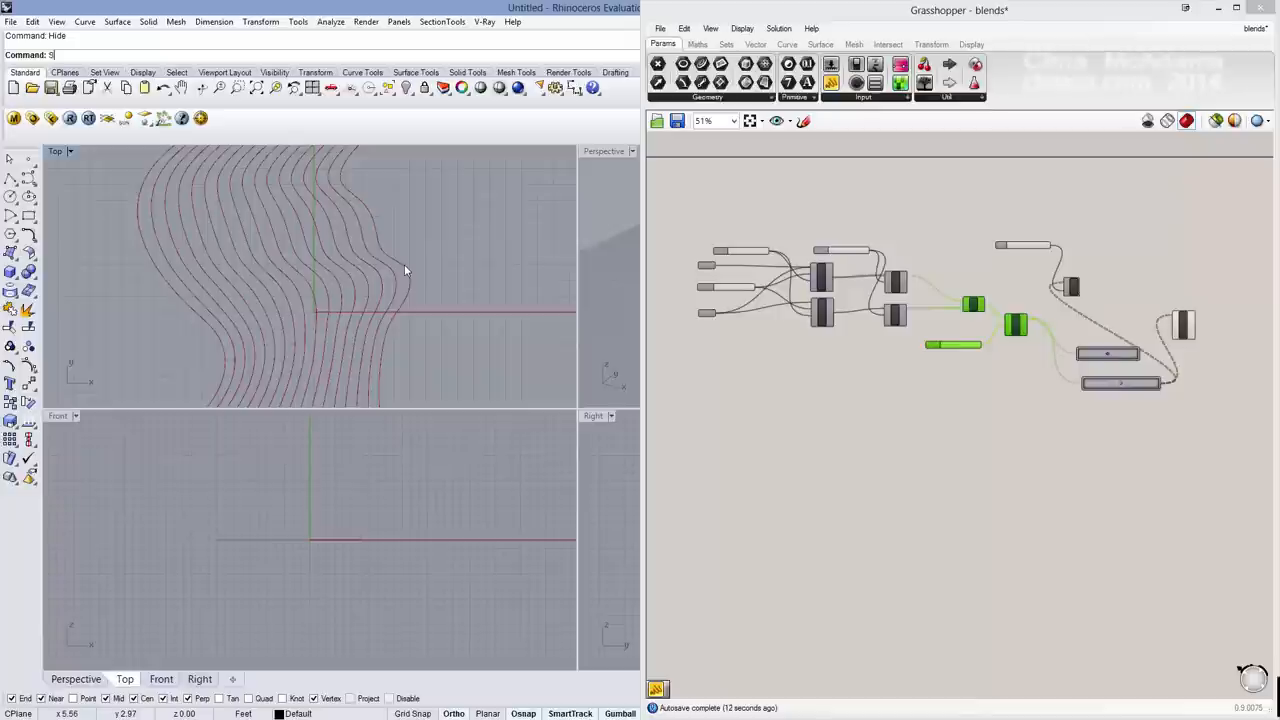
pyautogui.click(380, 270)
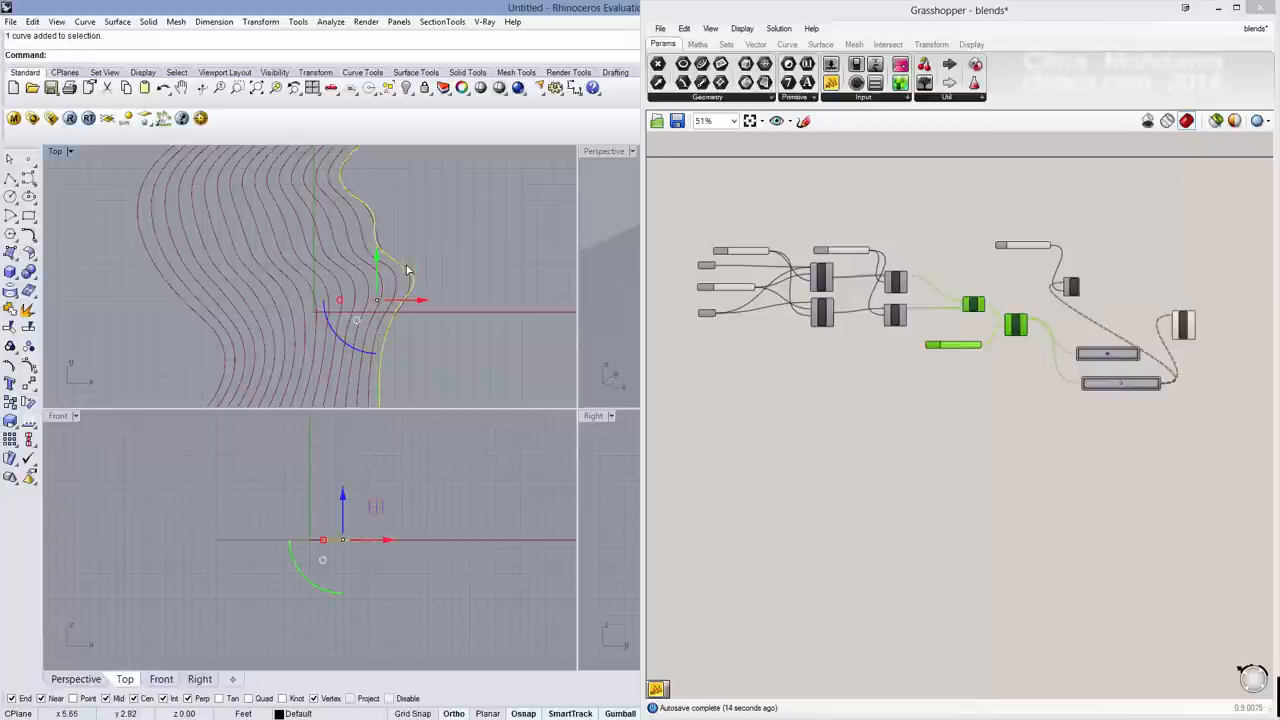
pyautogui.moveTo(404, 300); pyautogui.dragTo(480, 300)
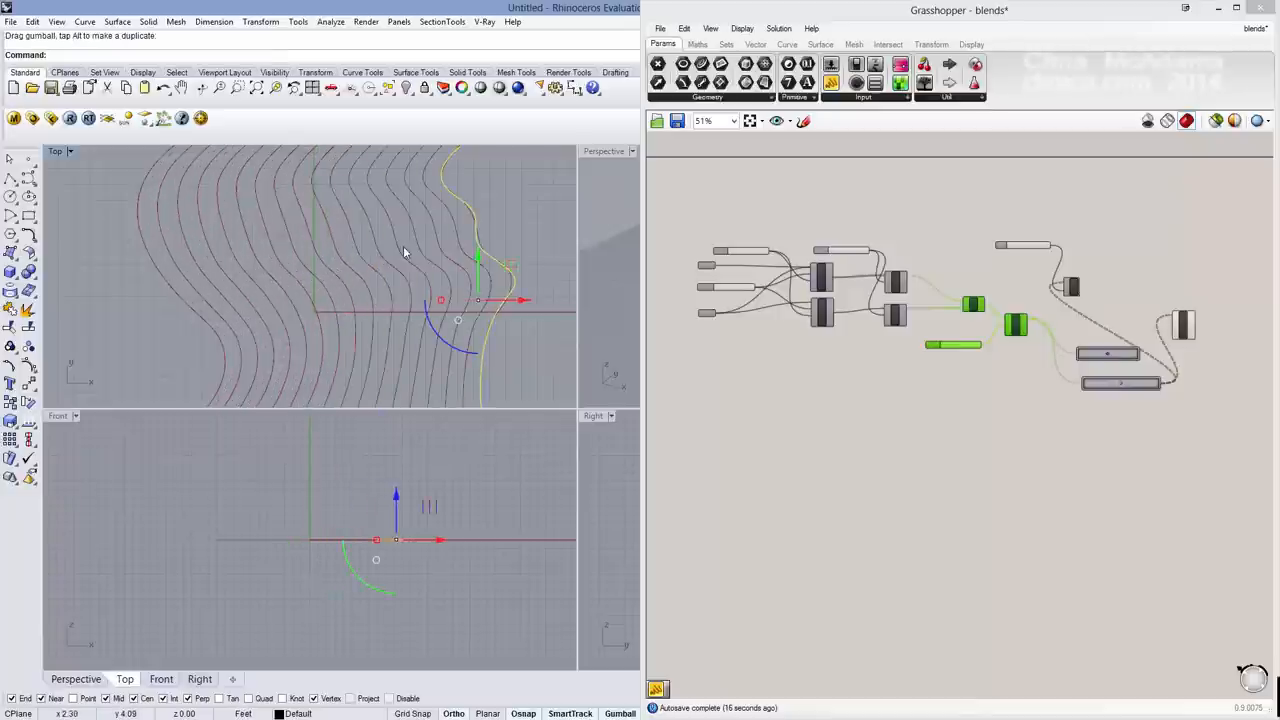
pyautogui.moveTo(420, 260)
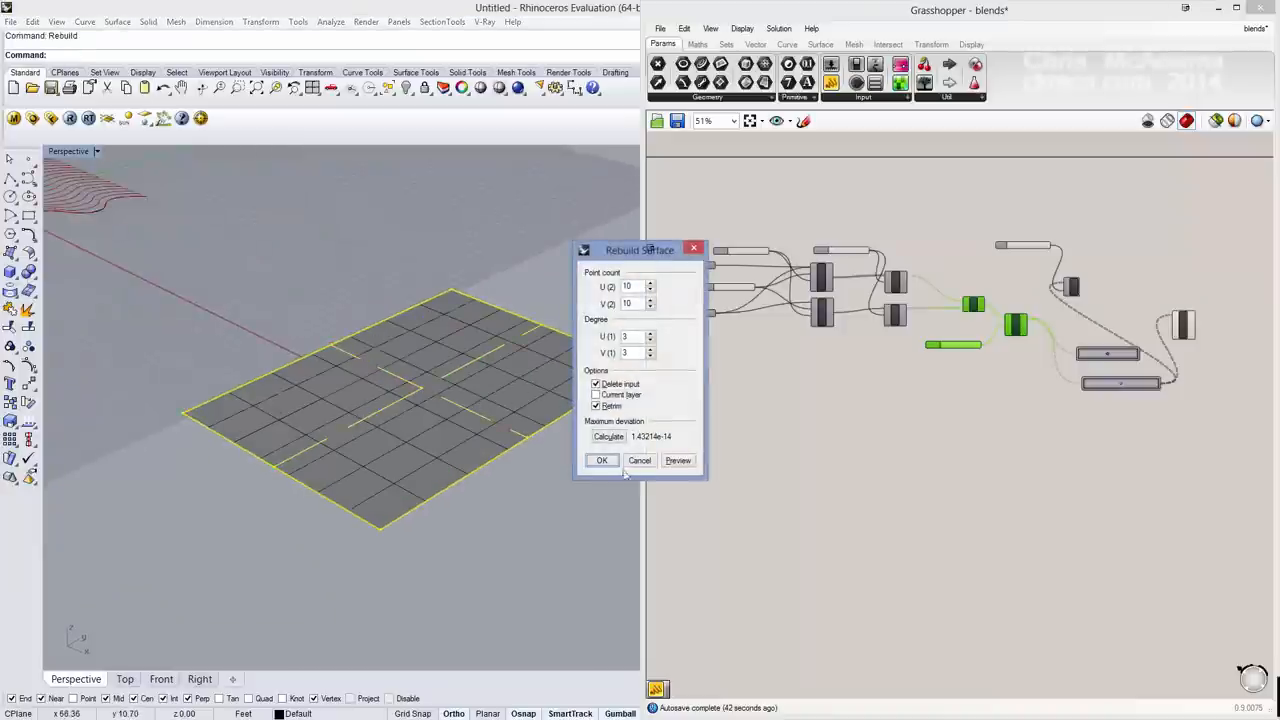
# Step: Apply the surface rebuild and run PointsOn to reshape the upper surface into waves
pyautogui.click(600, 460)
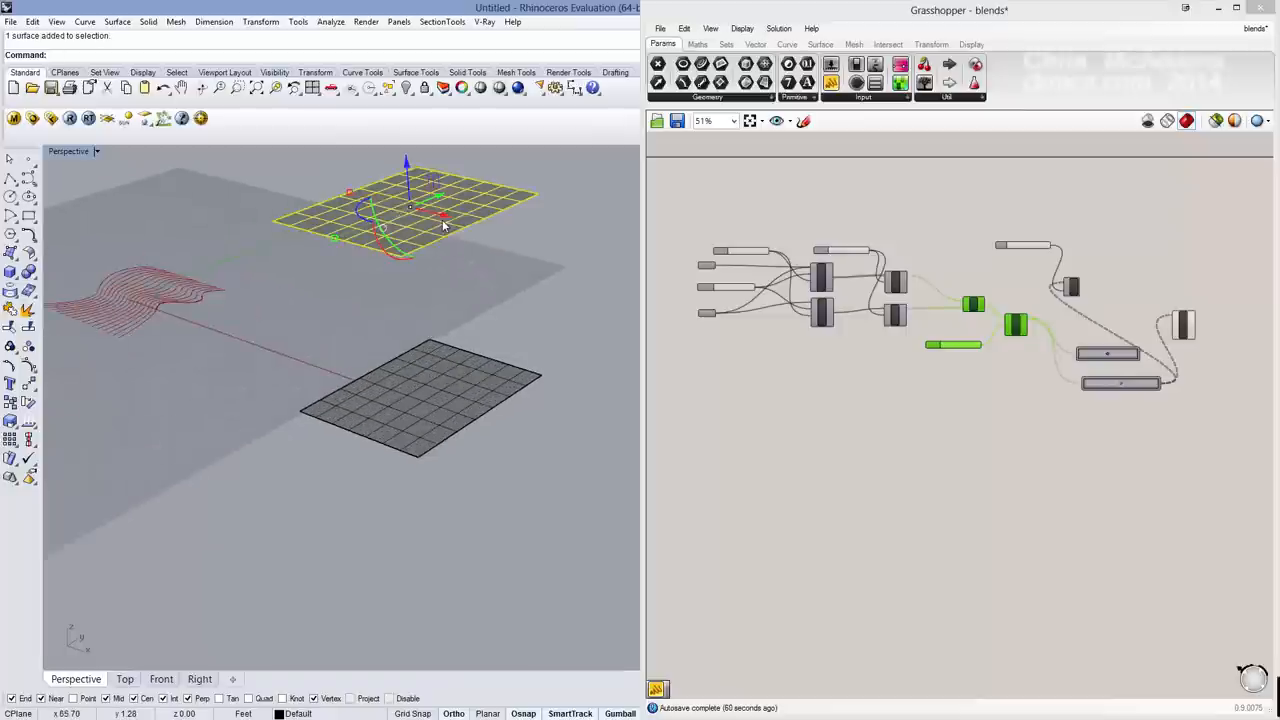
pyautogui.write('Point')
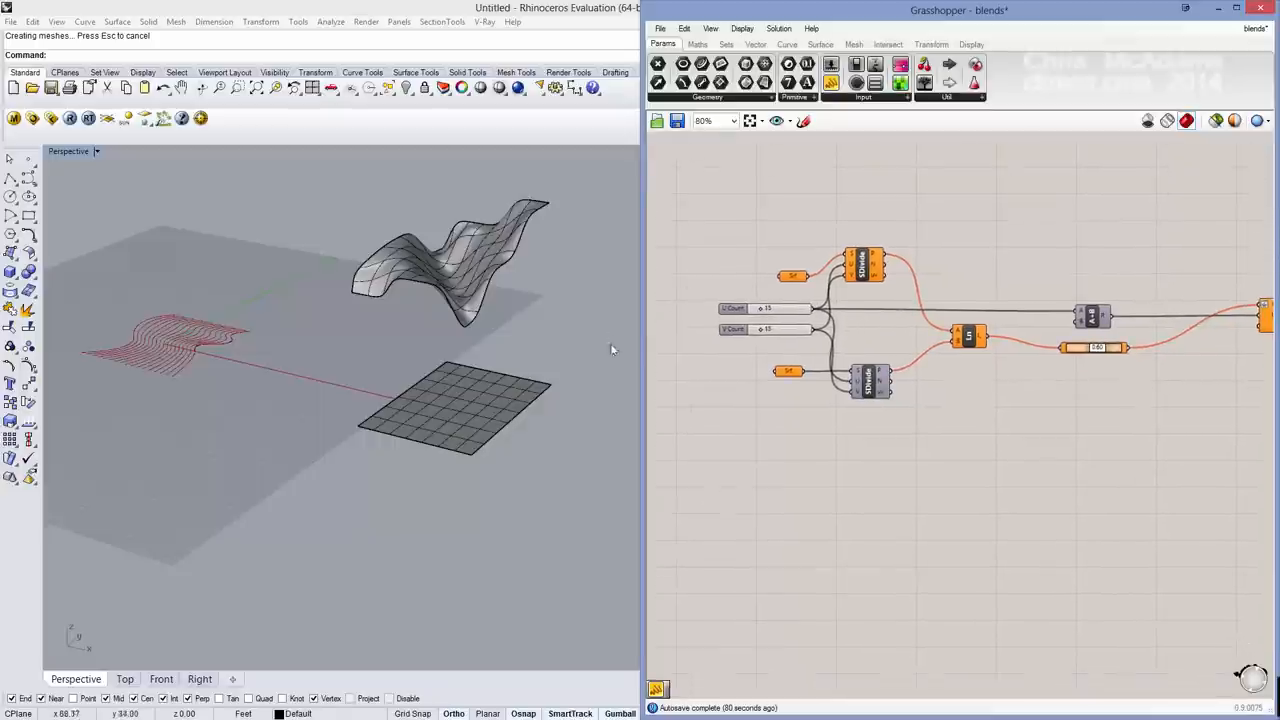
# Step: Divide both surfaces into point grids joined by lines and add a Point On Curve component
pyautogui.rightClick(790, 276)
pyautogui.write('surfa')
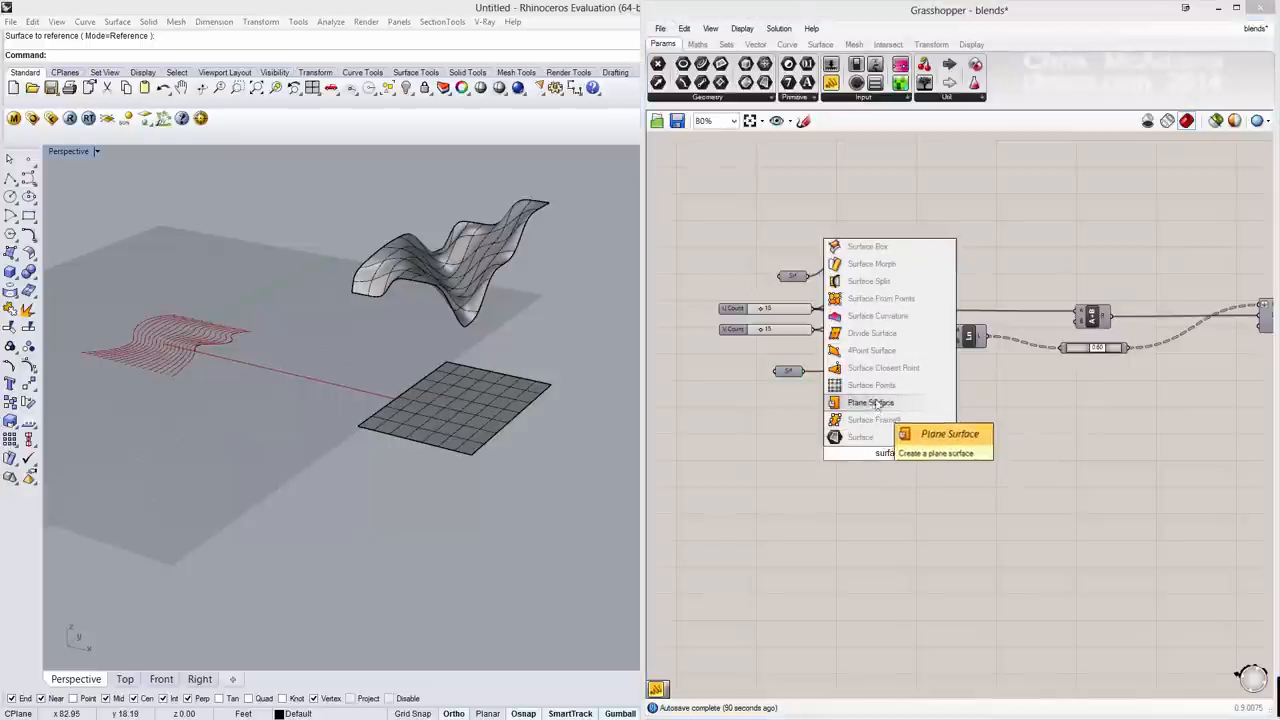
pyautogui.moveTo(870, 332)
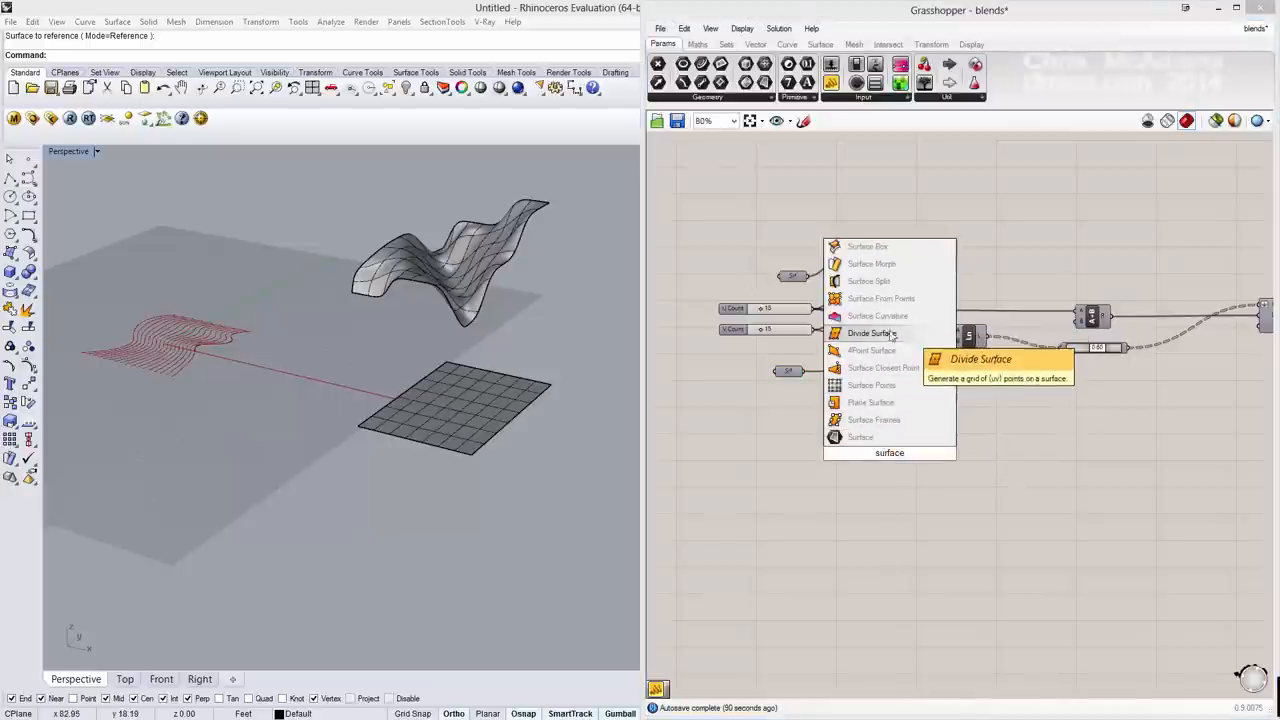
pyautogui.moveTo(904, 564)
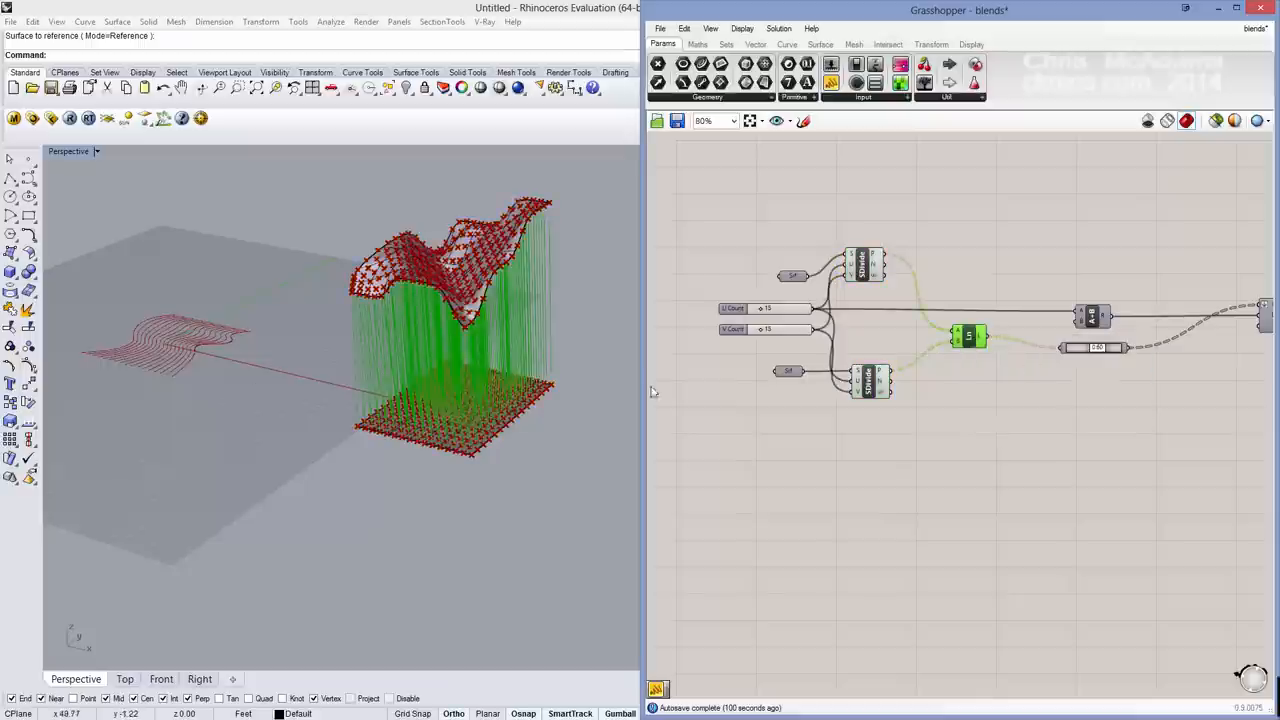
pyautogui.scroll(-3)
pyautogui.write('p')
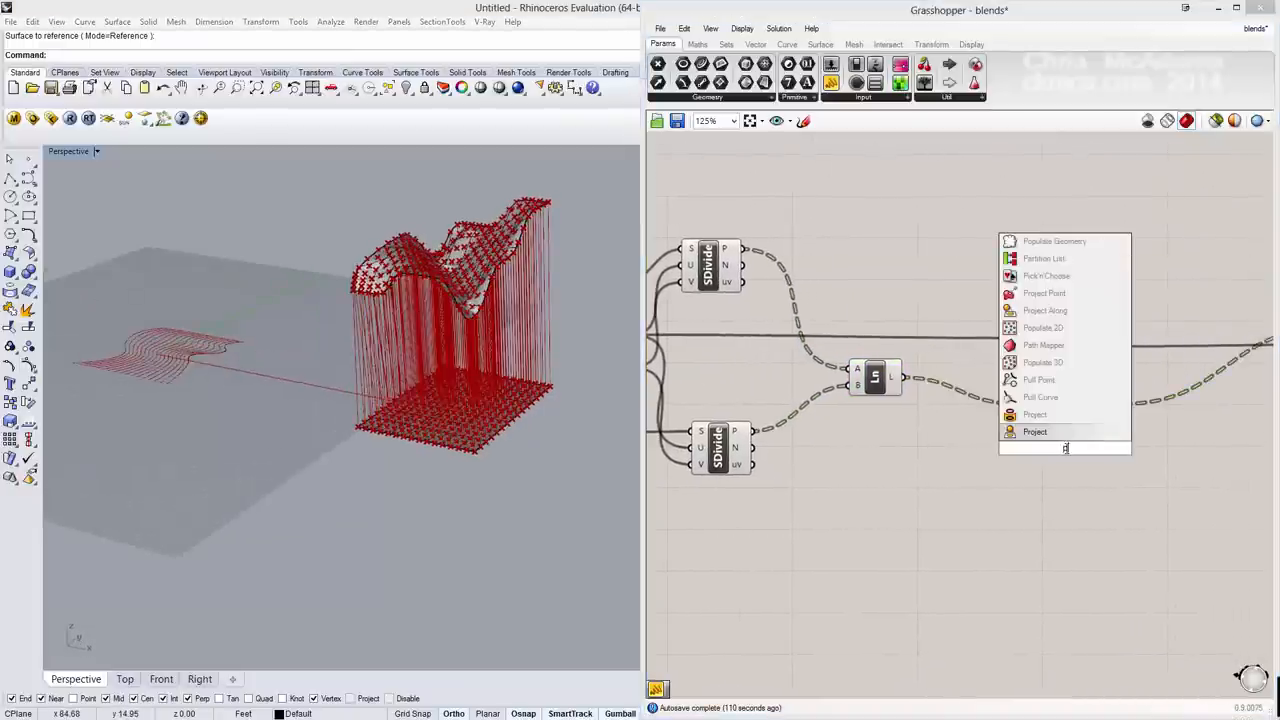
pyautogui.write('oint on')
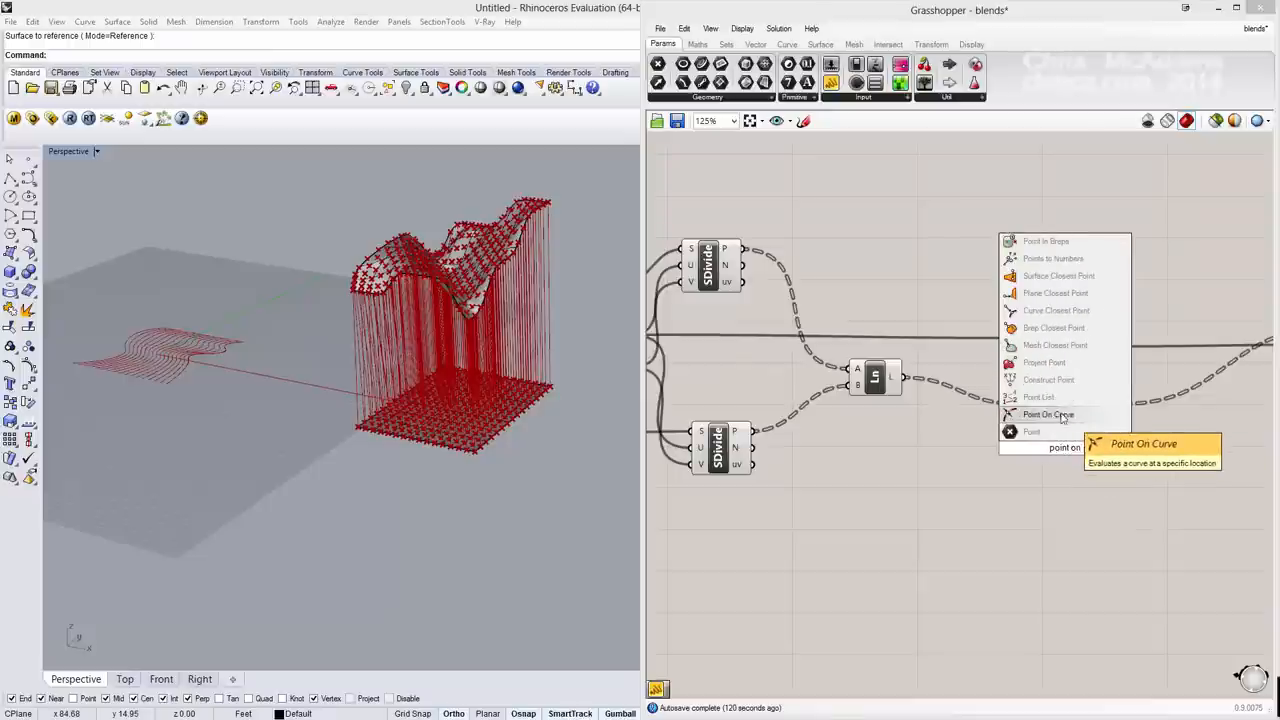
pyautogui.click(1048, 414)
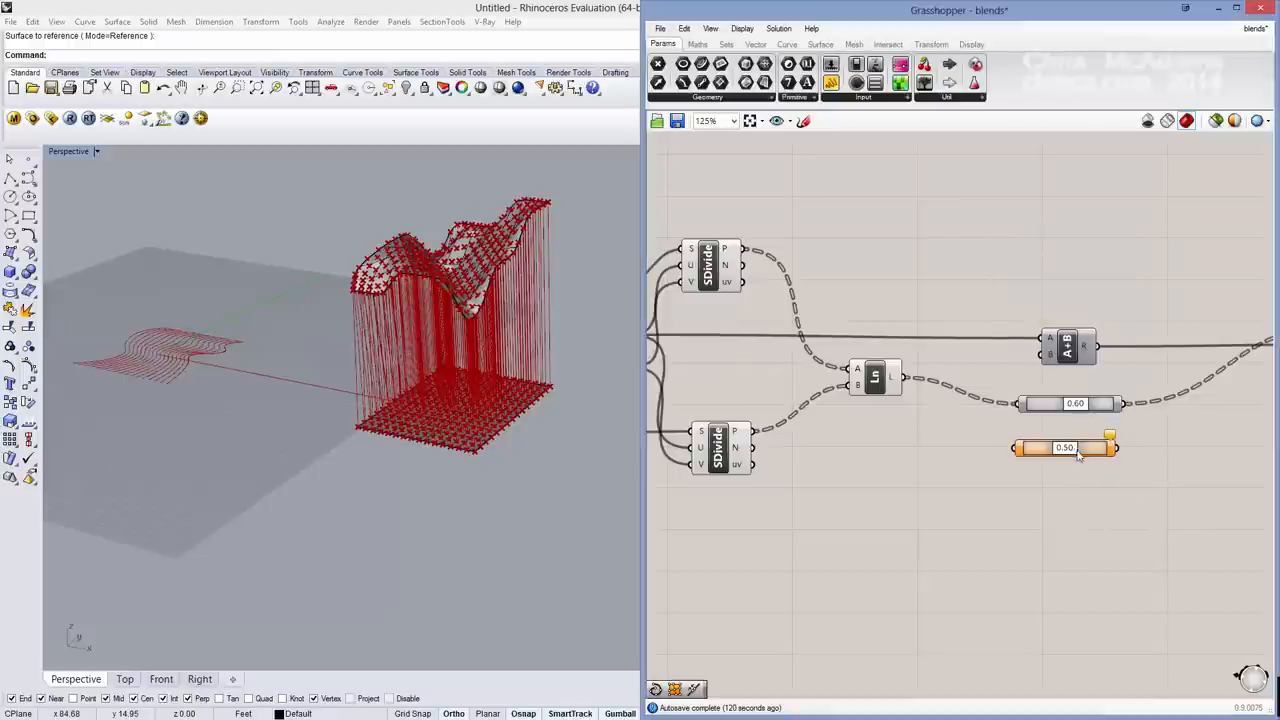
# Step: Drag the number slider to about 0.29 so the evaluated points sit near the flat grid
pyautogui.moveTo(1076, 404); pyautogui.dragTo(1068, 404)
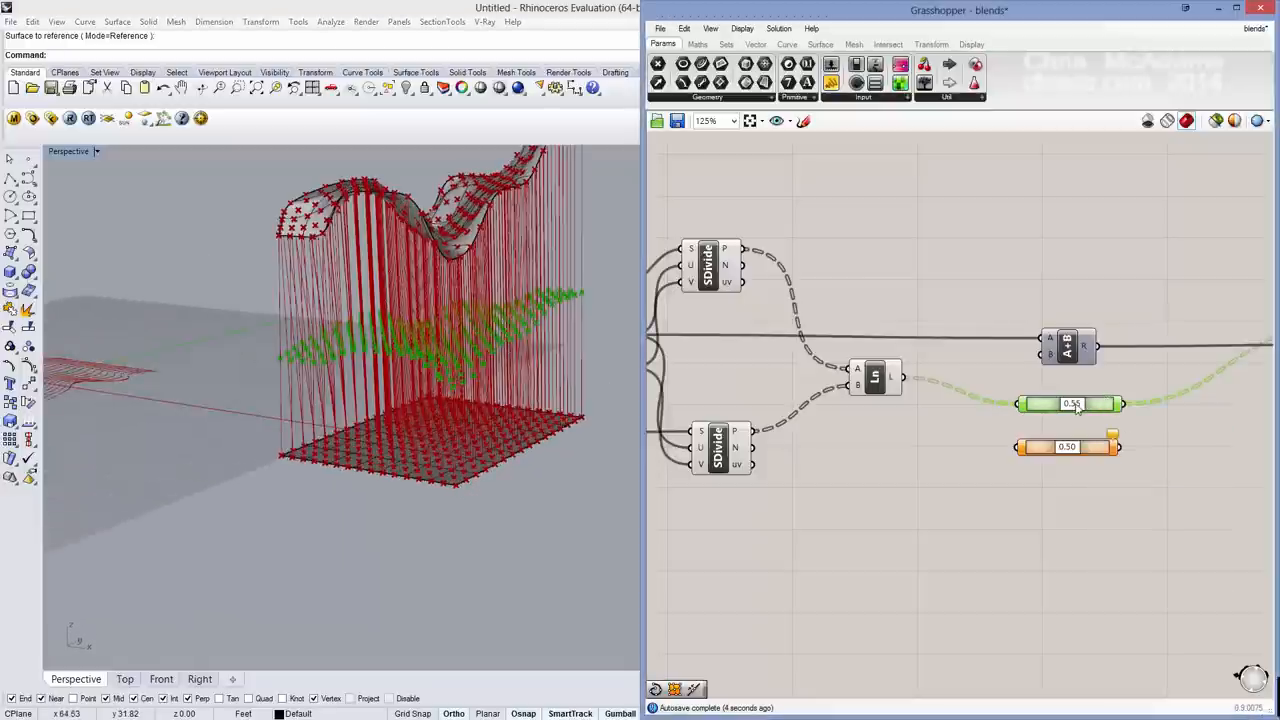
pyautogui.moveTo(1070, 404); pyautogui.dragTo(1076, 404)
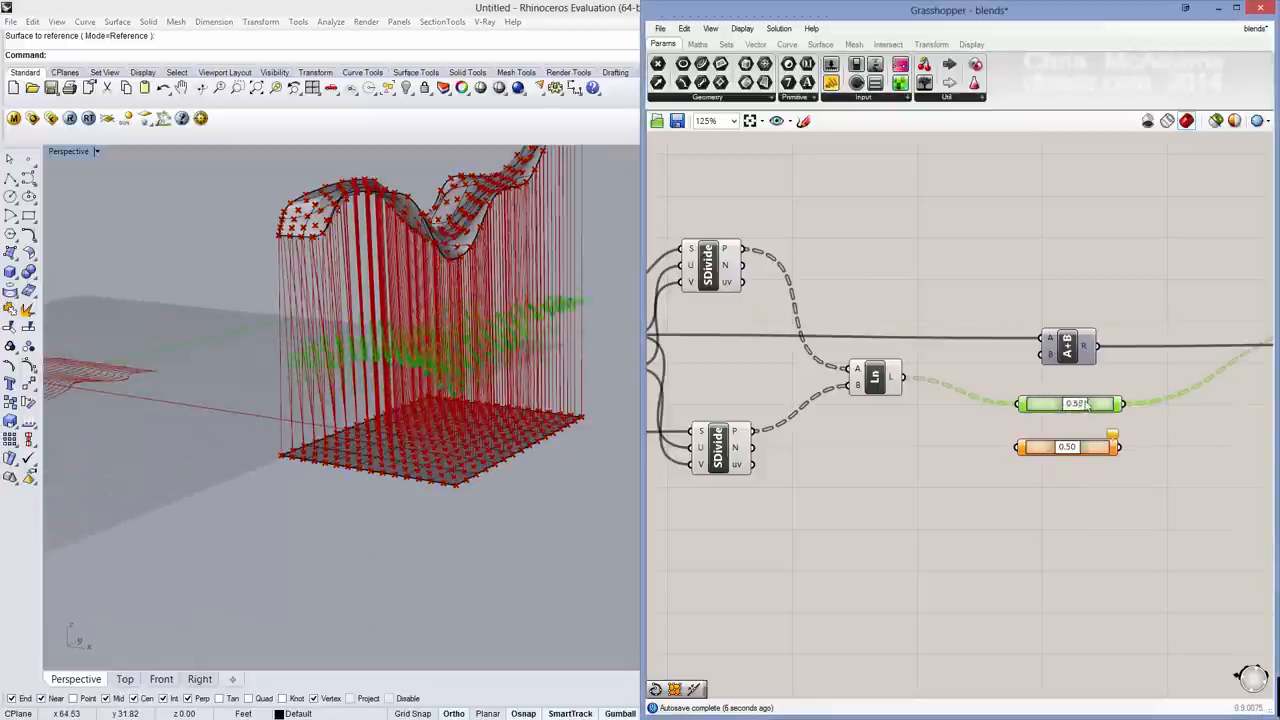
pyautogui.moveTo(1060, 404); pyautogui.dragTo(1090, 404)
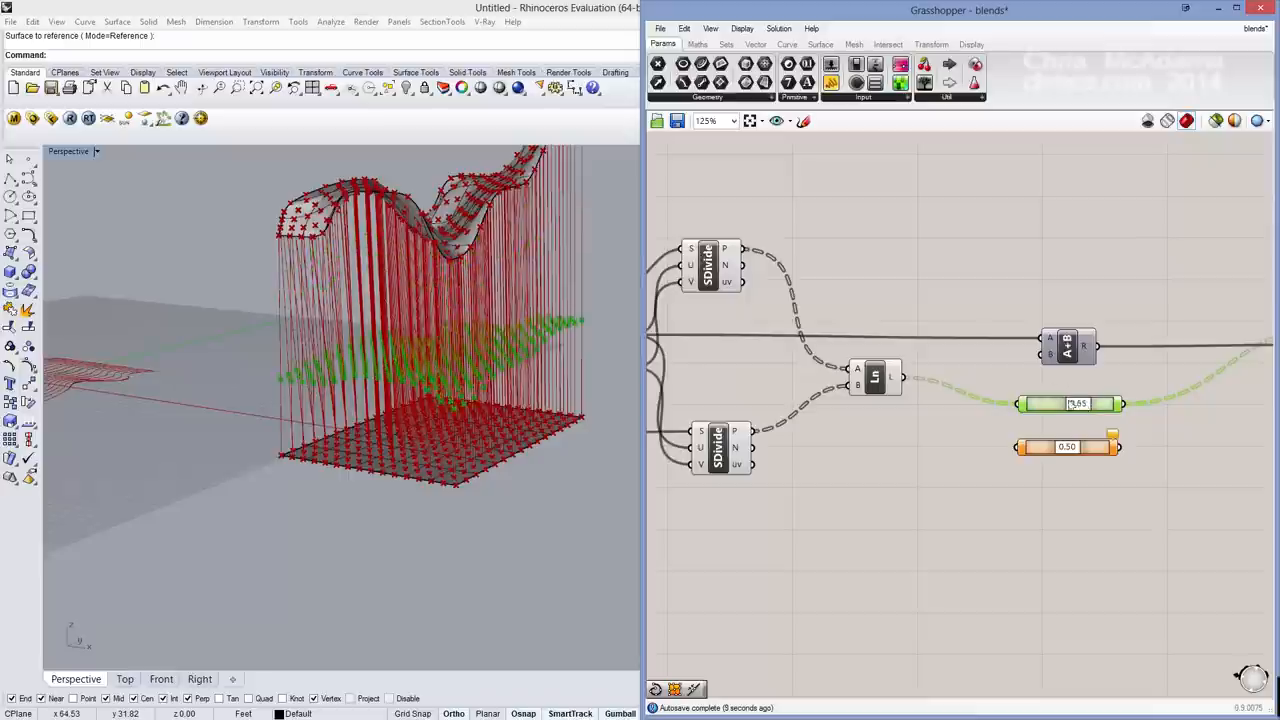
pyautogui.moveTo(1084, 404); pyautogui.dragTo(1050, 404)
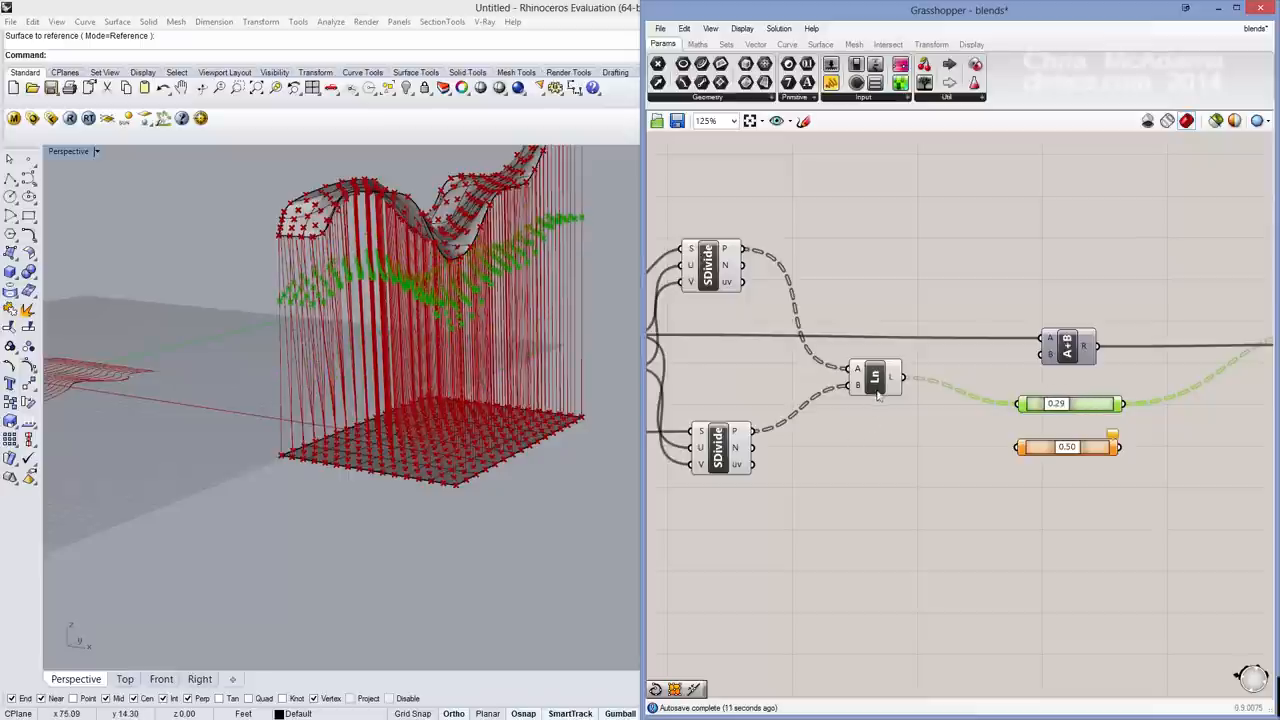
# Step: Turn Preview Off for the construction lines and point grid components
pyautogui.rightClick(876, 378)
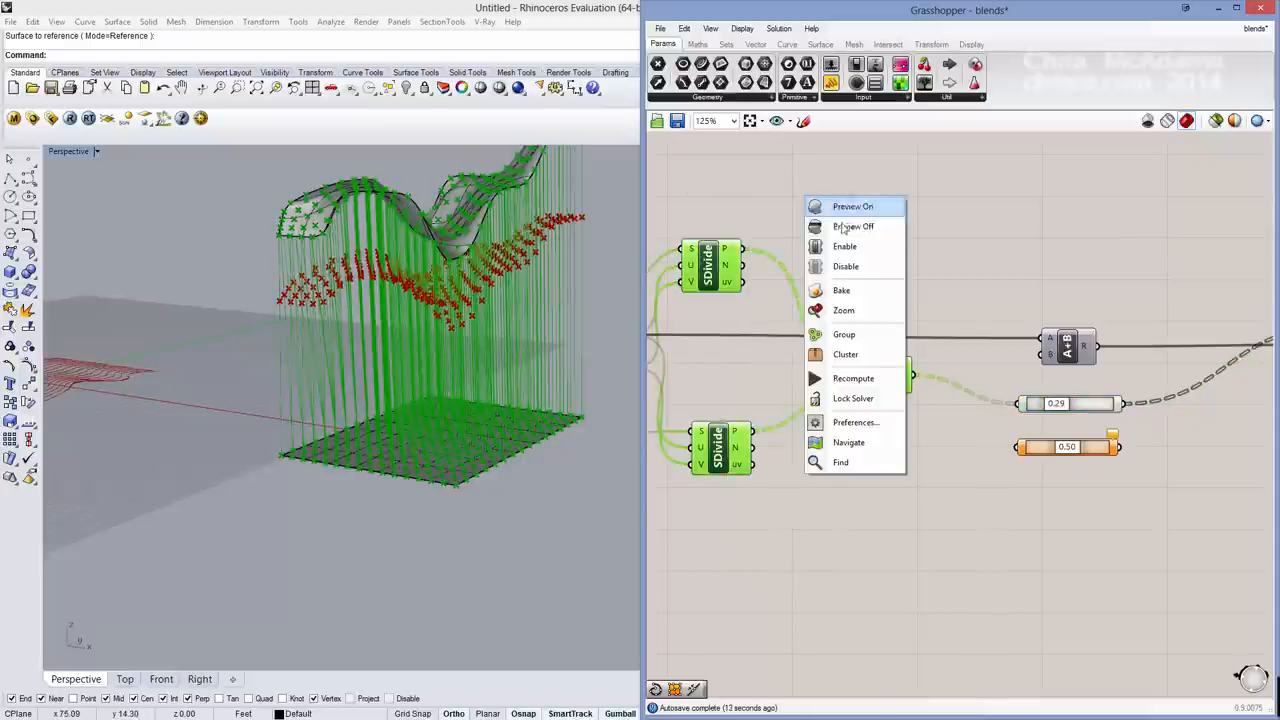
pyautogui.click(852, 226)
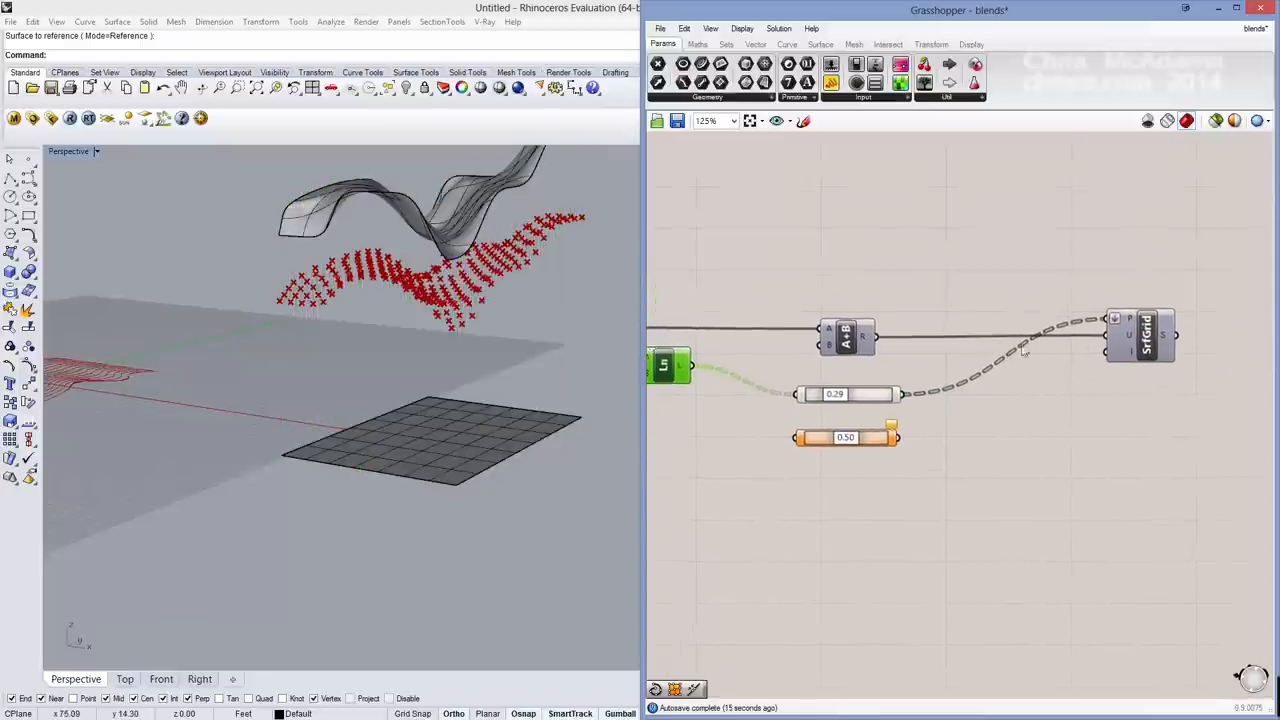
# Step: Add a second SrfGrid component and flatten the first one's P input
pyautogui.doubleClick(1136, 244)
pyautogui.write('surface')
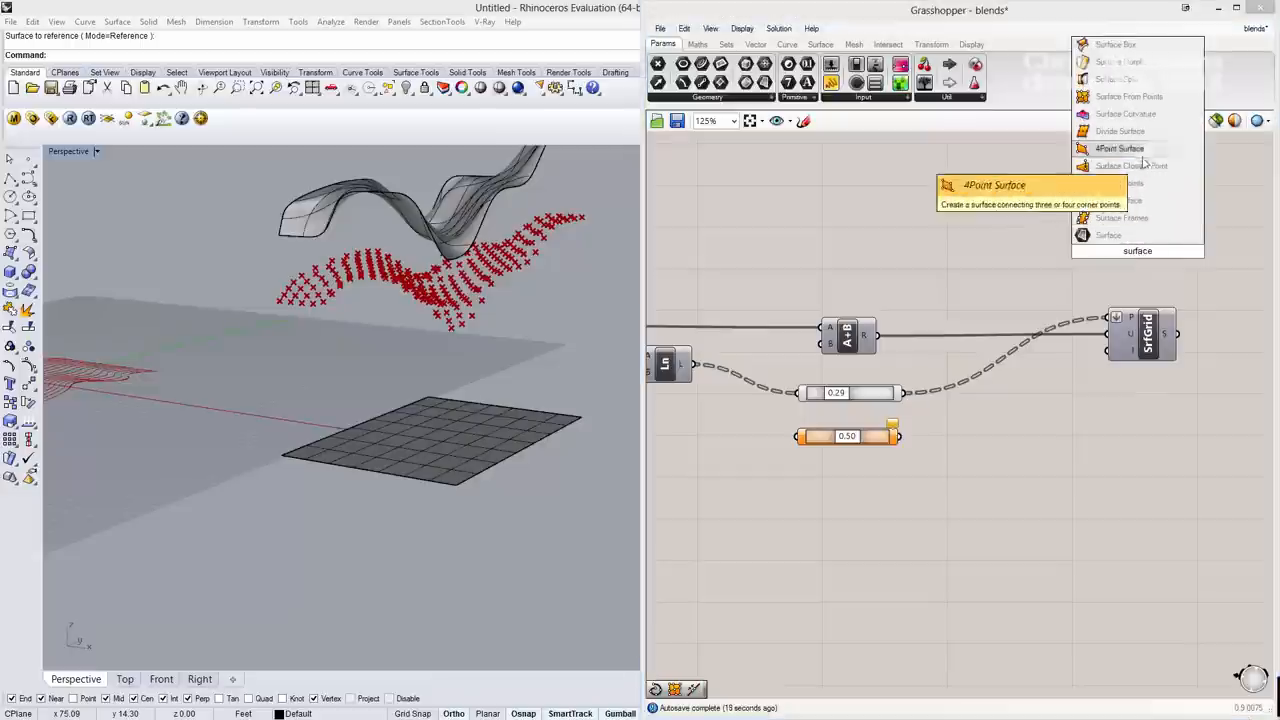
pyautogui.moveTo(1122, 218)
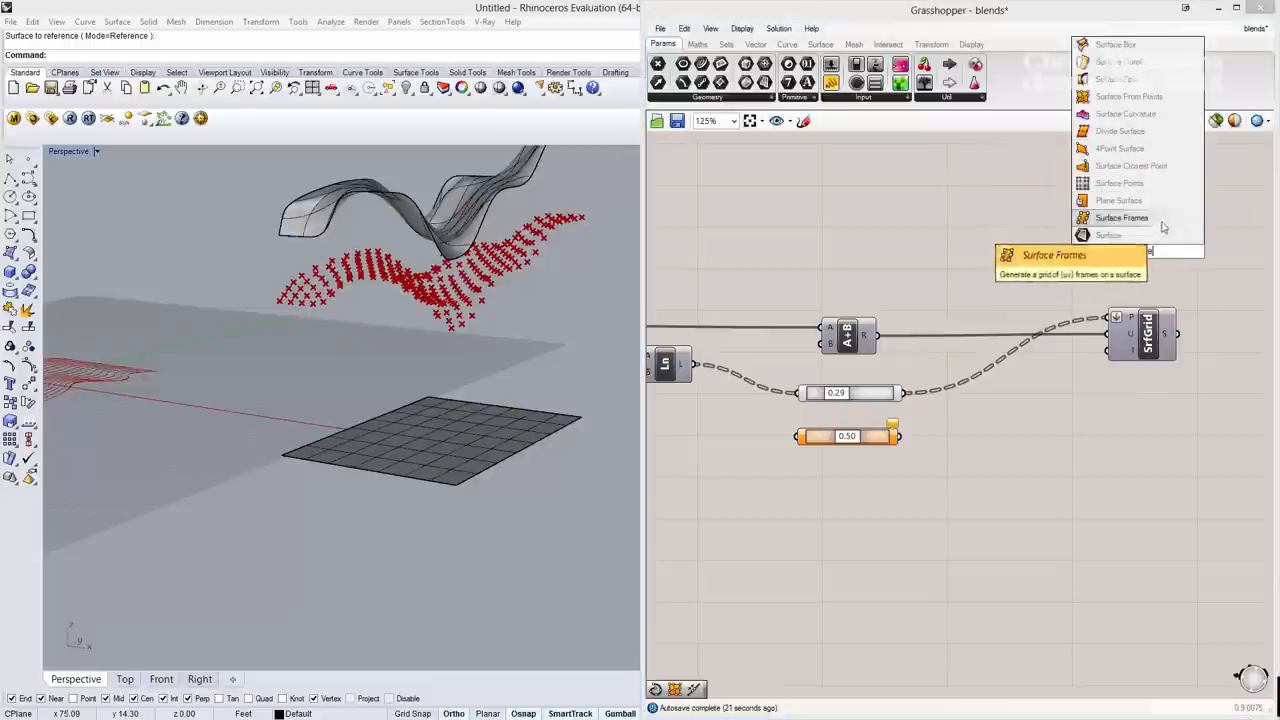
pyautogui.click(1120, 216)
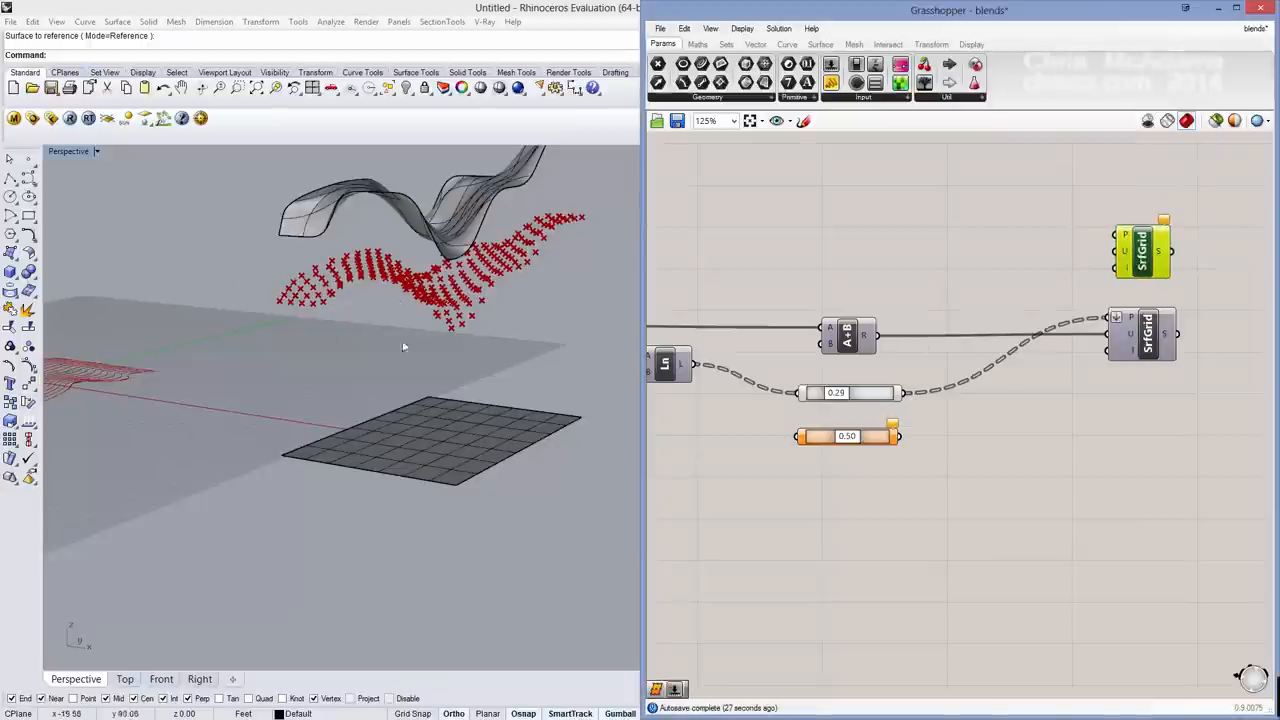
pyautogui.rightClick(1144, 320)
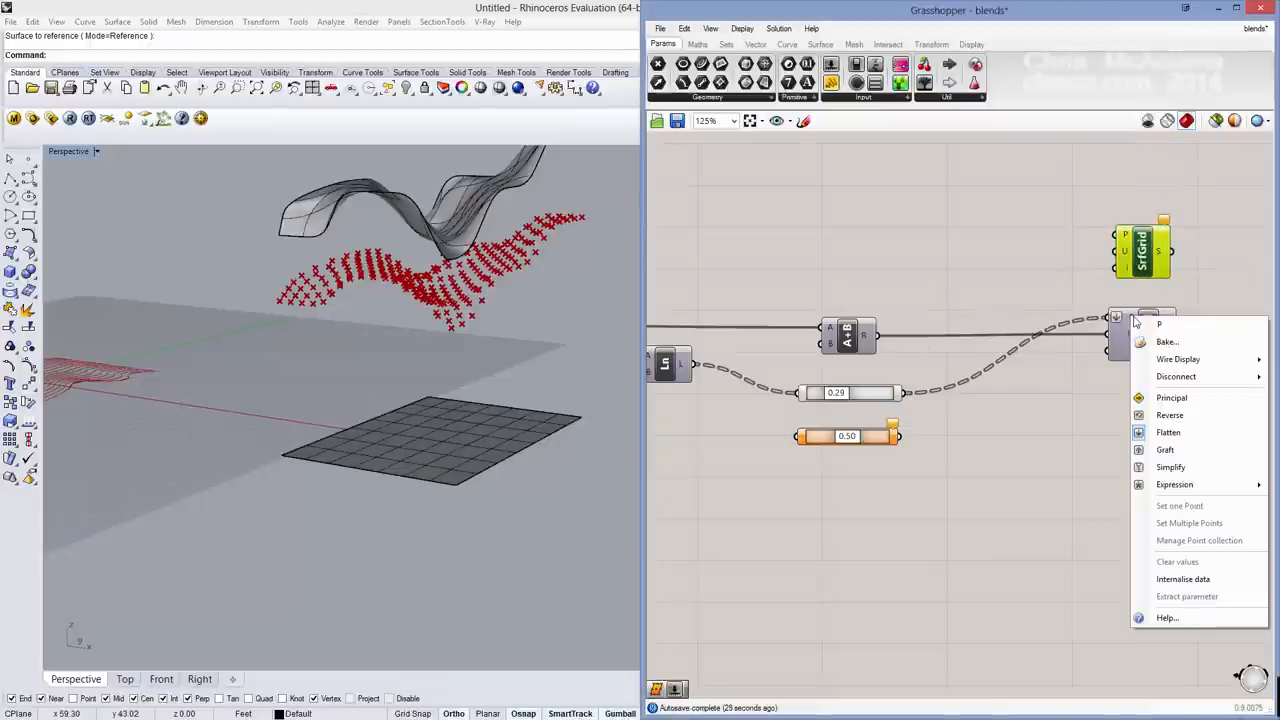
pyautogui.moveTo(1200, 432)
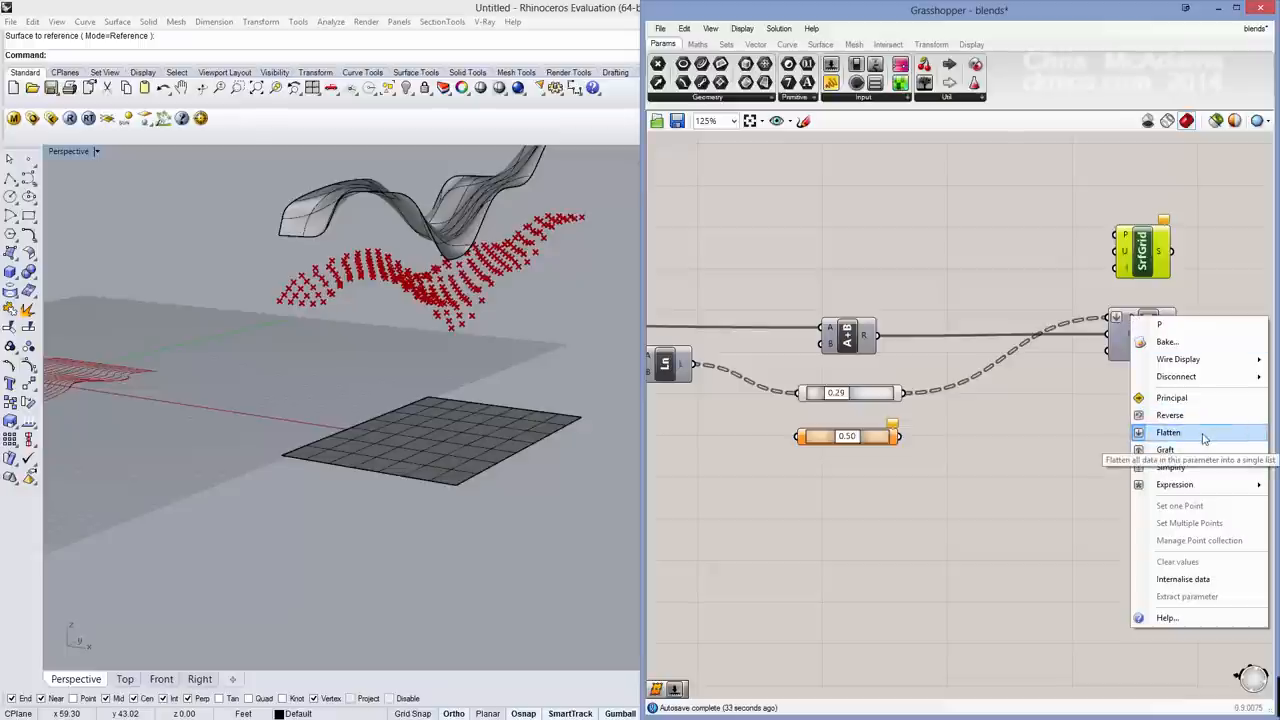
pyautogui.click(1168, 432)
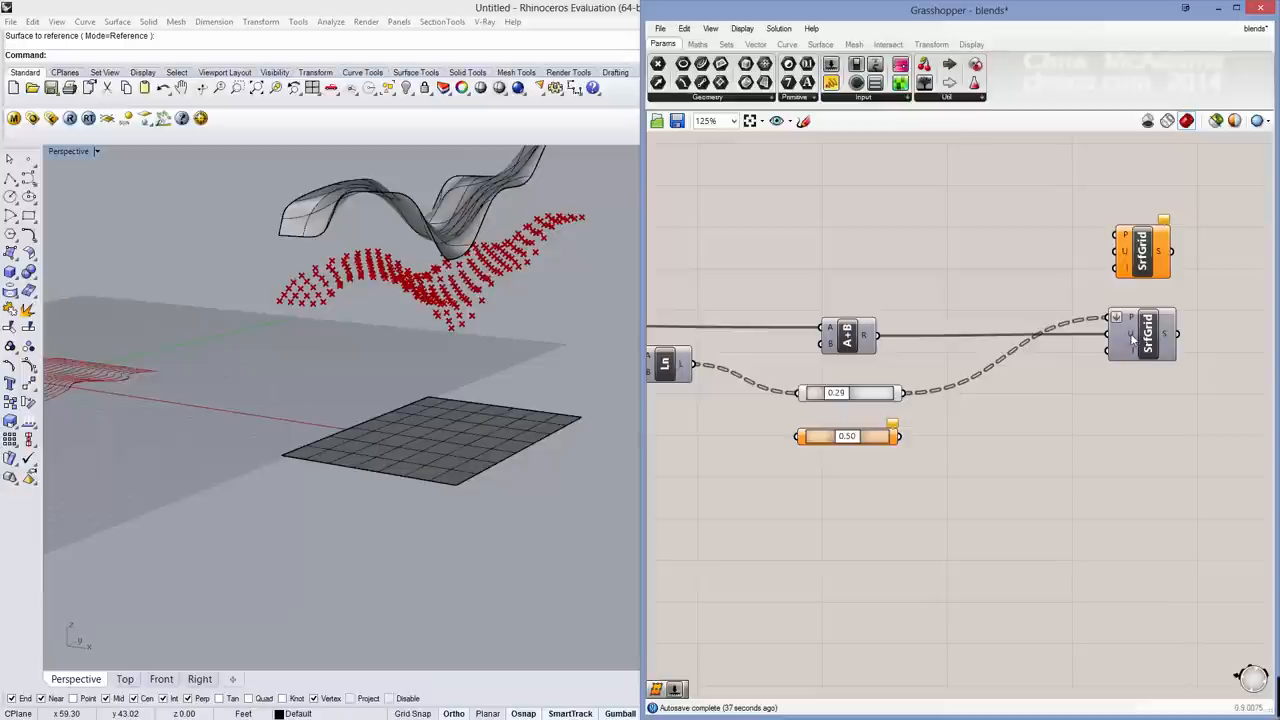
pyautogui.moveTo(1118, 336)
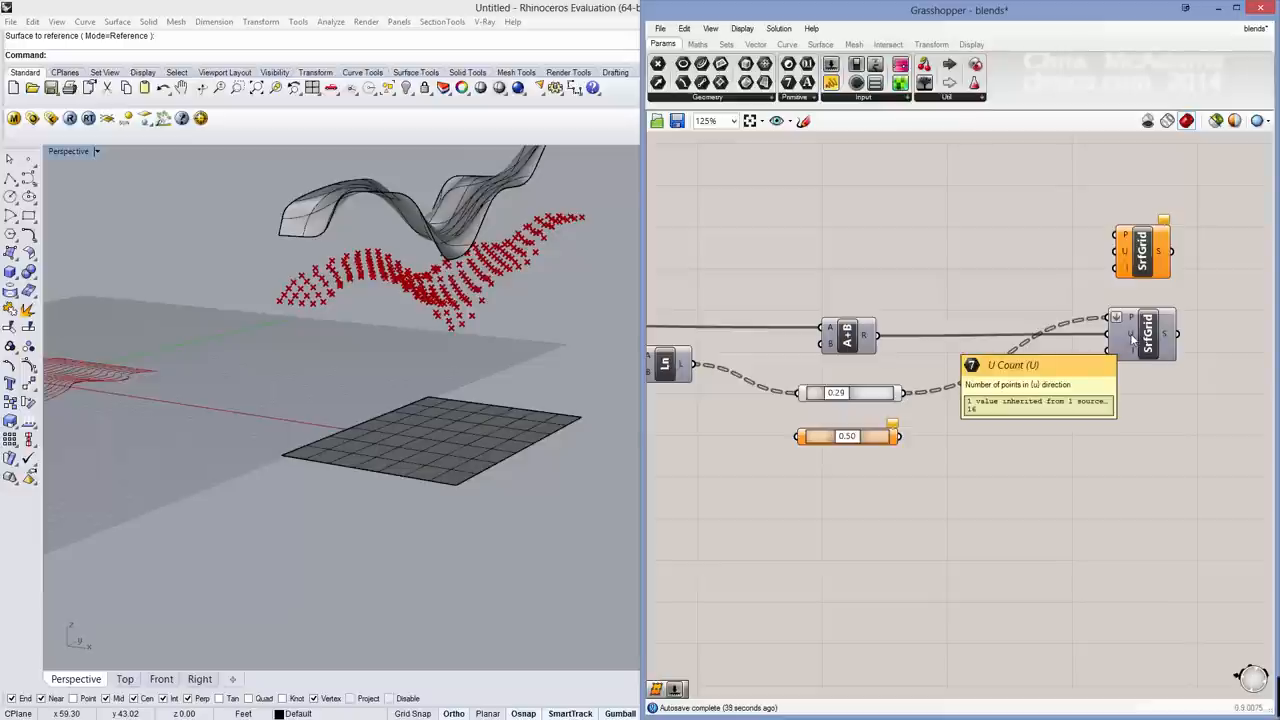
pyautogui.moveTo(1064, 352)
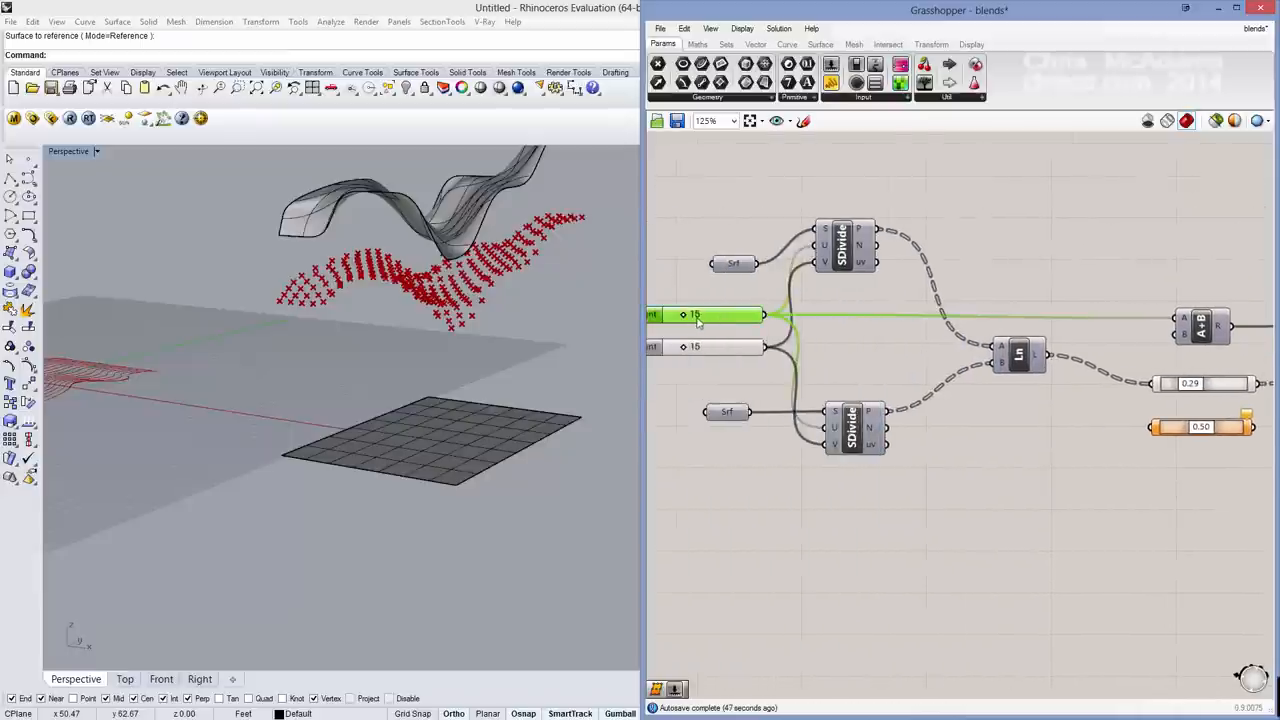
pyautogui.moveTo(692, 316)
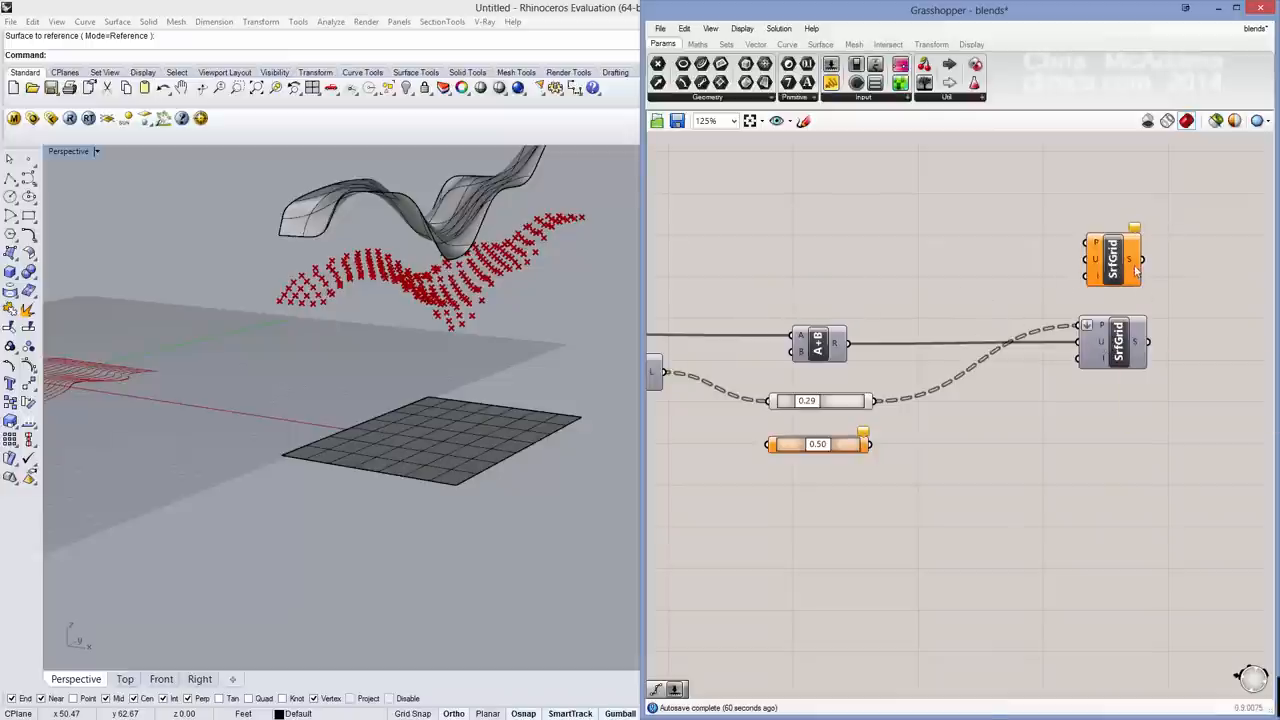
# Step: Enable SrfGrid preview and slide the blended surface to different heights between top and grid
pyautogui.rightClick(1112, 342)
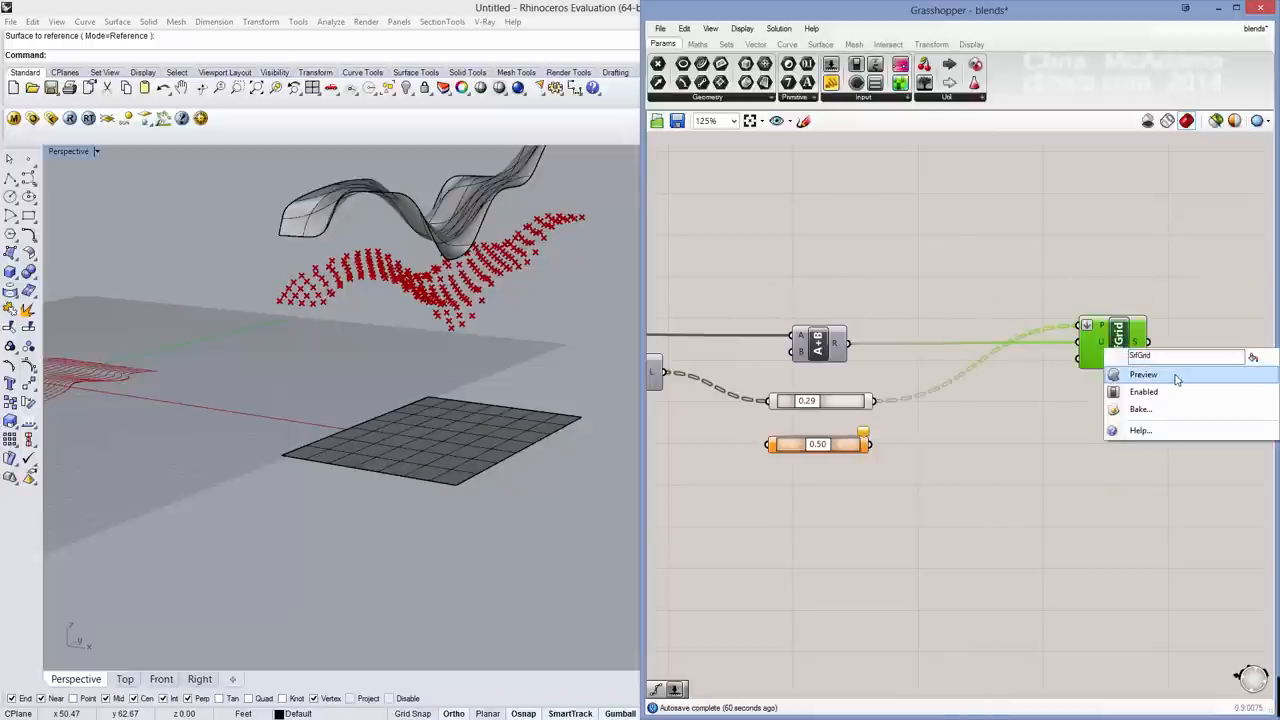
pyautogui.click(1144, 374)
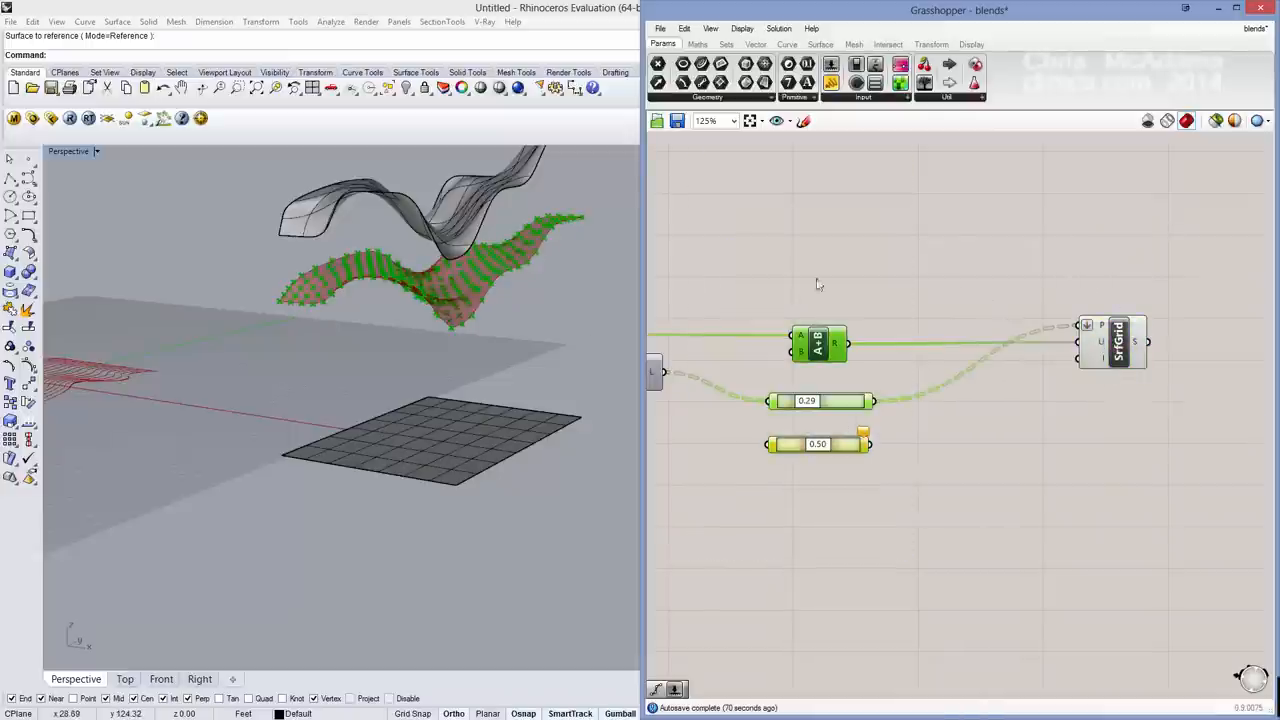
pyautogui.moveTo(804, 400); pyautogui.dragTo(810, 400)
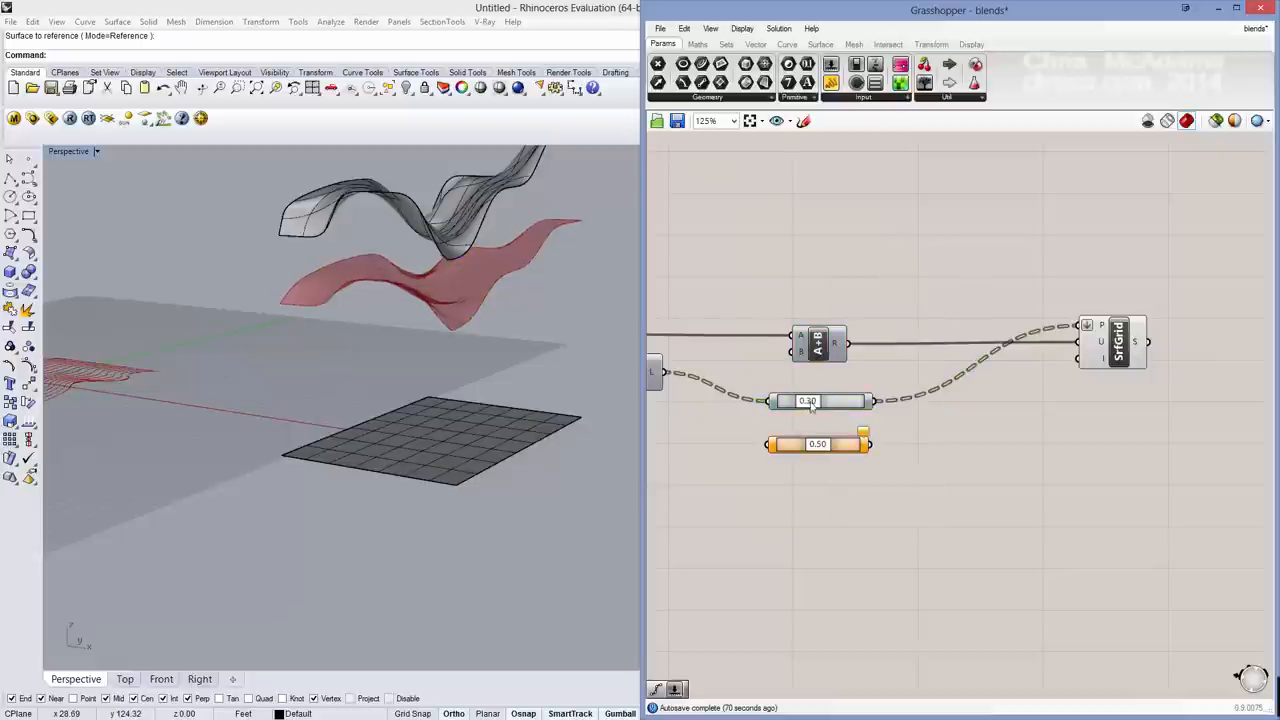
pyautogui.moveTo(830, 400); pyautogui.dragTo(810, 400)
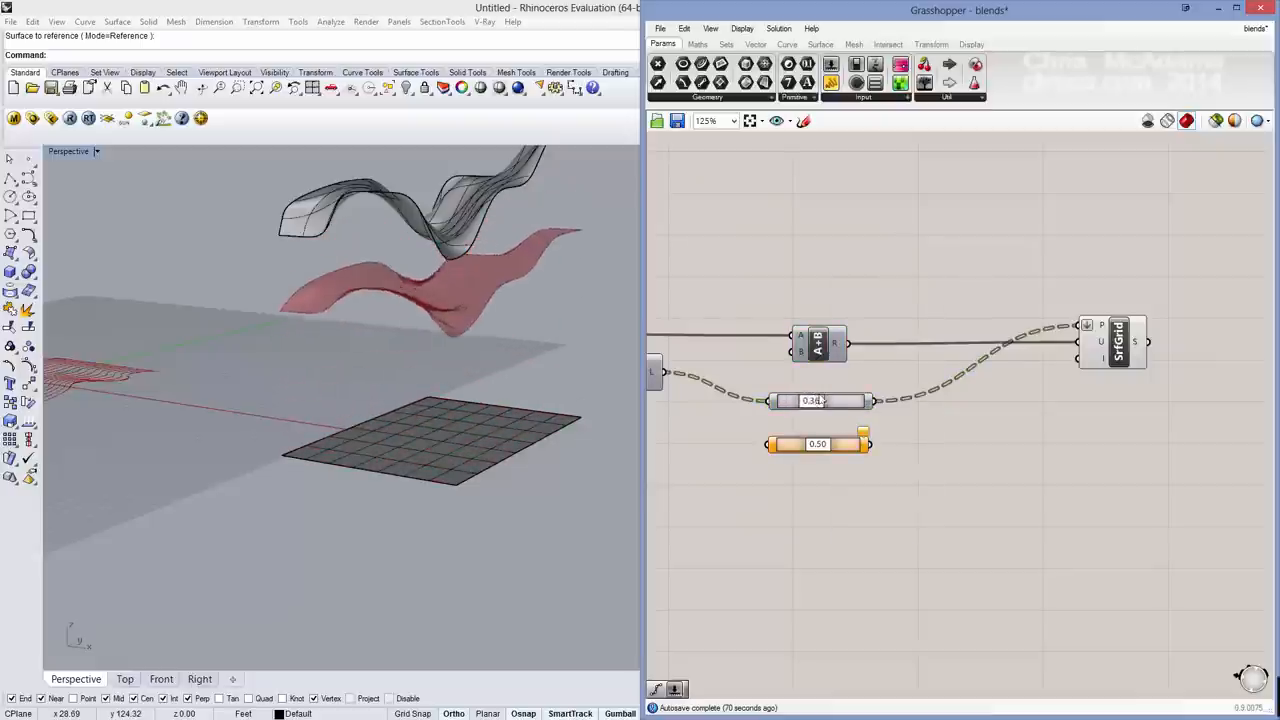
pyautogui.moveTo(810, 400); pyautogui.dragTo(828, 400)
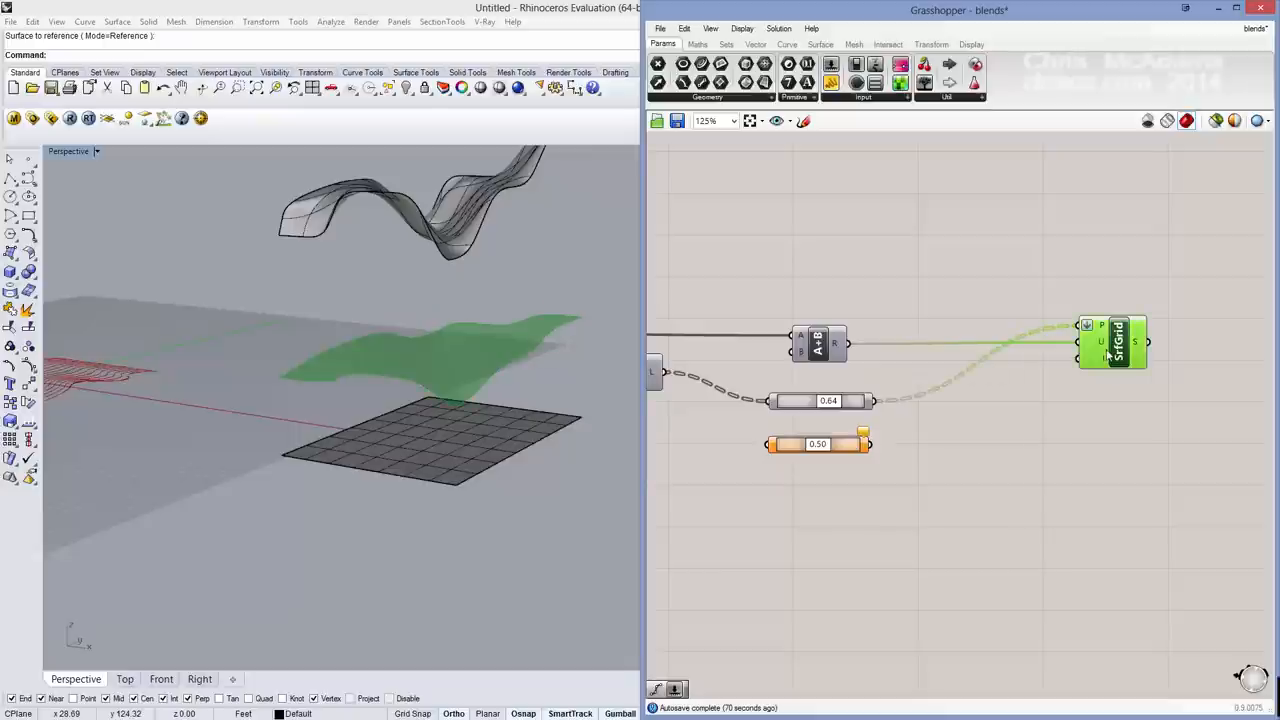
# Step: Bake the in-between wavy surface into the Rhino model, confirming the Attributes dialog
pyautogui.rightClick(1118, 336)
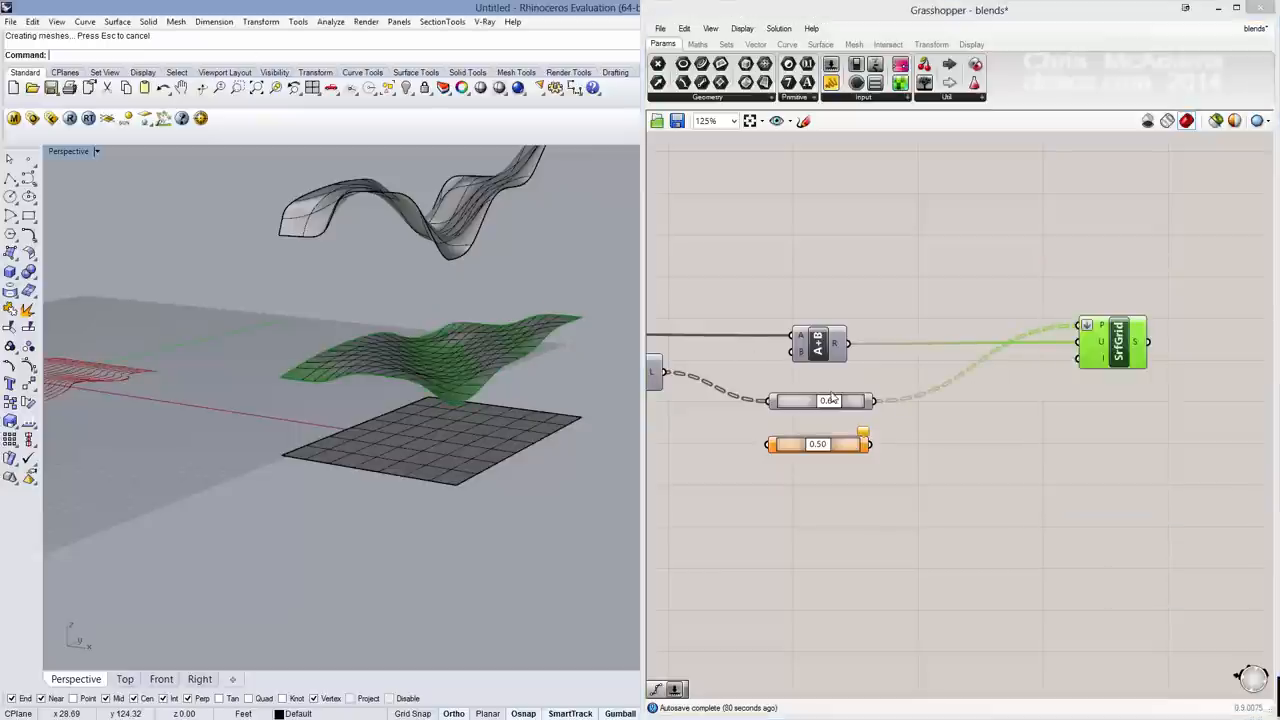
pyautogui.moveTo(800, 400); pyautogui.dragTo(828, 400)
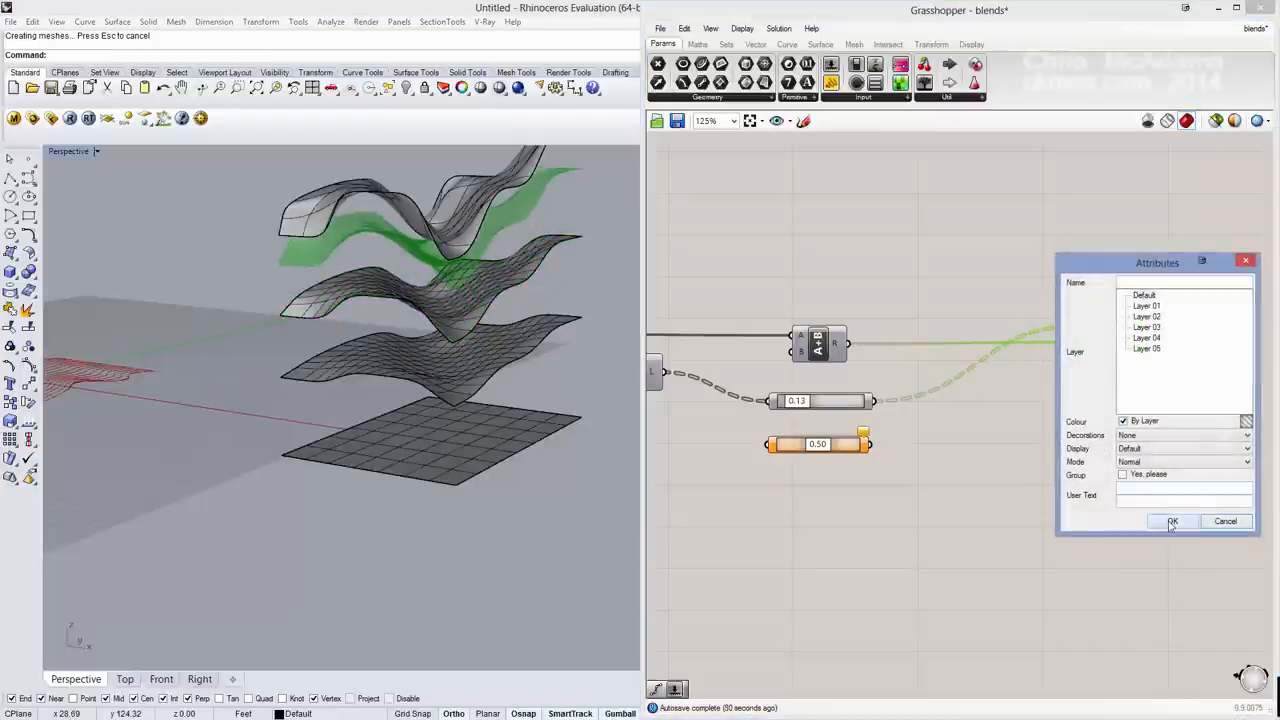
pyautogui.click(1172, 520)
pyautogui.write('MeshBox')
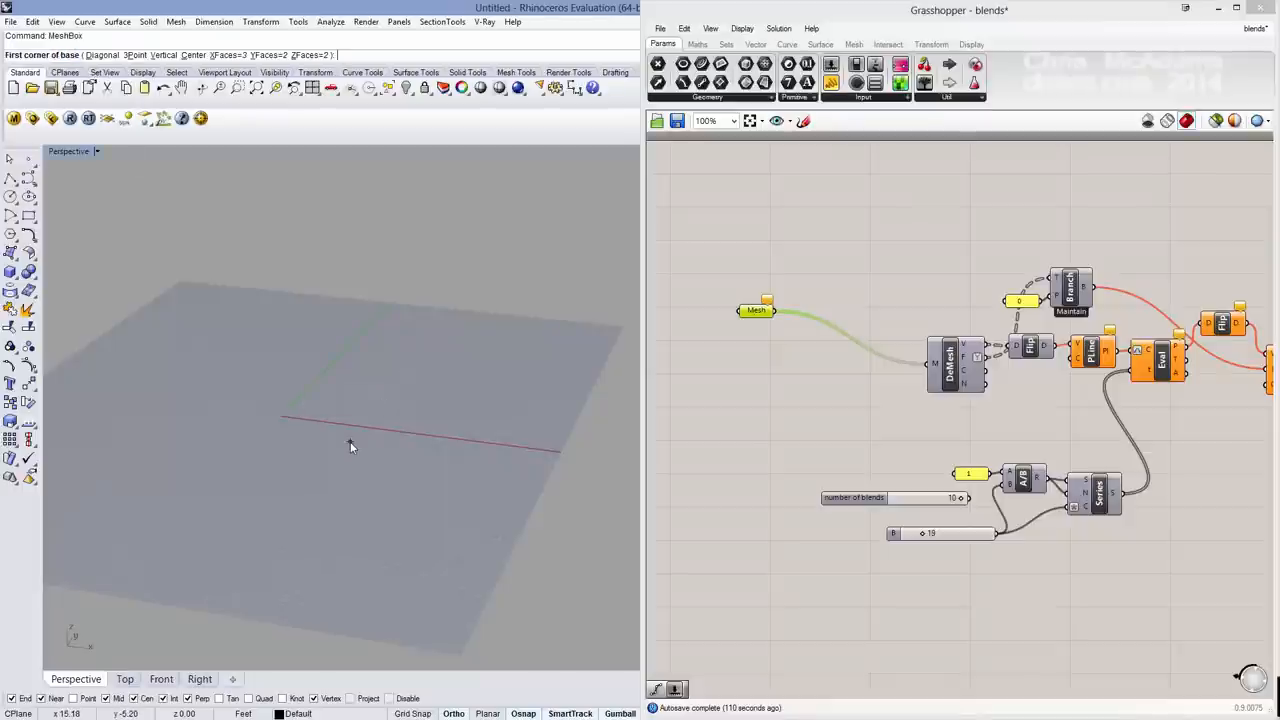
# Step: Create a subdivided MeshBox, setting its face counts and picking base corners and height
pyautogui.click(320, 388)
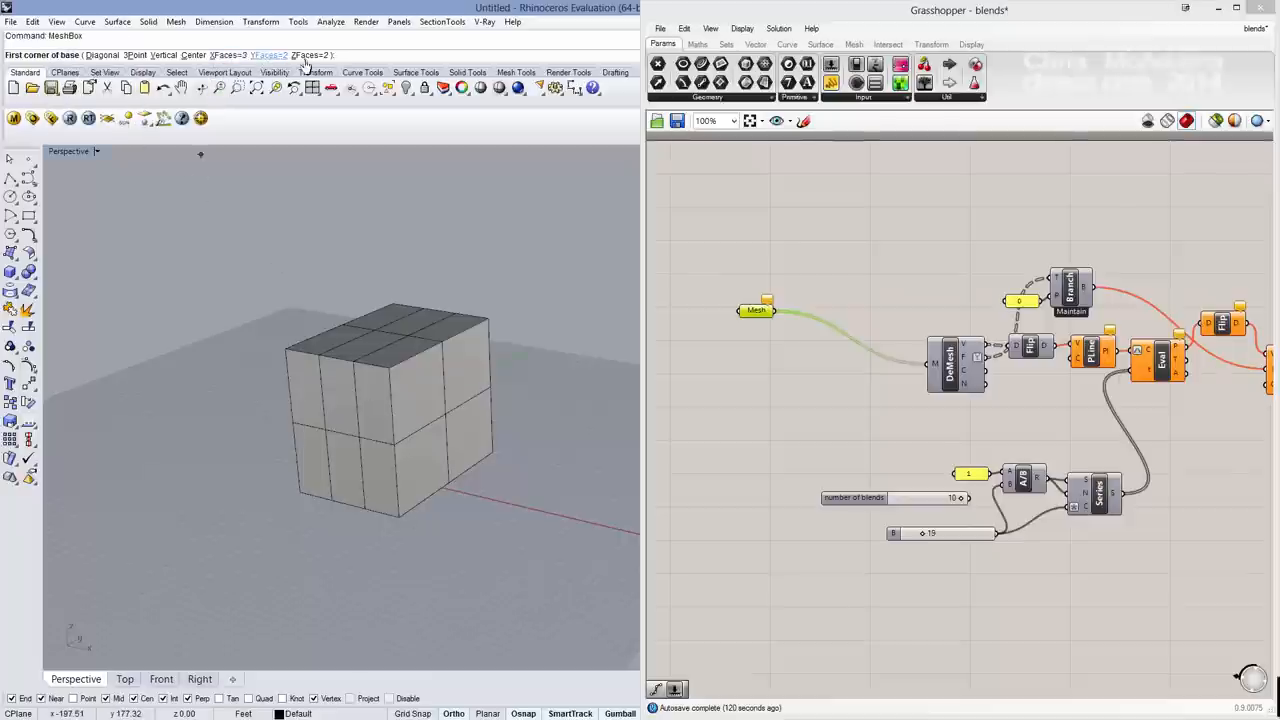
pyautogui.click(268, 56)
pyautogui.write('PointsOn')
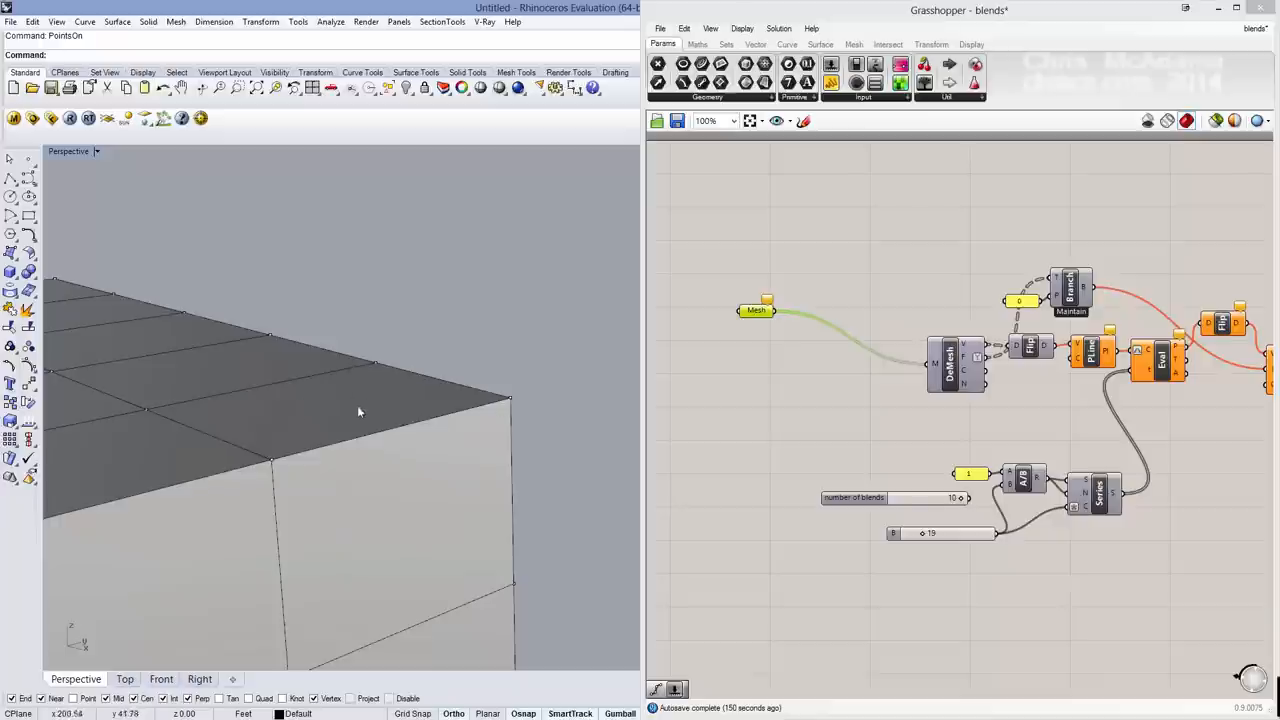
pyautogui.moveTo(500, 440)
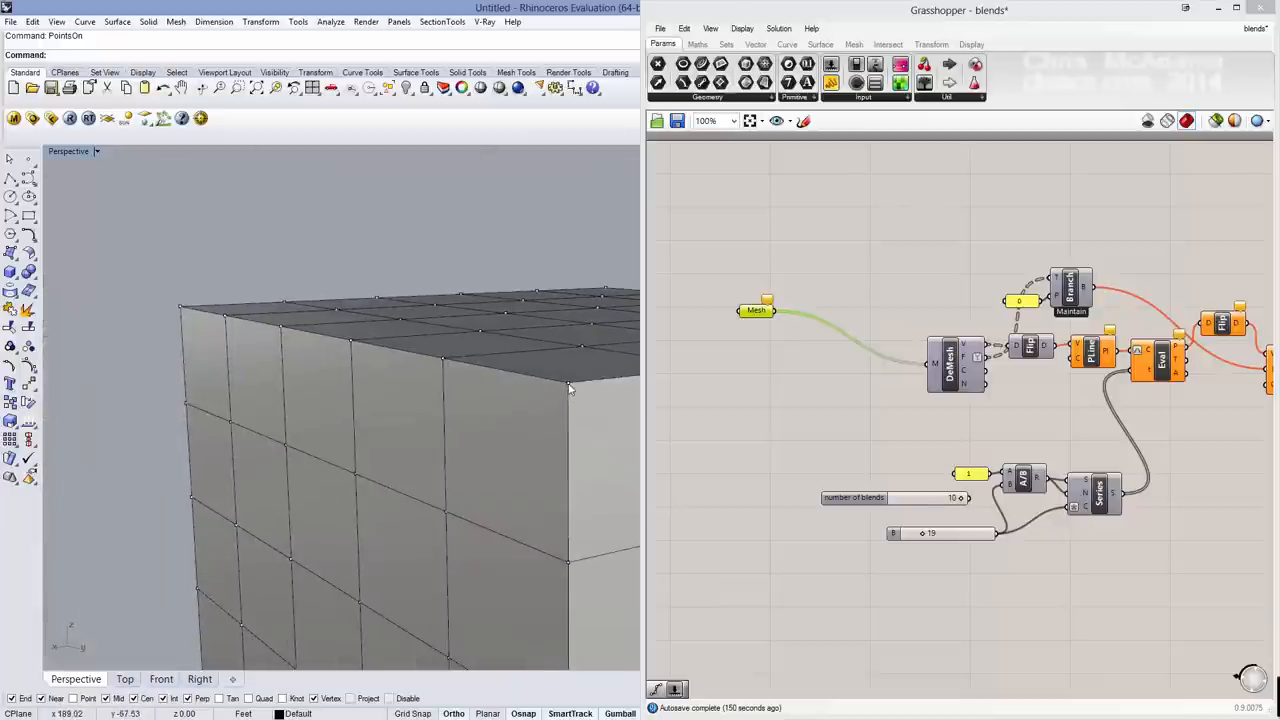
# Step: Pull groups of mesh vertices with the gumball to bend the box into a peaked, angular form
pyautogui.click(570, 388)
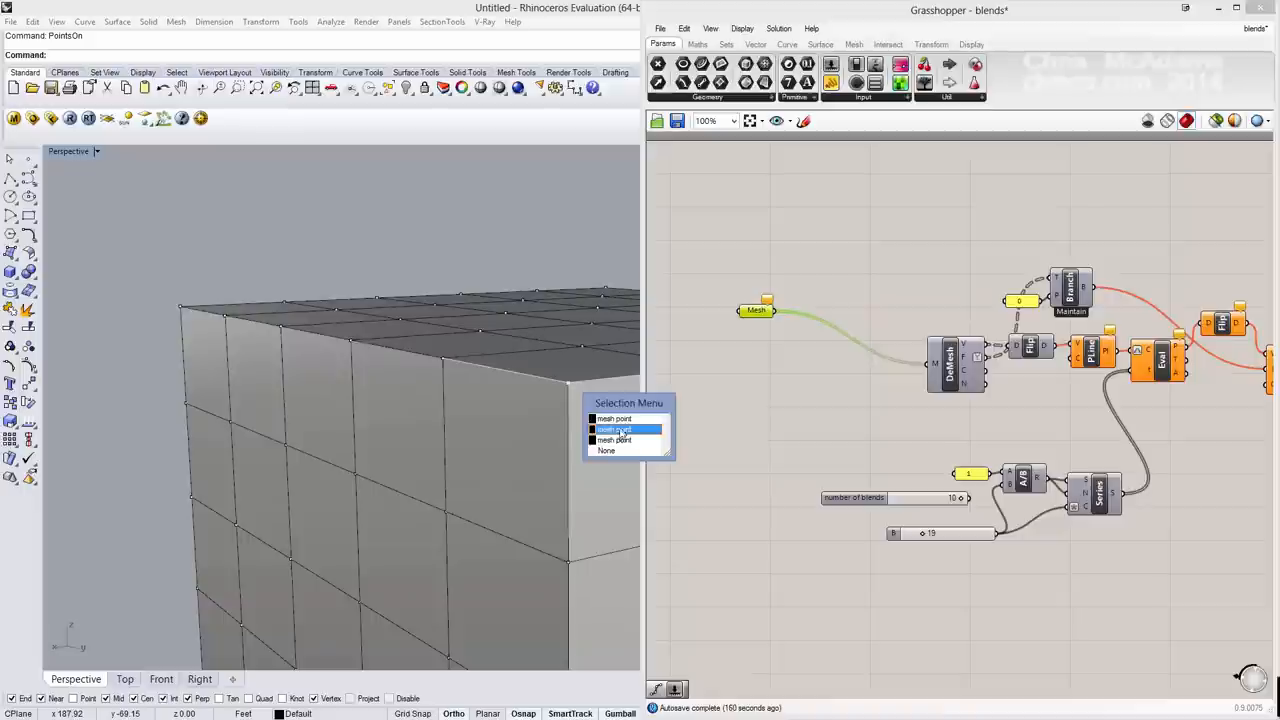
pyautogui.moveTo(620, 430)
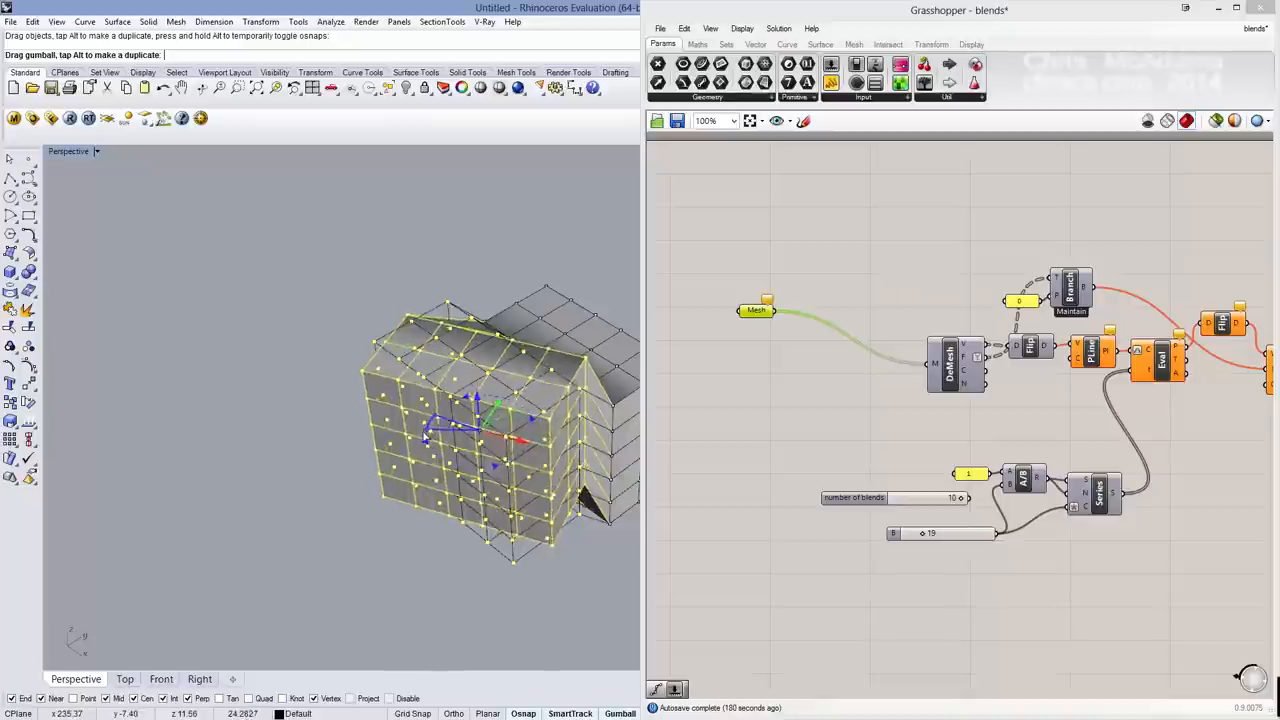
pyautogui.moveTo(490, 420); pyautogui.dragTo(476, 444)
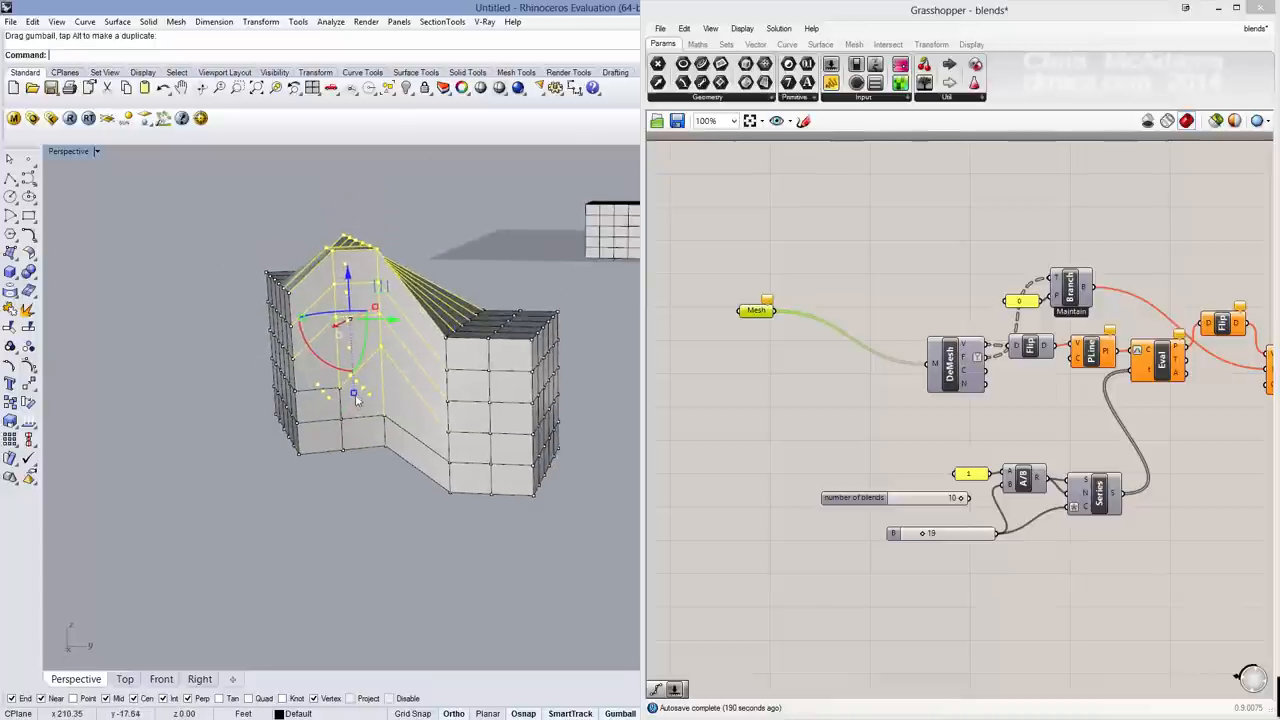
pyautogui.moveTo(352, 392); pyautogui.dragTo(354, 380)
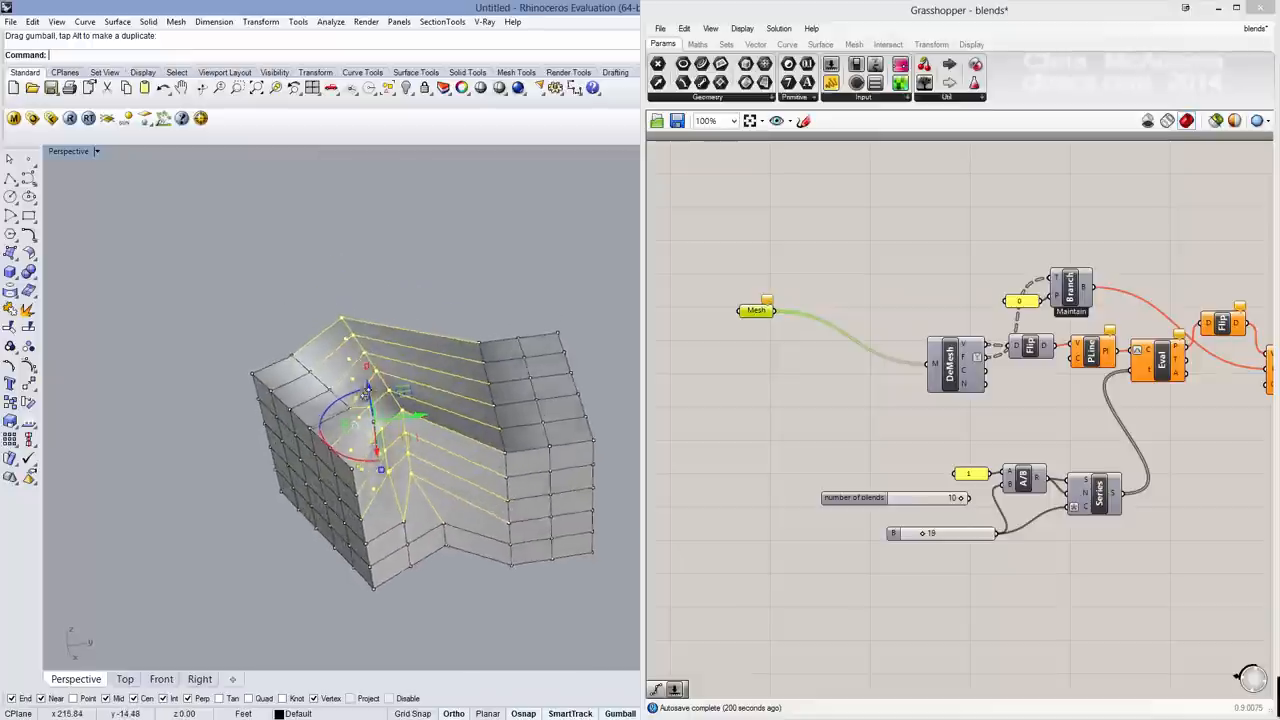
pyautogui.moveTo(408, 412); pyautogui.dragTo(408, 296)
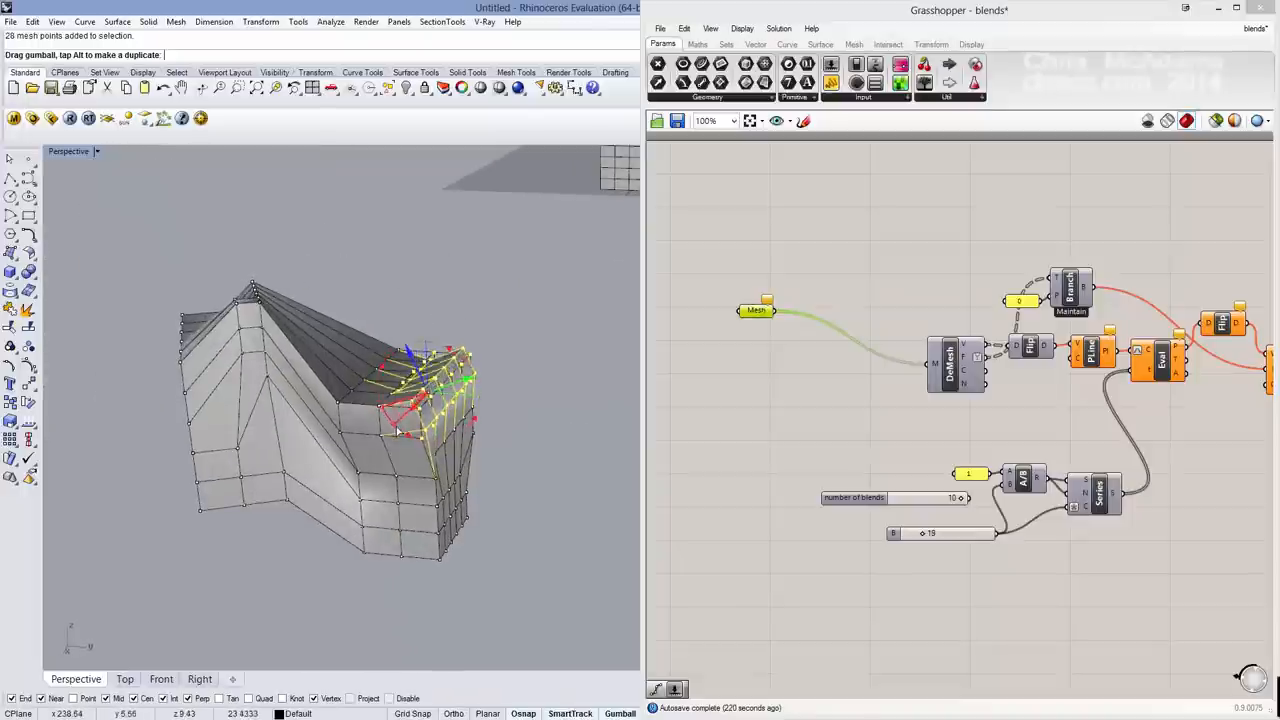
pyautogui.moveTo(416, 384); pyautogui.dragTo(416, 340)
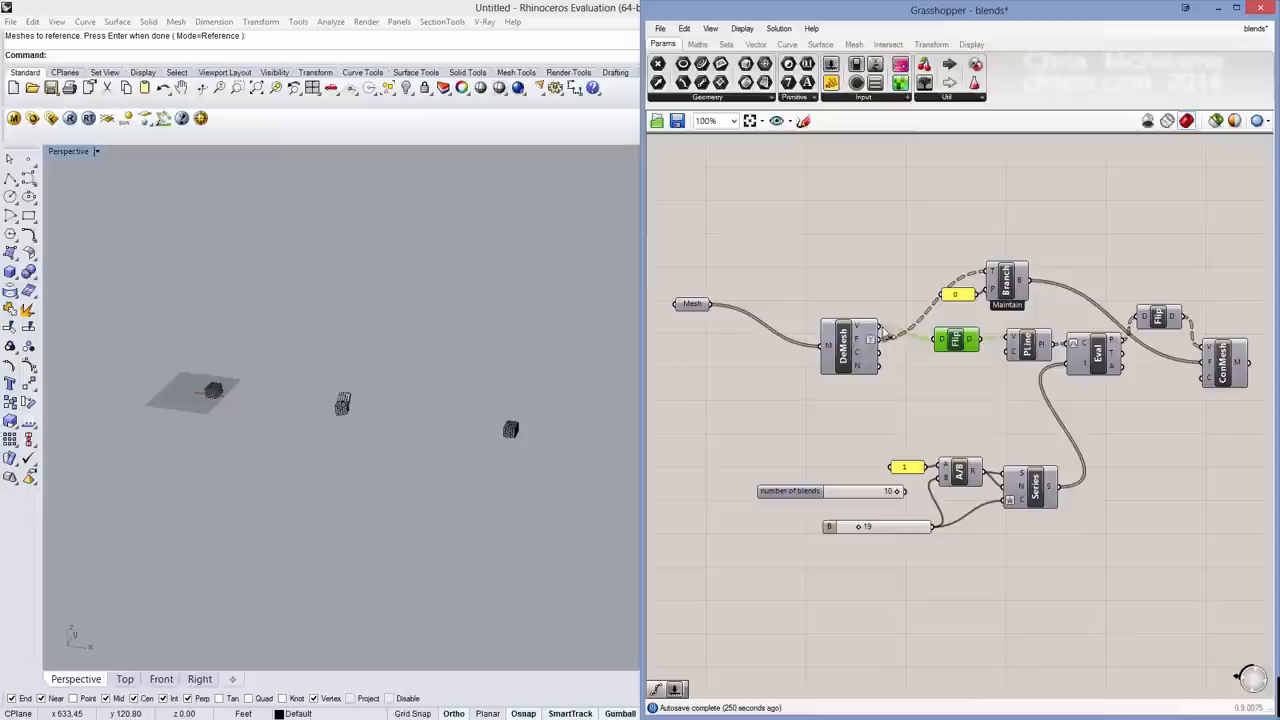
# Step: Add an Evaluate component and wire its outputs into the Combine component for a row of mesh blends
pyautogui.rightClick(1030, 340)
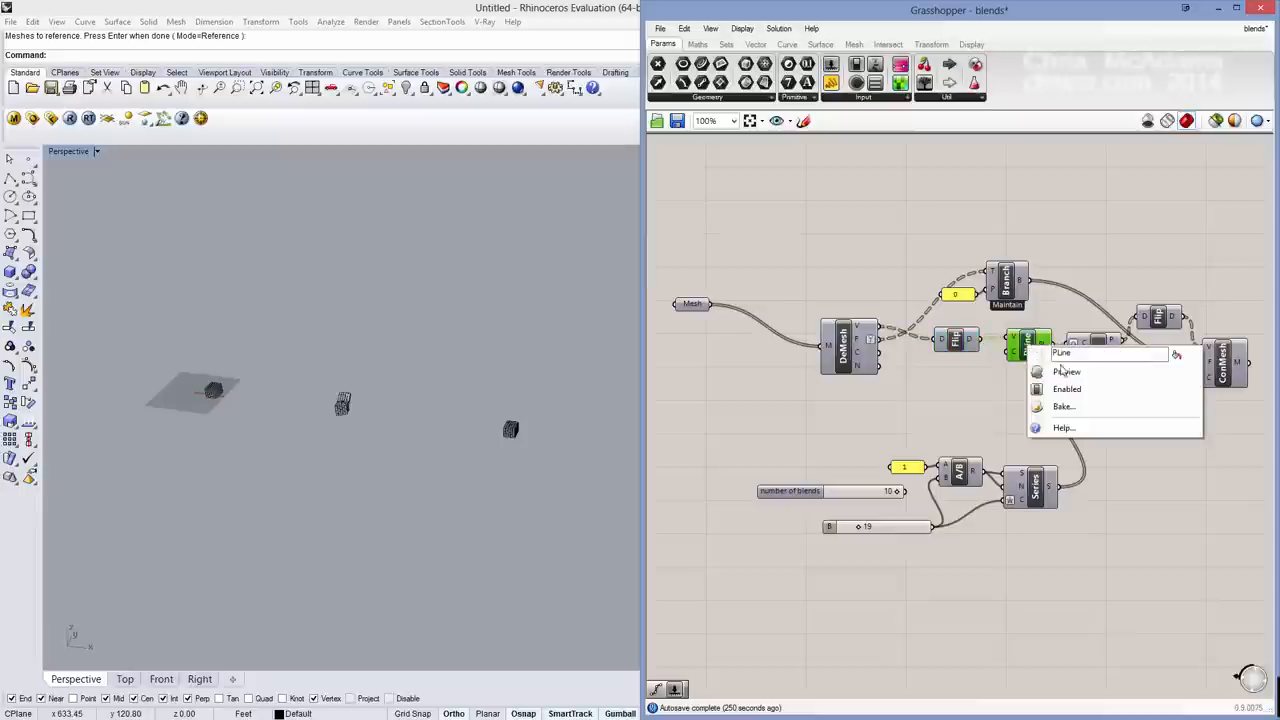
pyautogui.click(1066, 370)
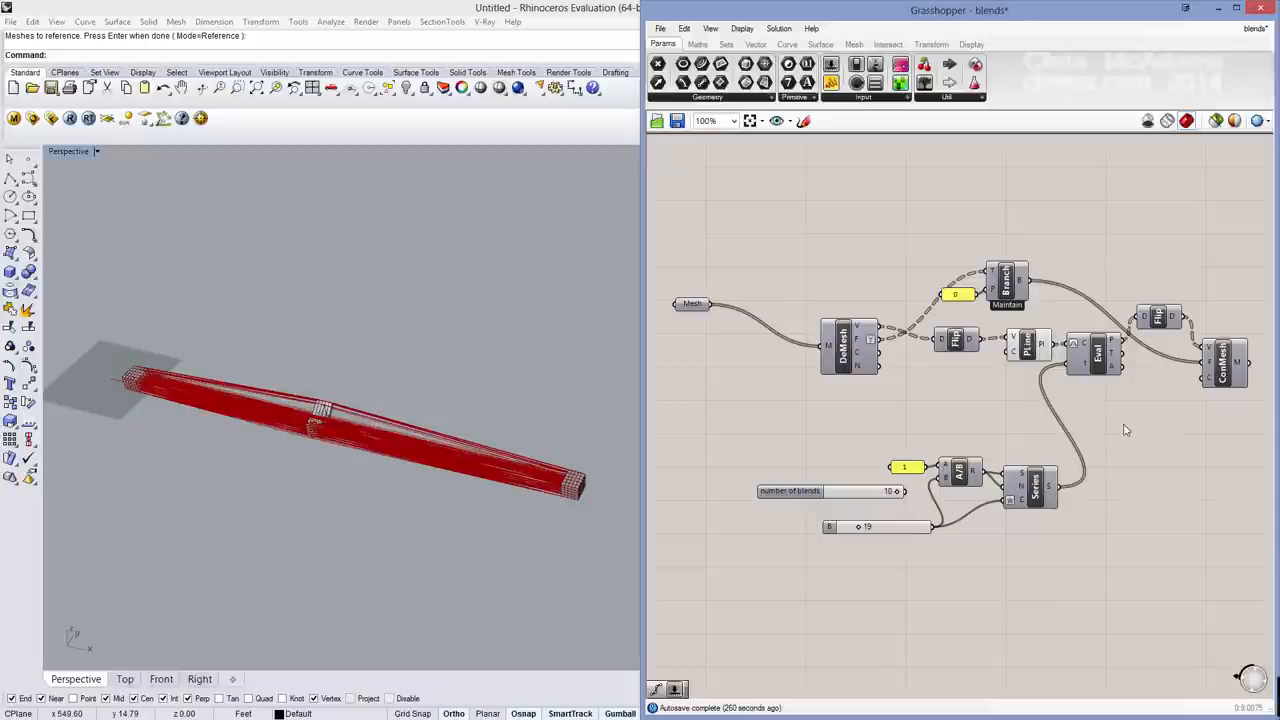
pyautogui.write('eval')
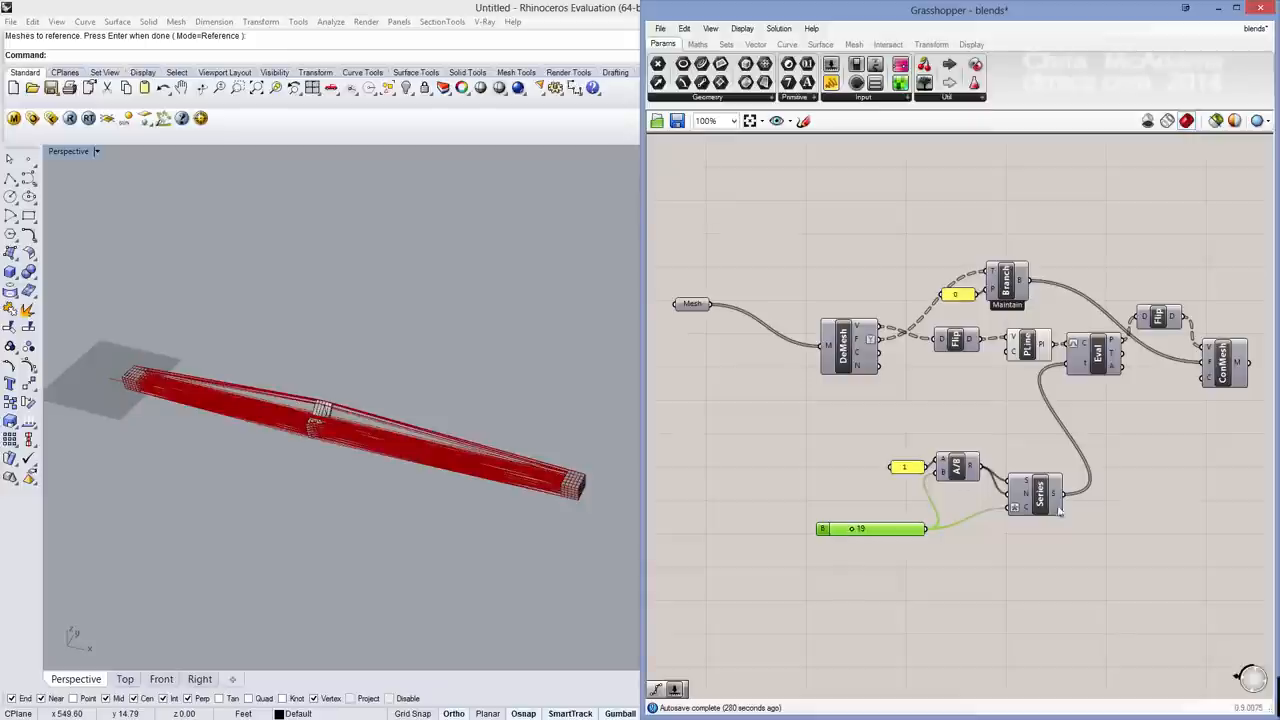
pyautogui.rightClick(1096, 356)
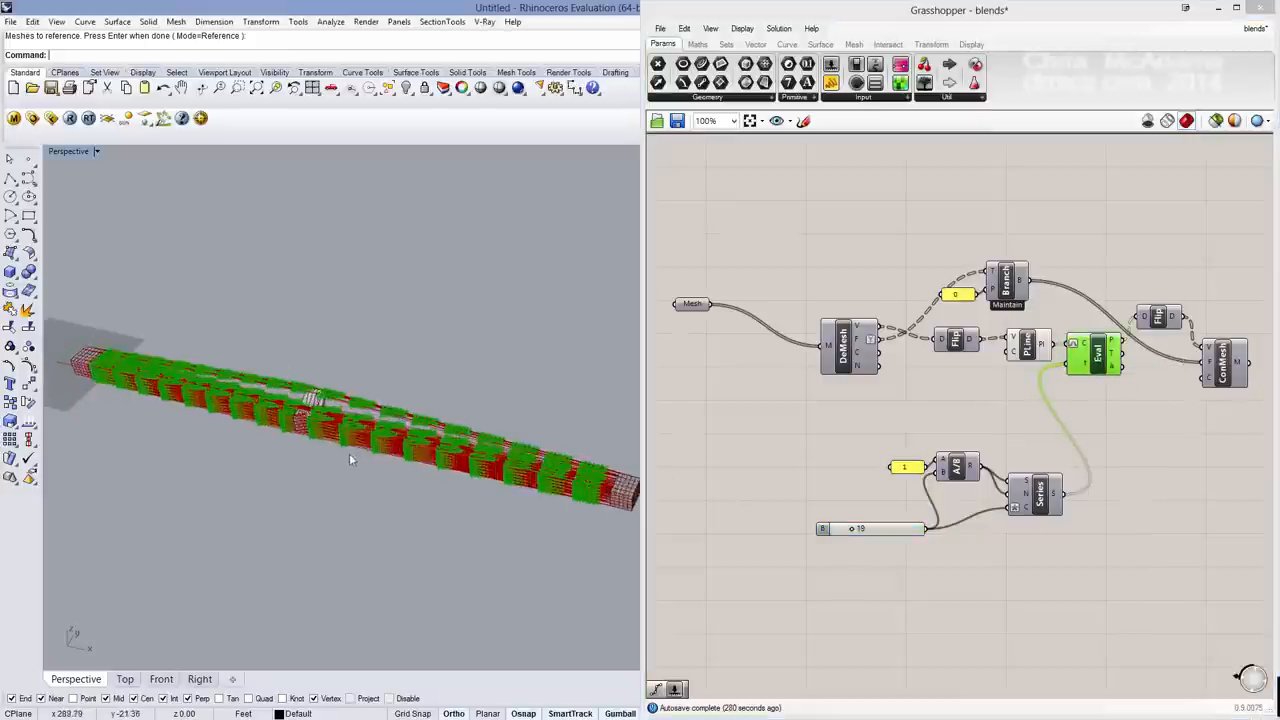
pyautogui.rightClick(1028, 344)
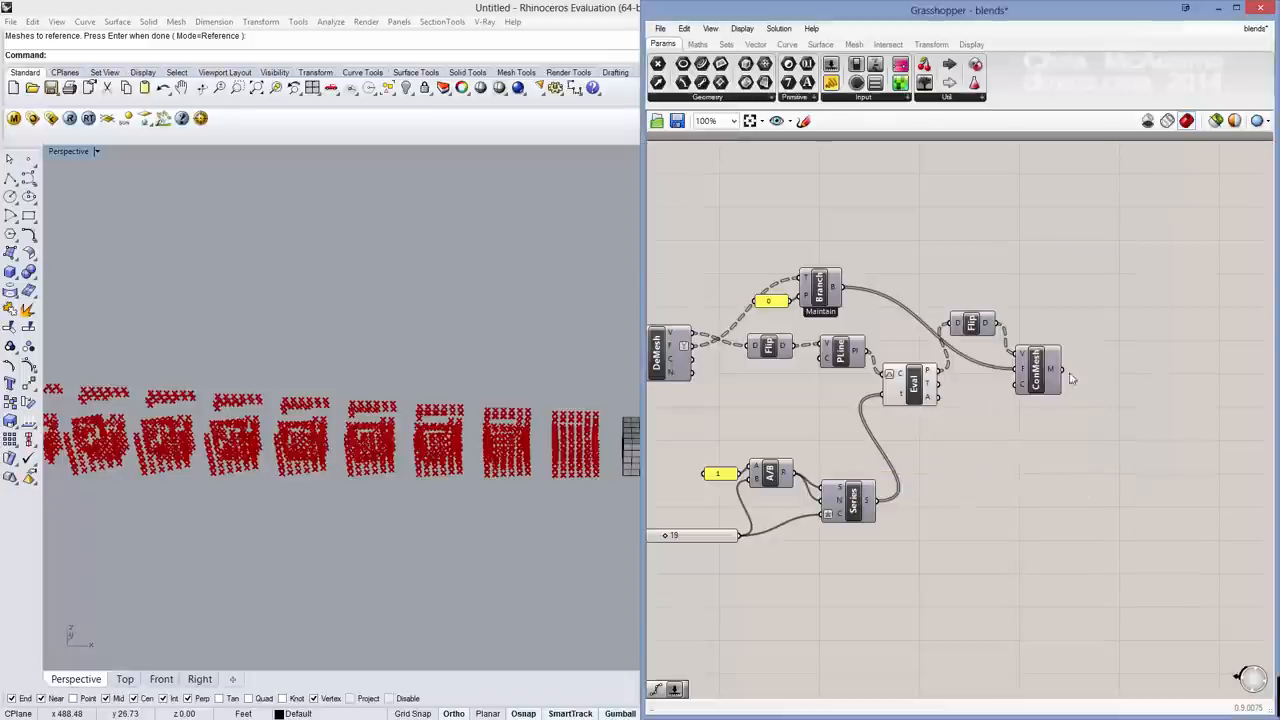
pyautogui.click(1040, 368)
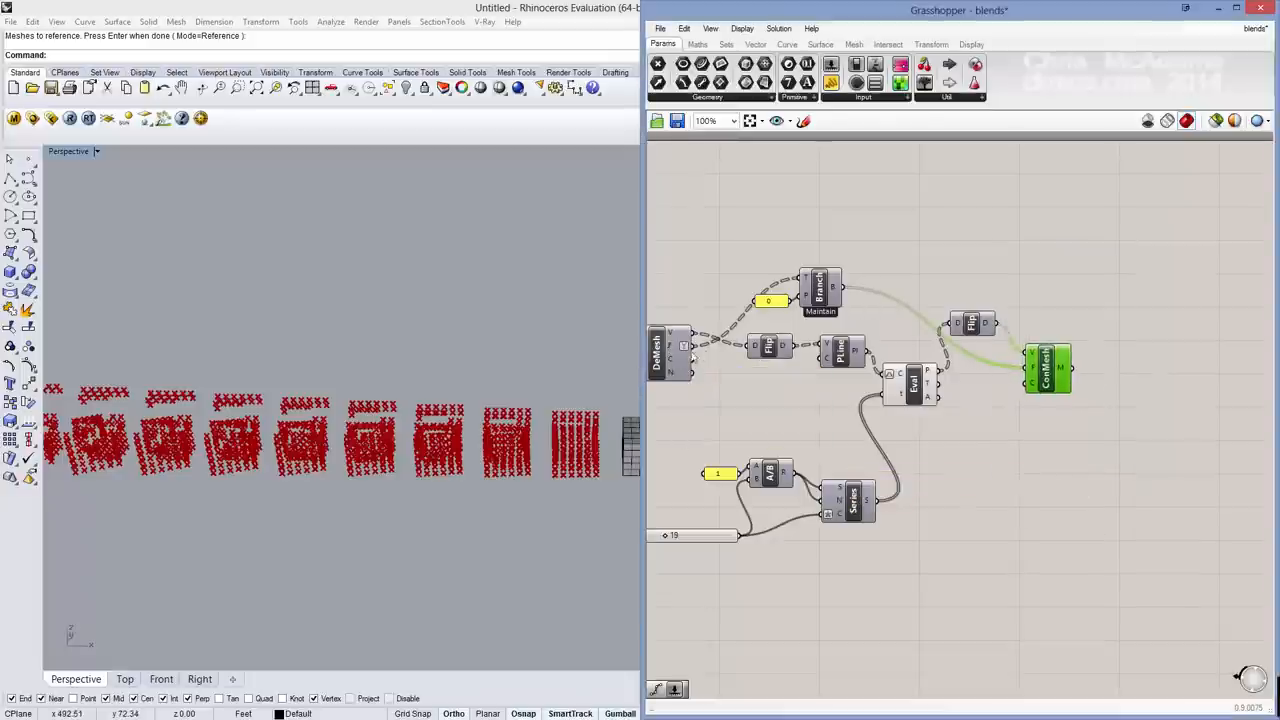
pyautogui.moveTo(1052, 368)
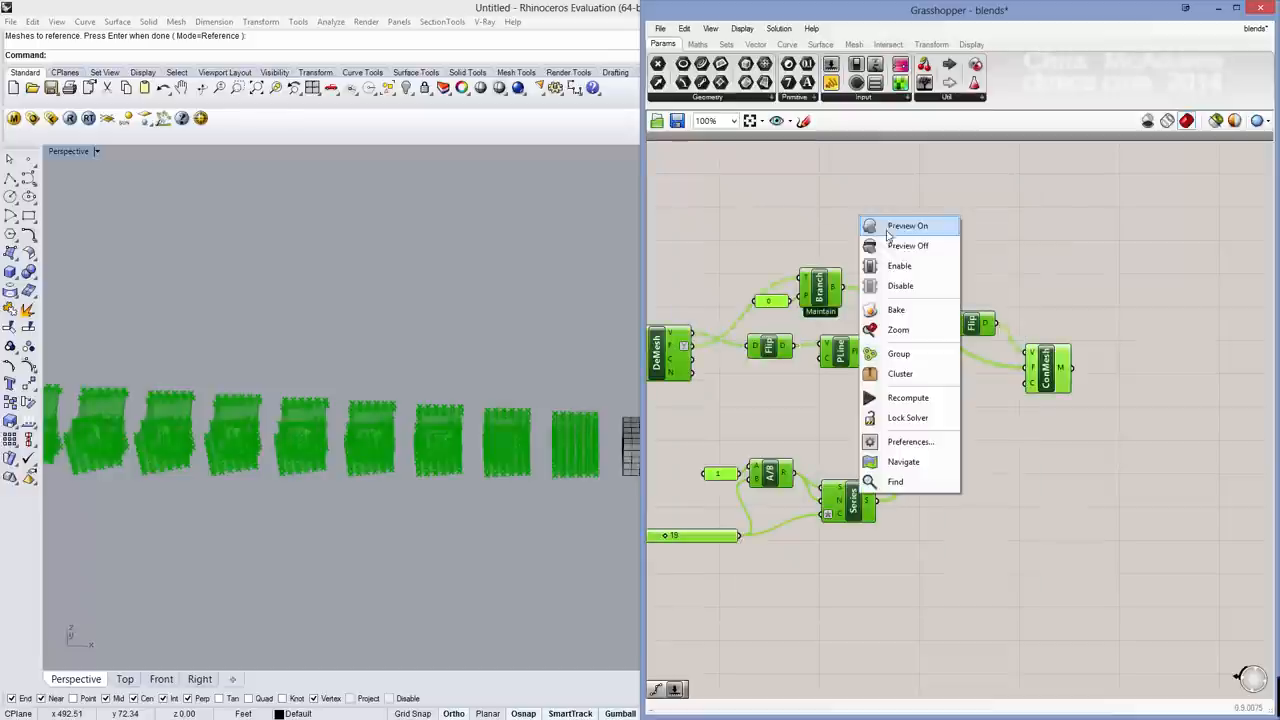
# Step: Turn previews off and bake the Combine component's mesh blends into Rhino with default attributes
pyautogui.click(908, 244)
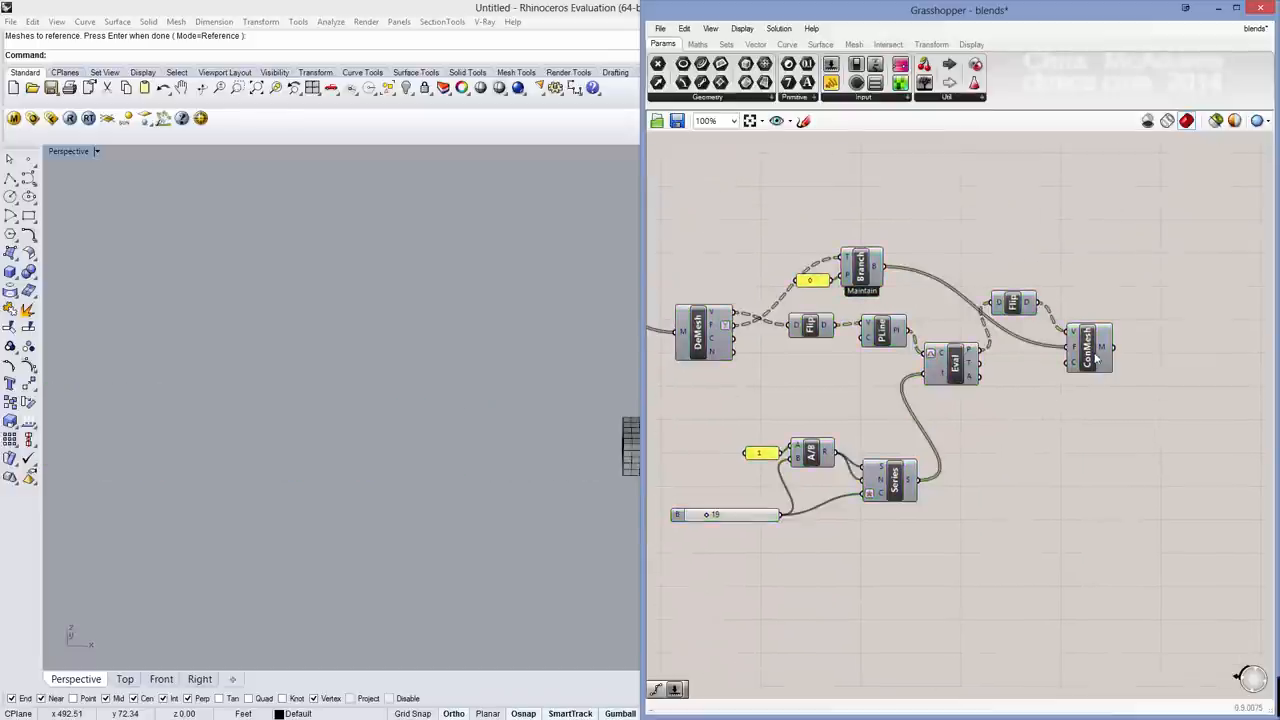
pyautogui.rightClick(1090, 350)
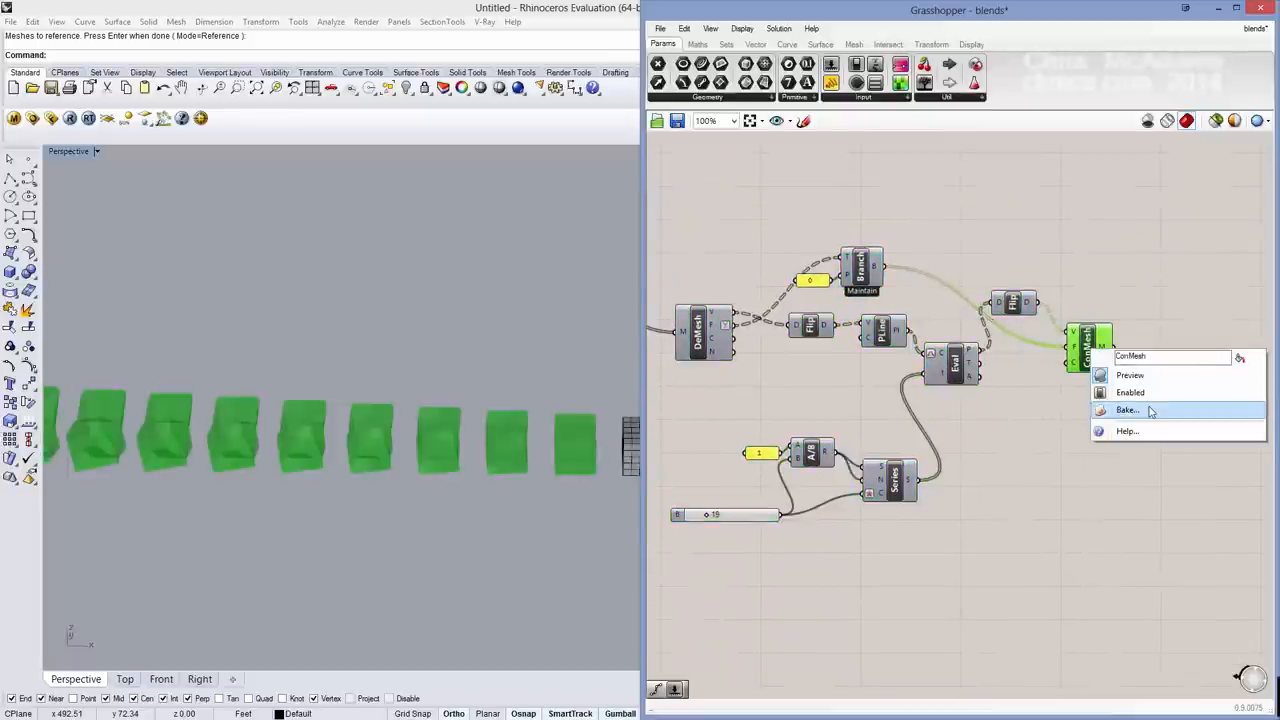
pyautogui.click(1128, 410)
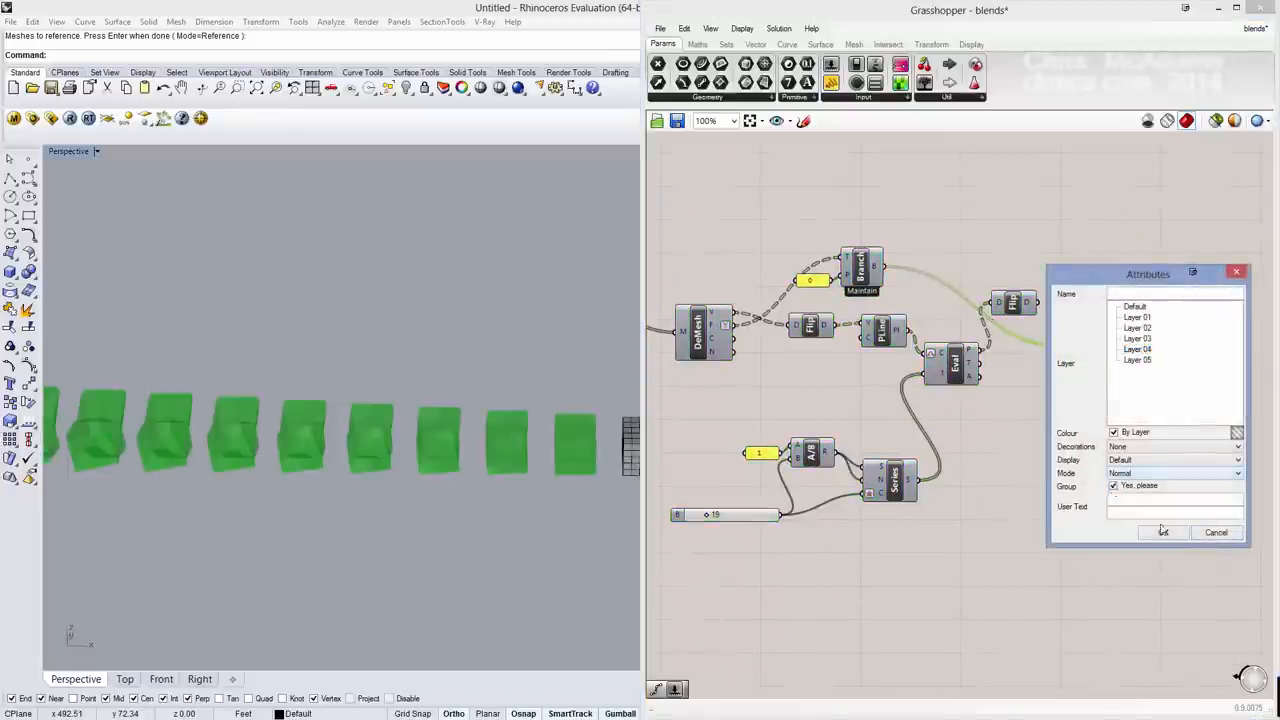
pyautogui.click(1164, 532)
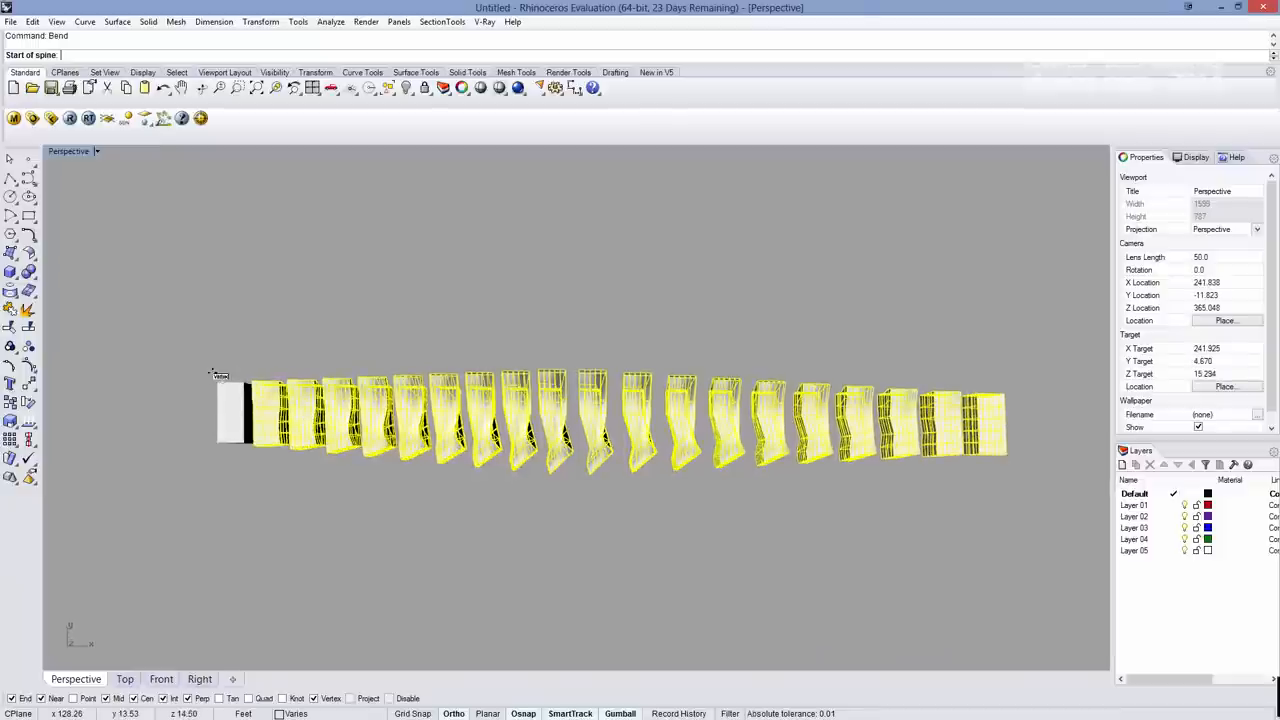
# Step: Select the baked row of blended boxes in the Perspective viewport
pyautogui.click(220, 376)
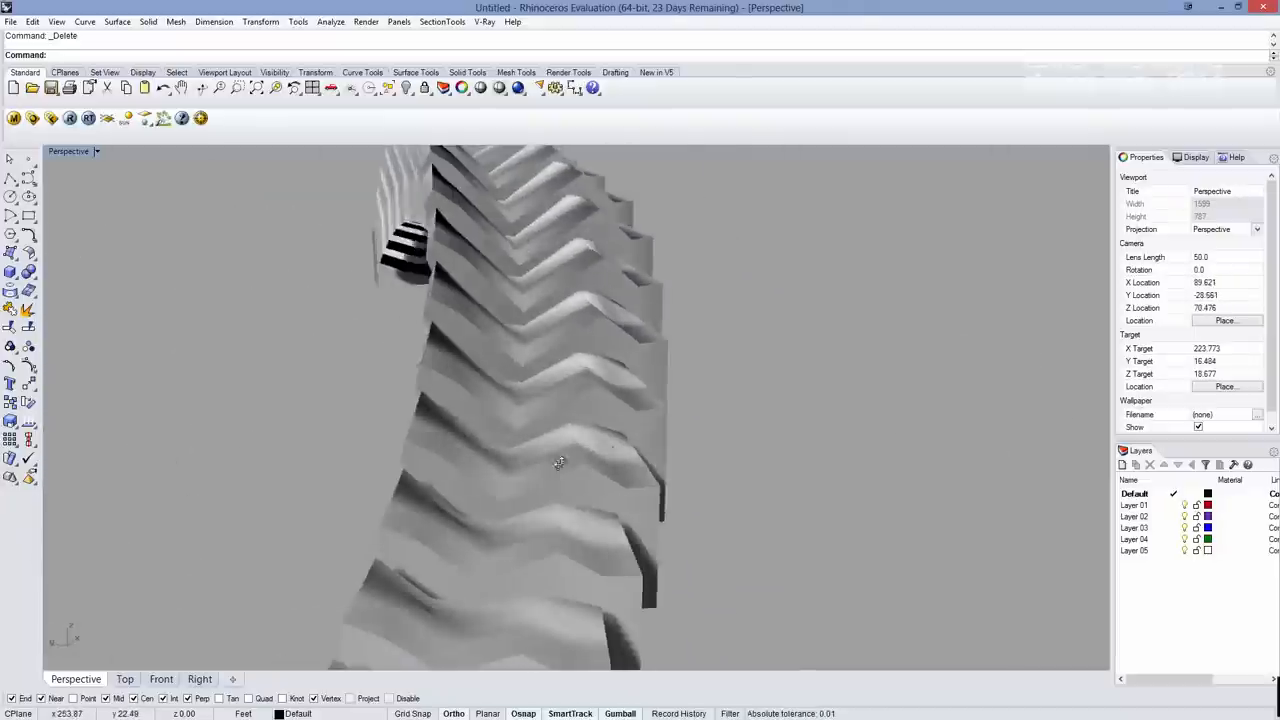
pyautogui.moveTo(560, 460); pyautogui.dragTo(450, 400)
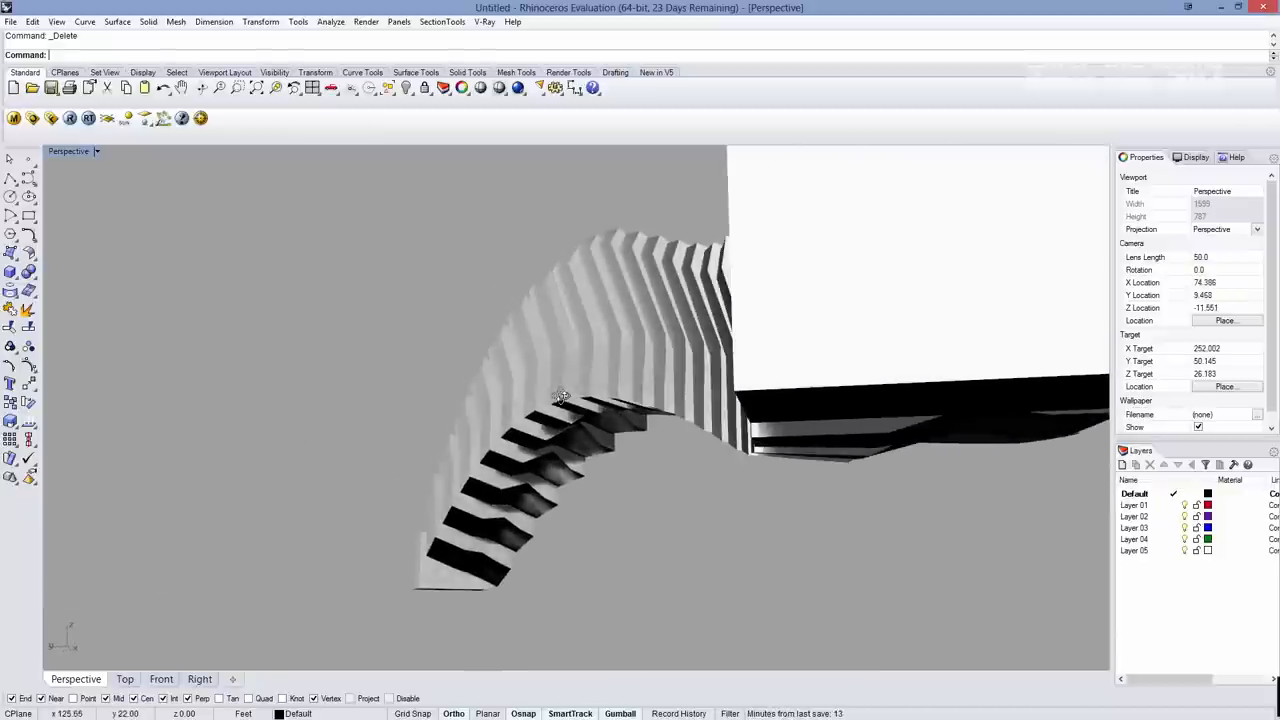
pyautogui.moveTo(560, 400); pyautogui.dragTo(680, 356)
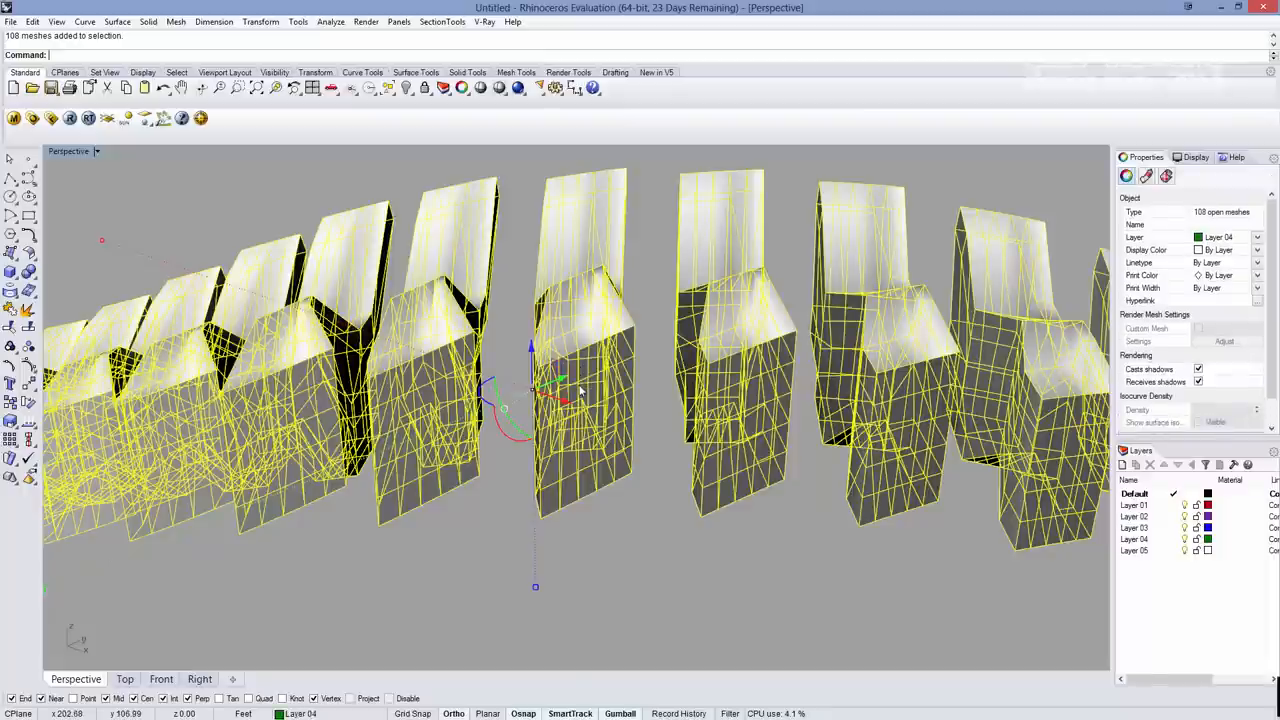
# Step: Delete the 108 duplicate open meshes, start Scale and orbit to review the remaining boxes
pyautogui.click(584, 420)
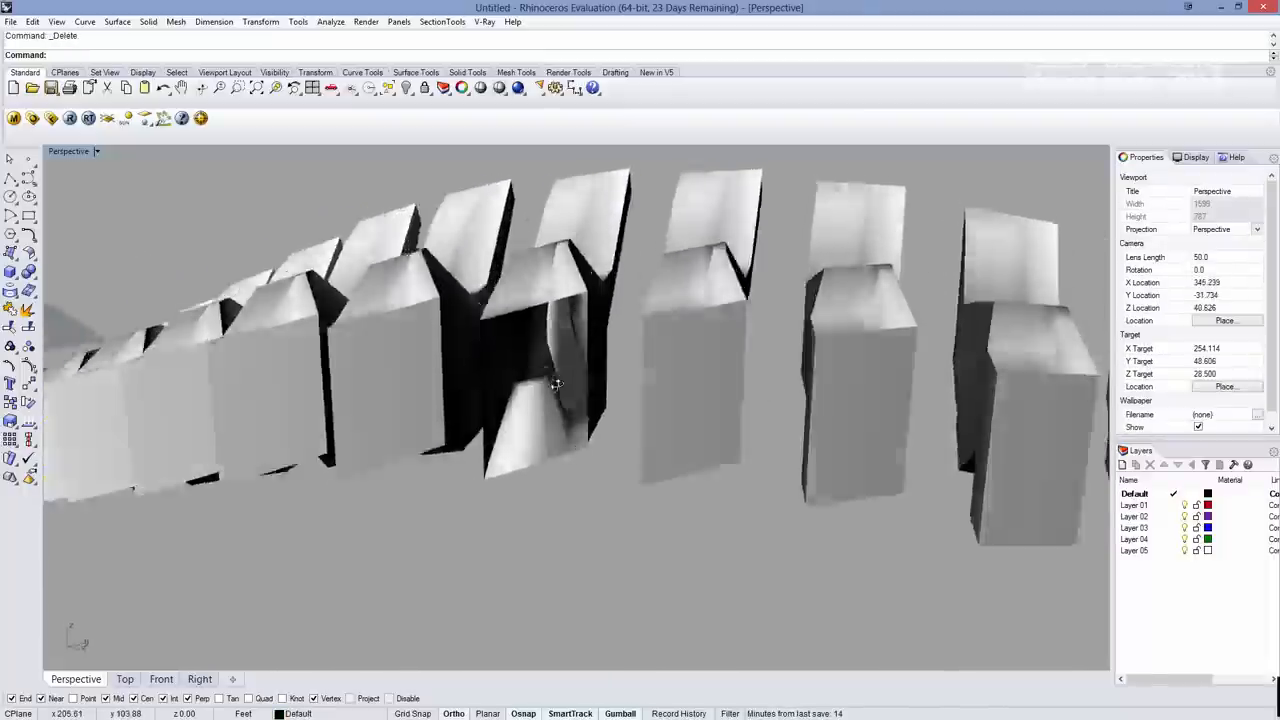
pyautogui.moveTo(556, 384); pyautogui.dragTo(532, 178)
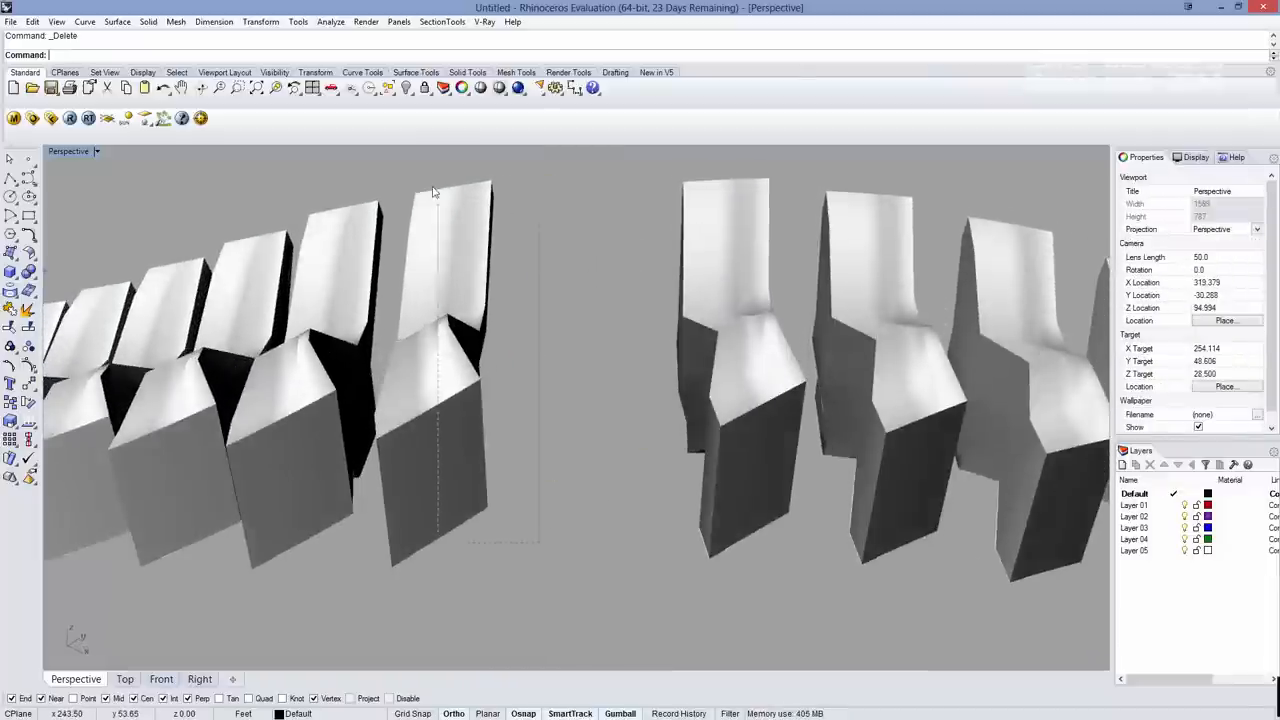
pyautogui.write('Scale')
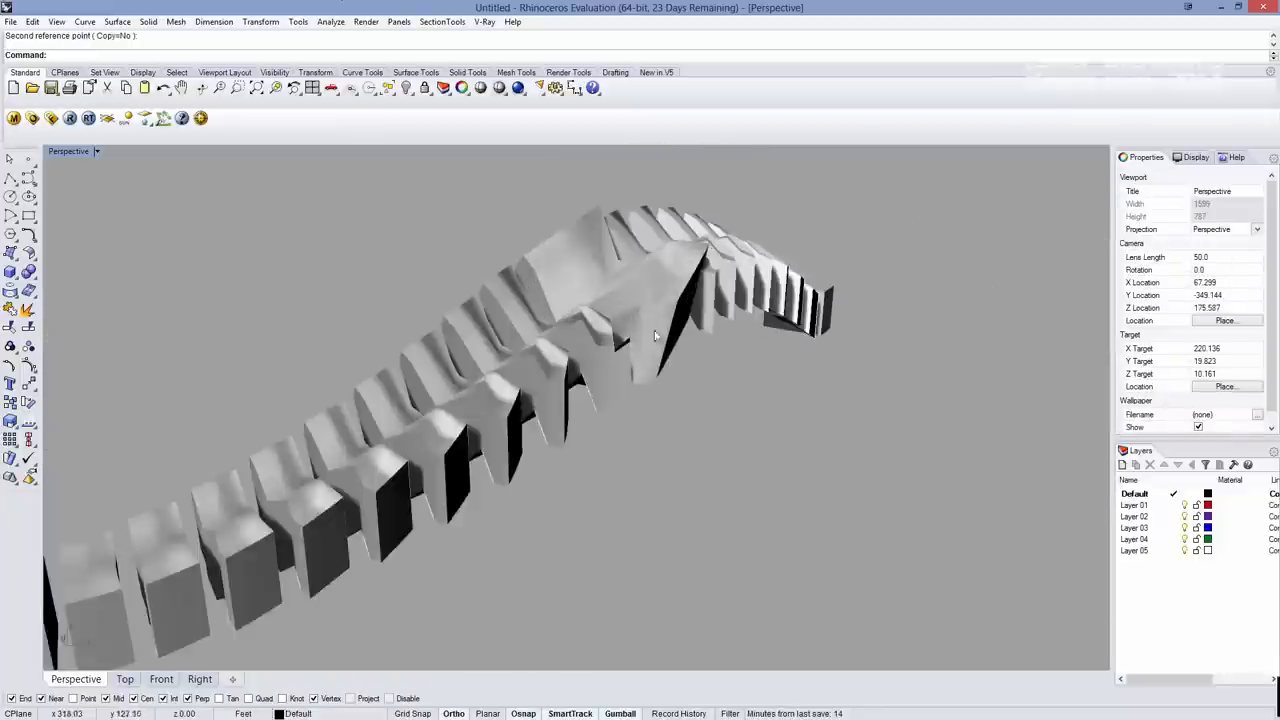
pyautogui.moveTo(656, 336); pyautogui.dragTo(704, 280)
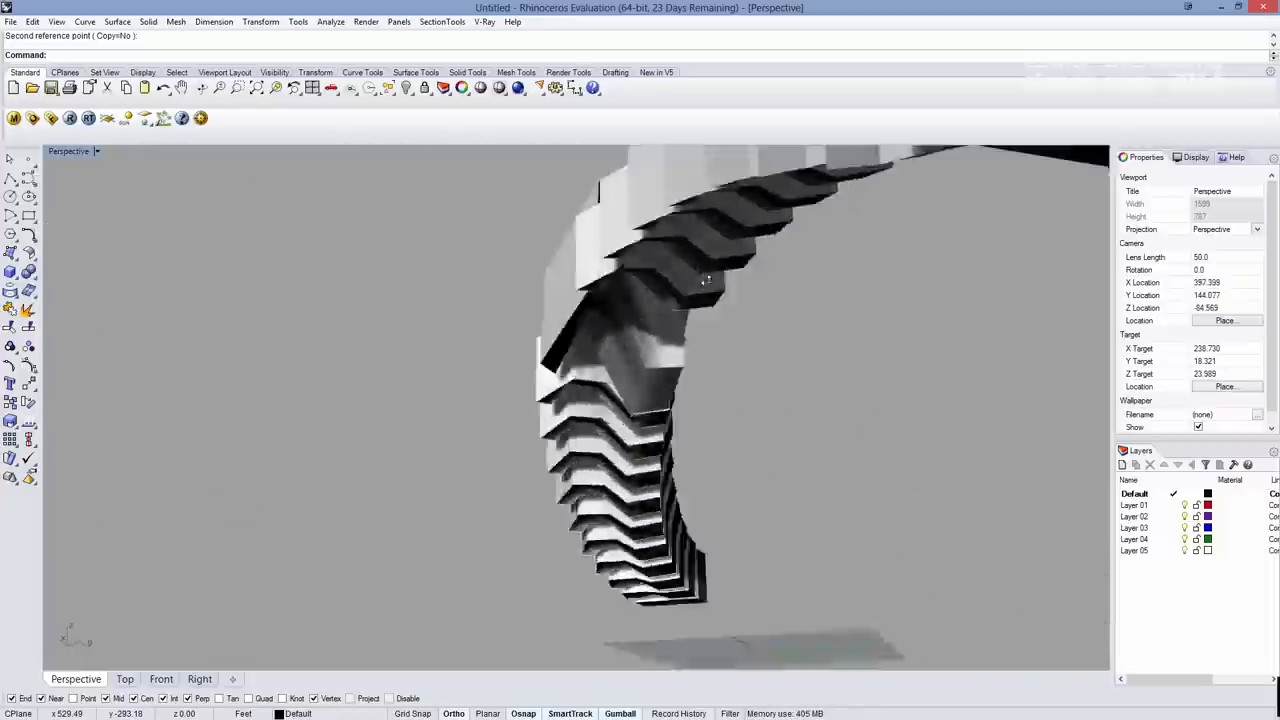
pyautogui.moveTo(704, 280); pyautogui.dragTo(610, 290)
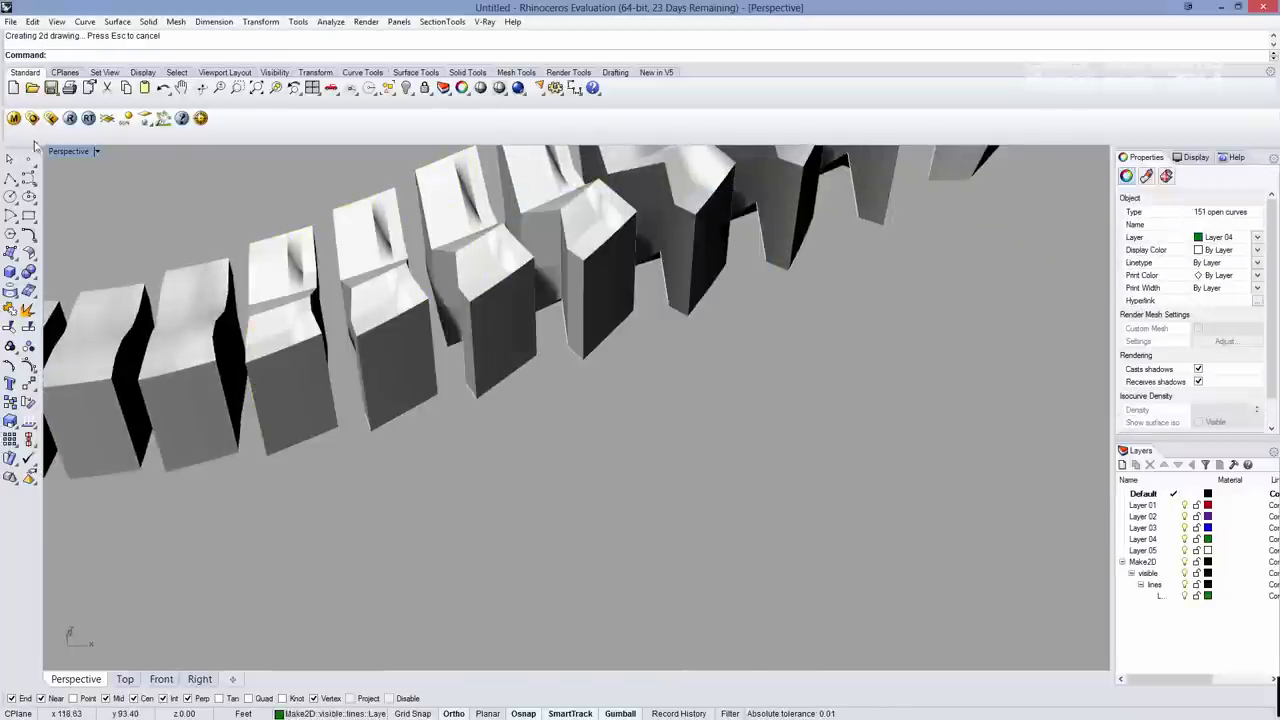
# Step: Generate a Make2D line drawing of the boxes from the Perspective view
pyautogui.click(124, 680)
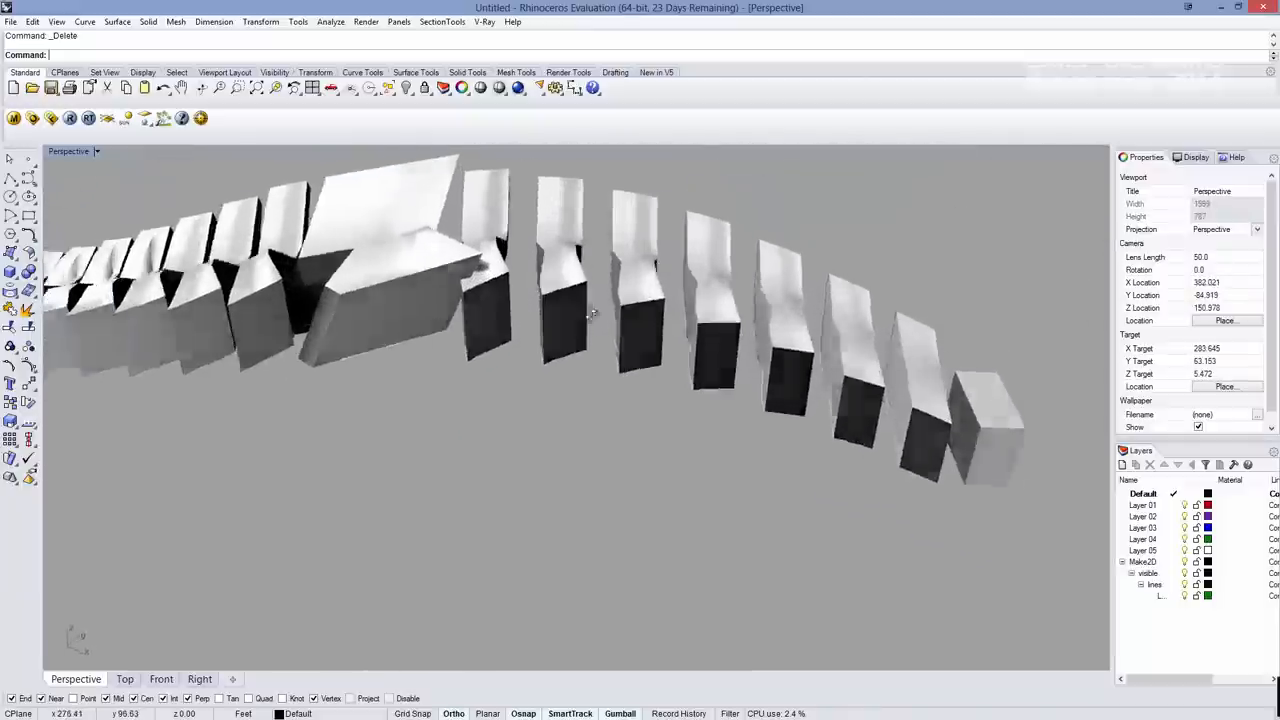
# Step: Show all four viewports and maximise the Top view
pyautogui.click(442, 20)
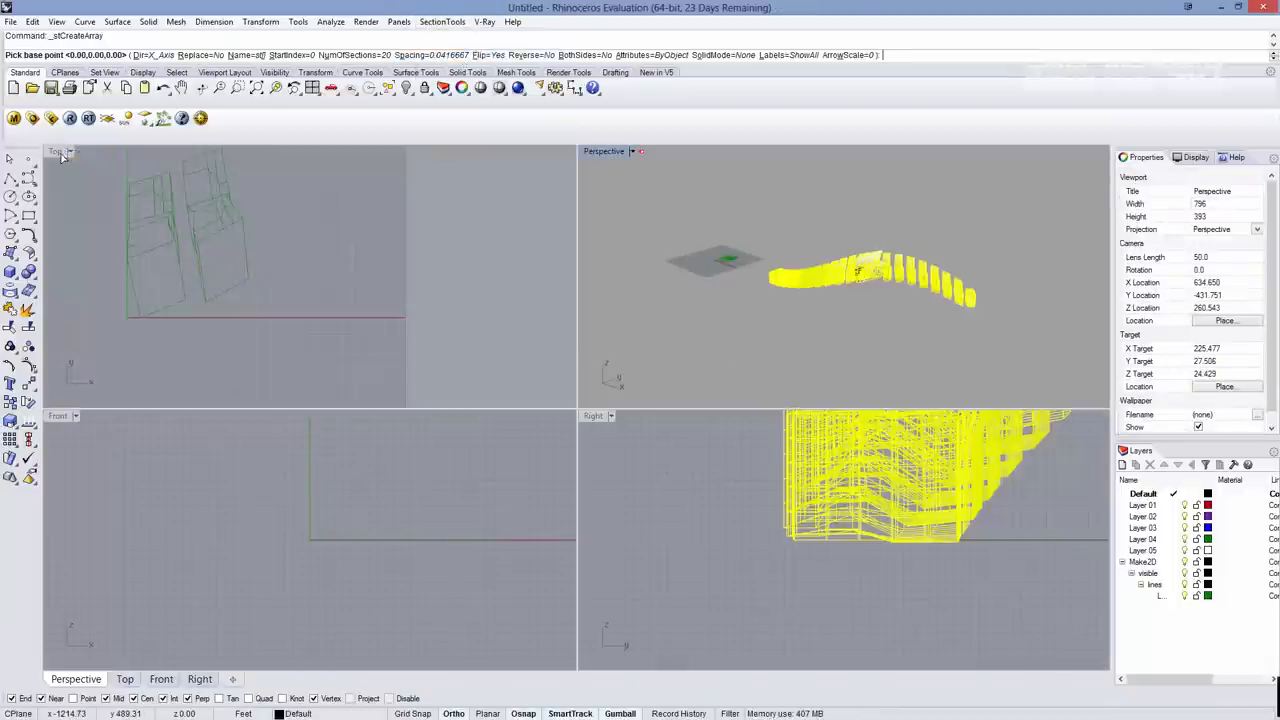
pyautogui.doubleClick(56, 152)
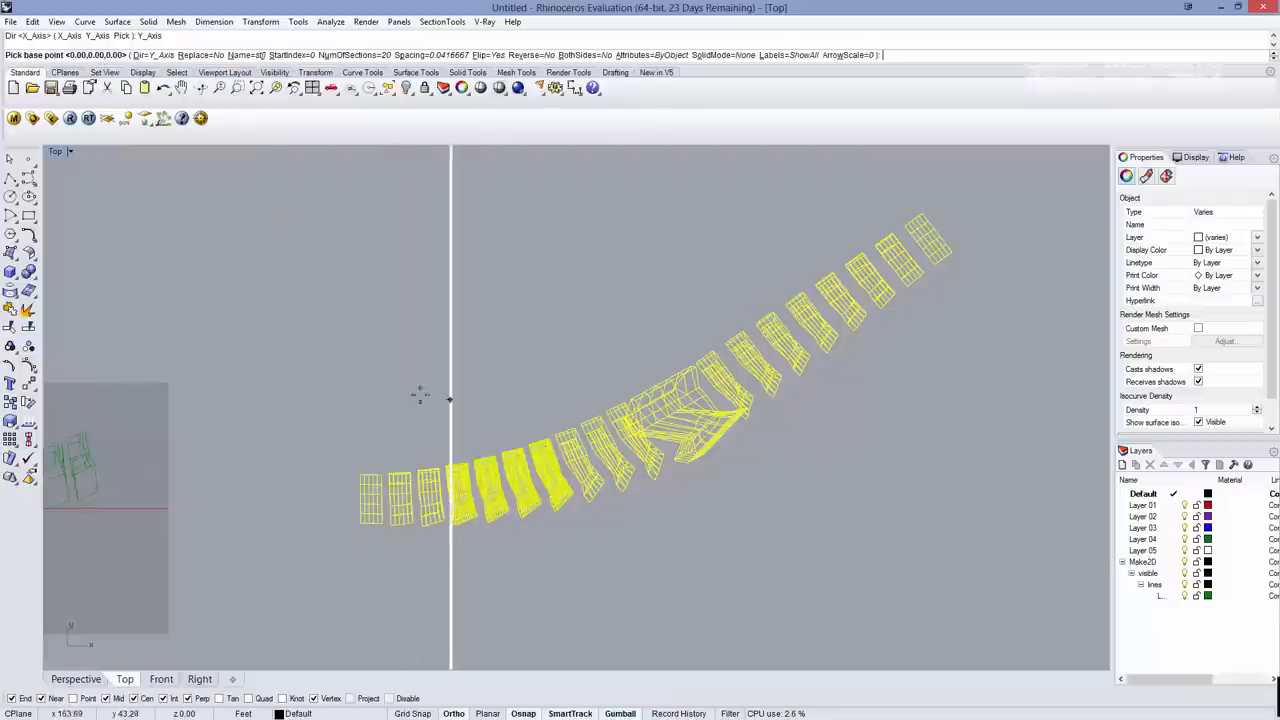
# Step: Create a SectionTools array of 50 sections, picking base point and spacing across the boxes
pyautogui.click(352, 56)
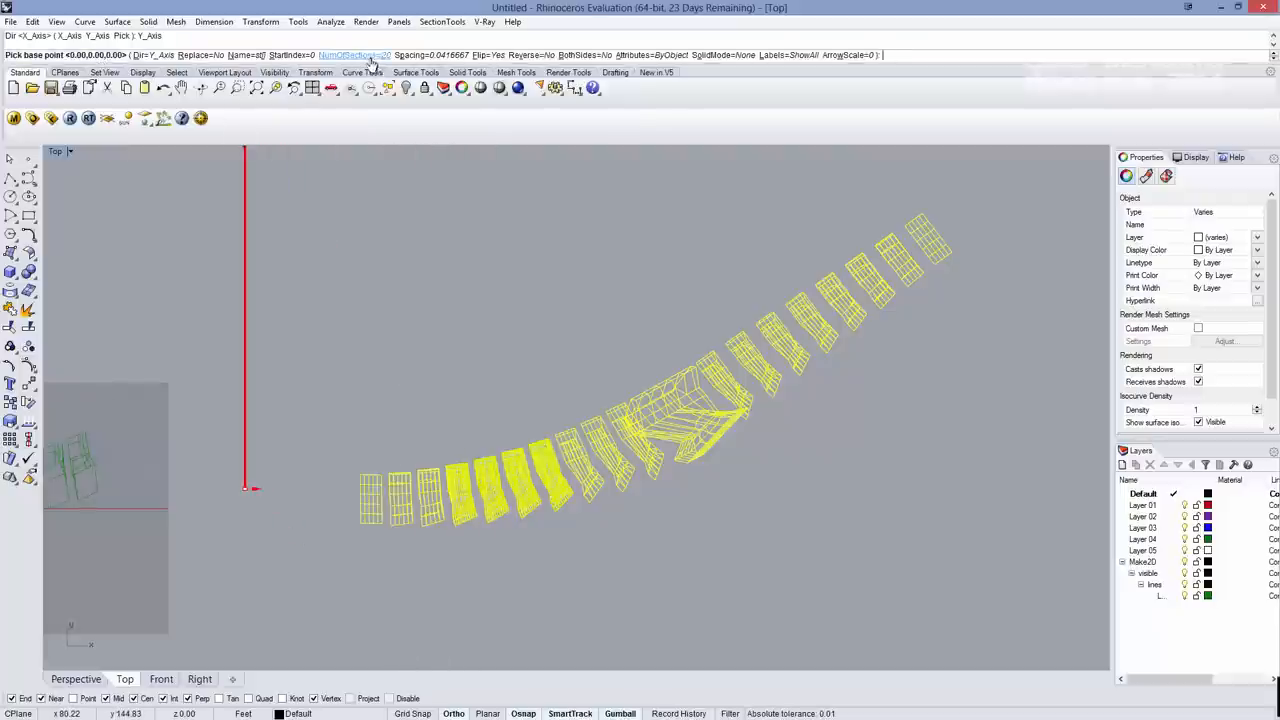
pyautogui.click(352, 56)
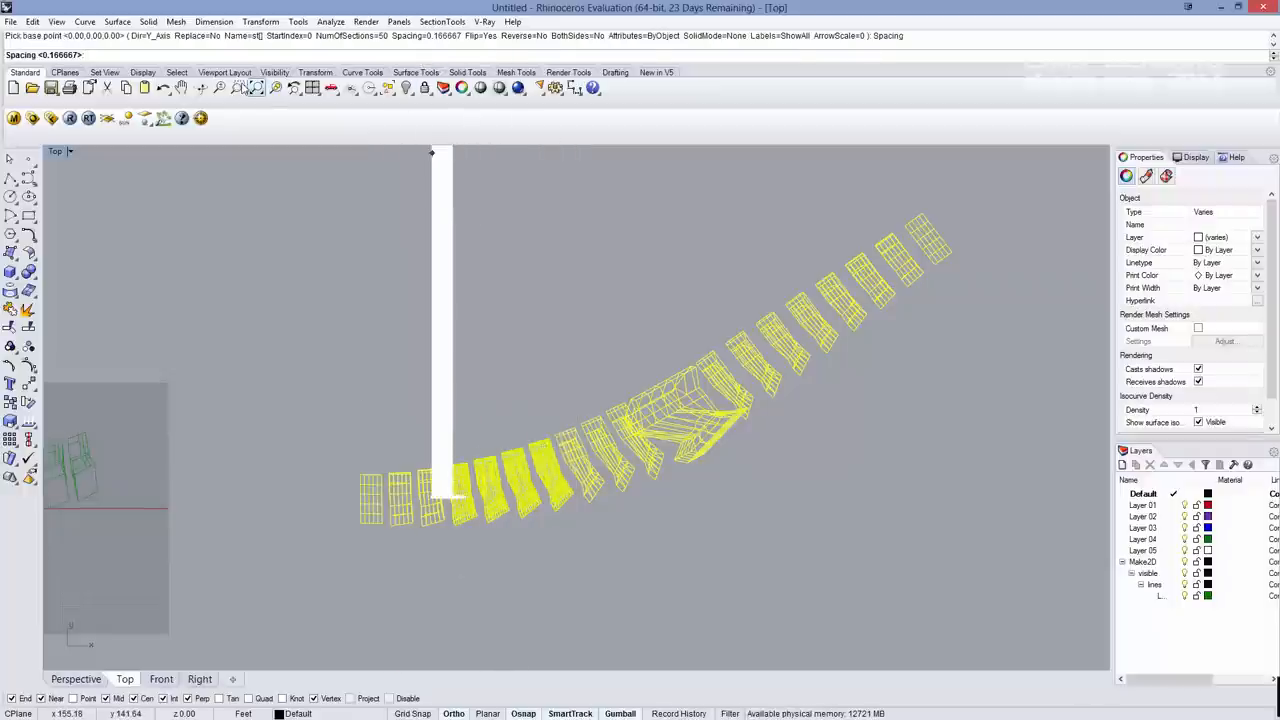
pyautogui.write('2')
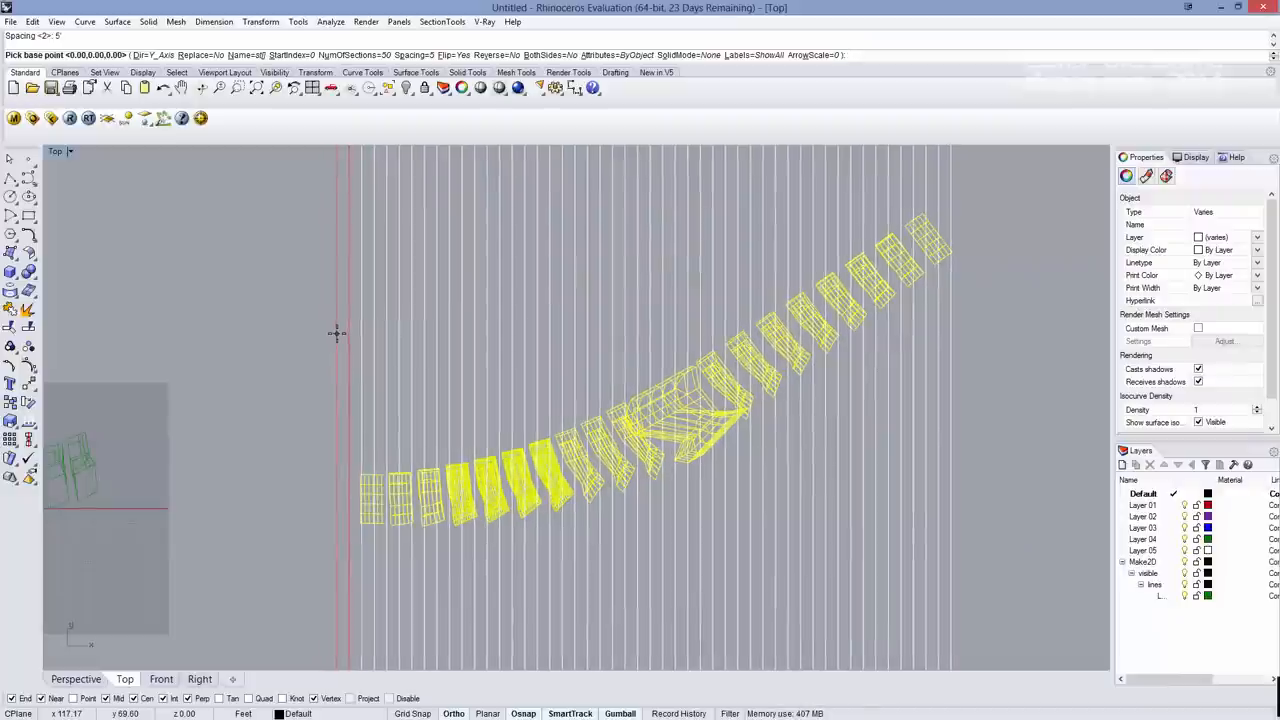
pyautogui.click(944, 250)
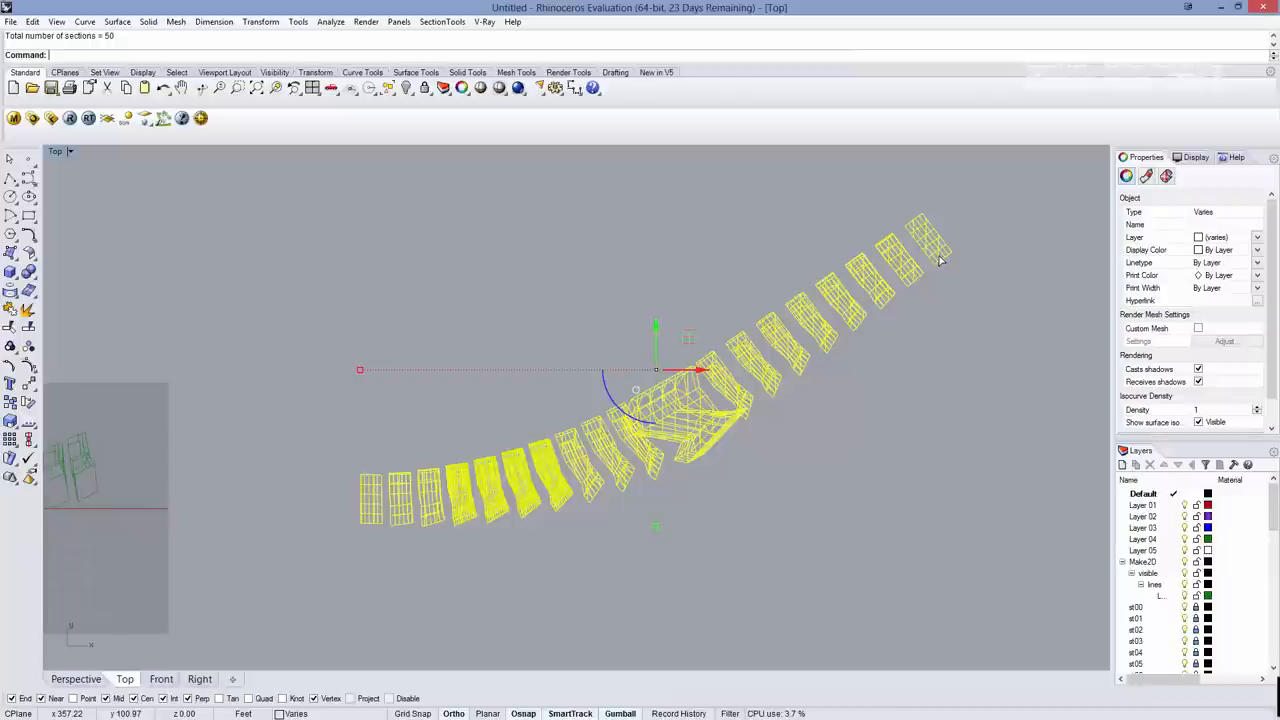
pyautogui.moveTo(738, 206)
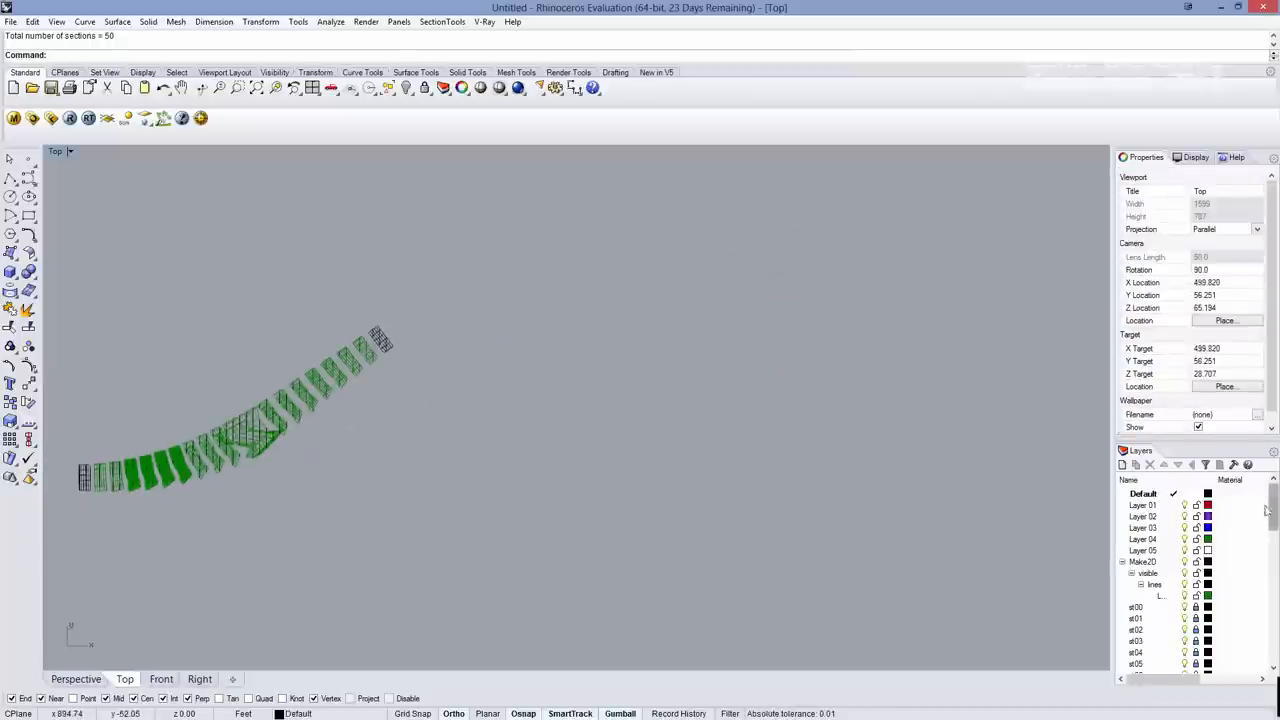
# Step: Add a Cut layer, make it current and select all 50 sections for Nest 2D Layouts
pyautogui.click(1144, 540)
pyautogui.write('Cu')
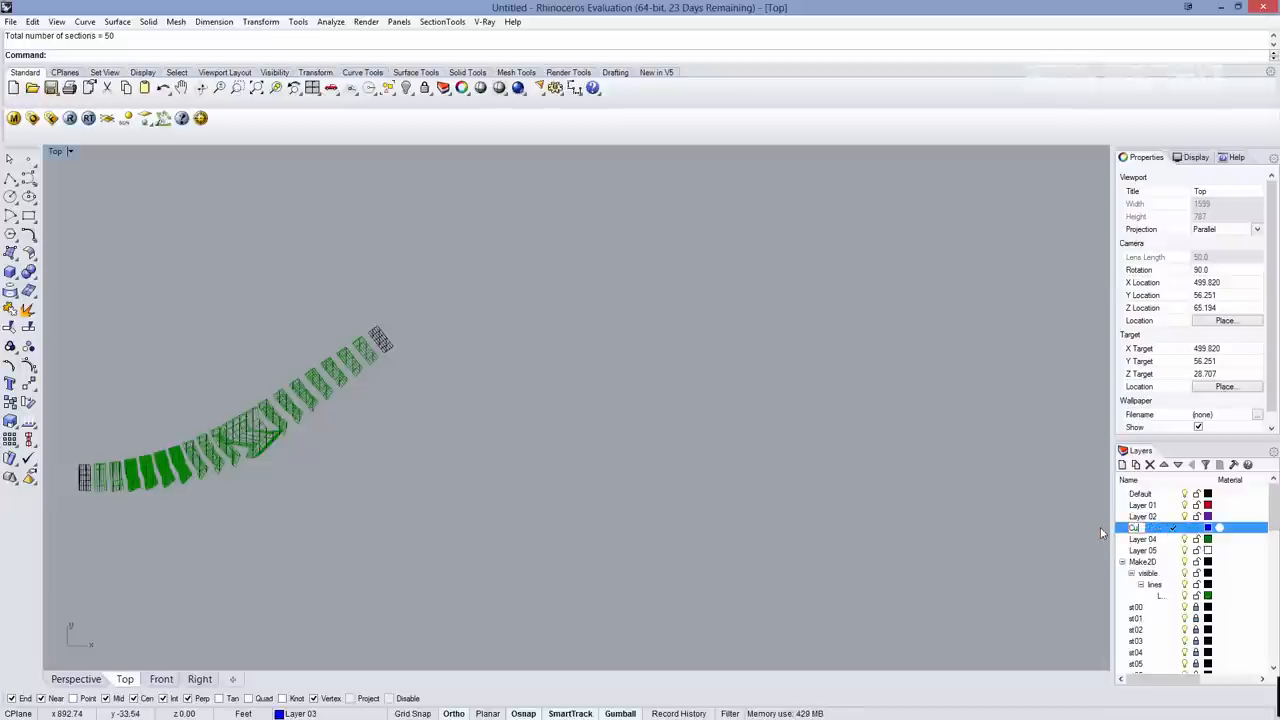
pyautogui.click(442, 20)
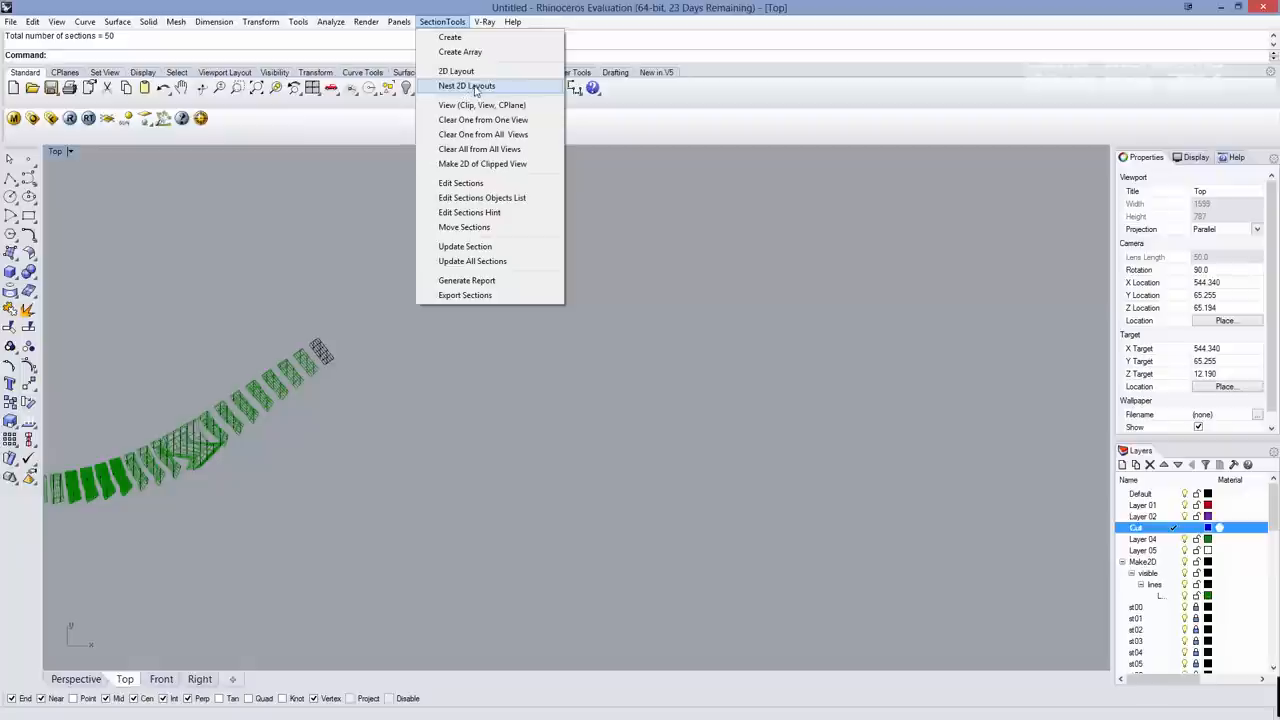
pyautogui.click(466, 84)
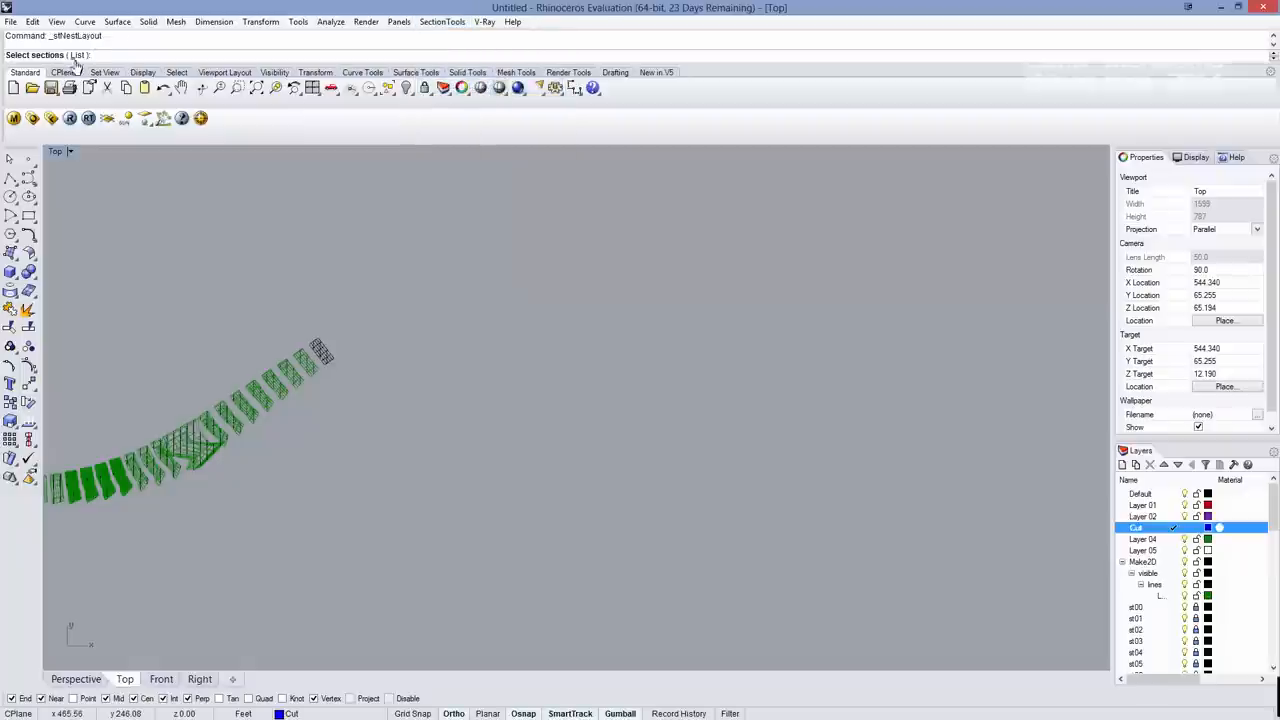
pyautogui.click(78, 56)
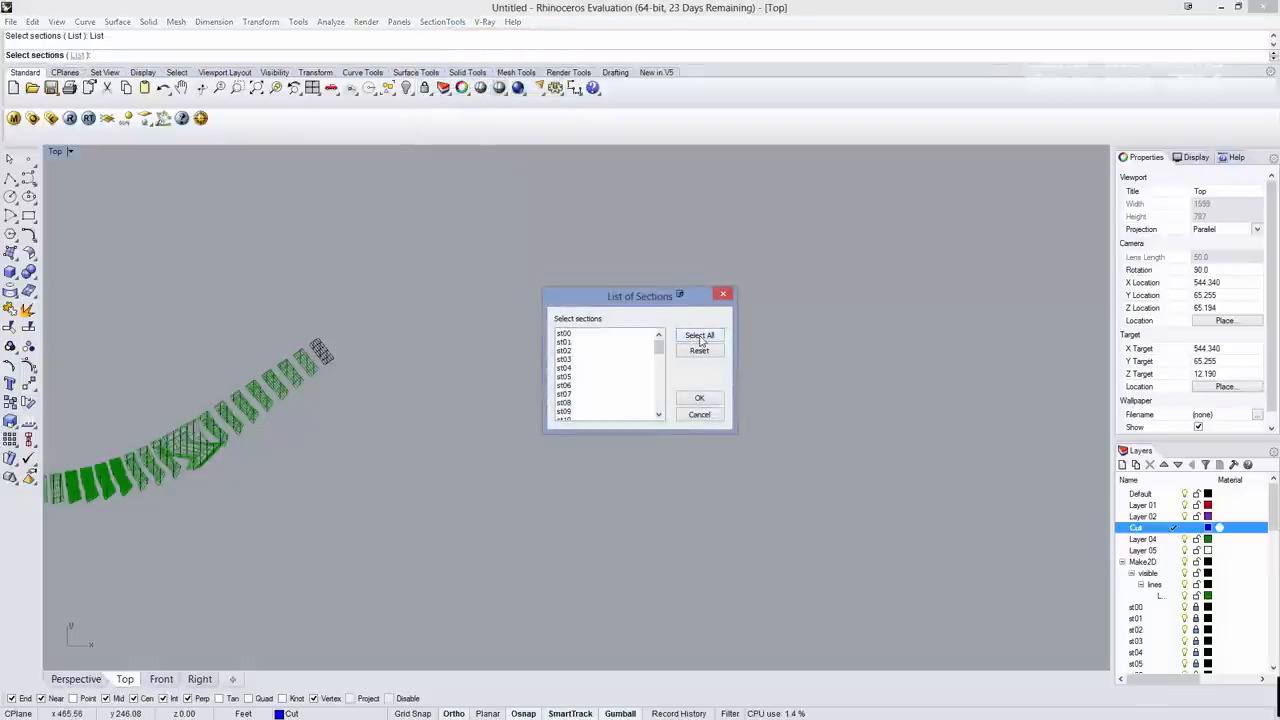
pyautogui.click(700, 336)
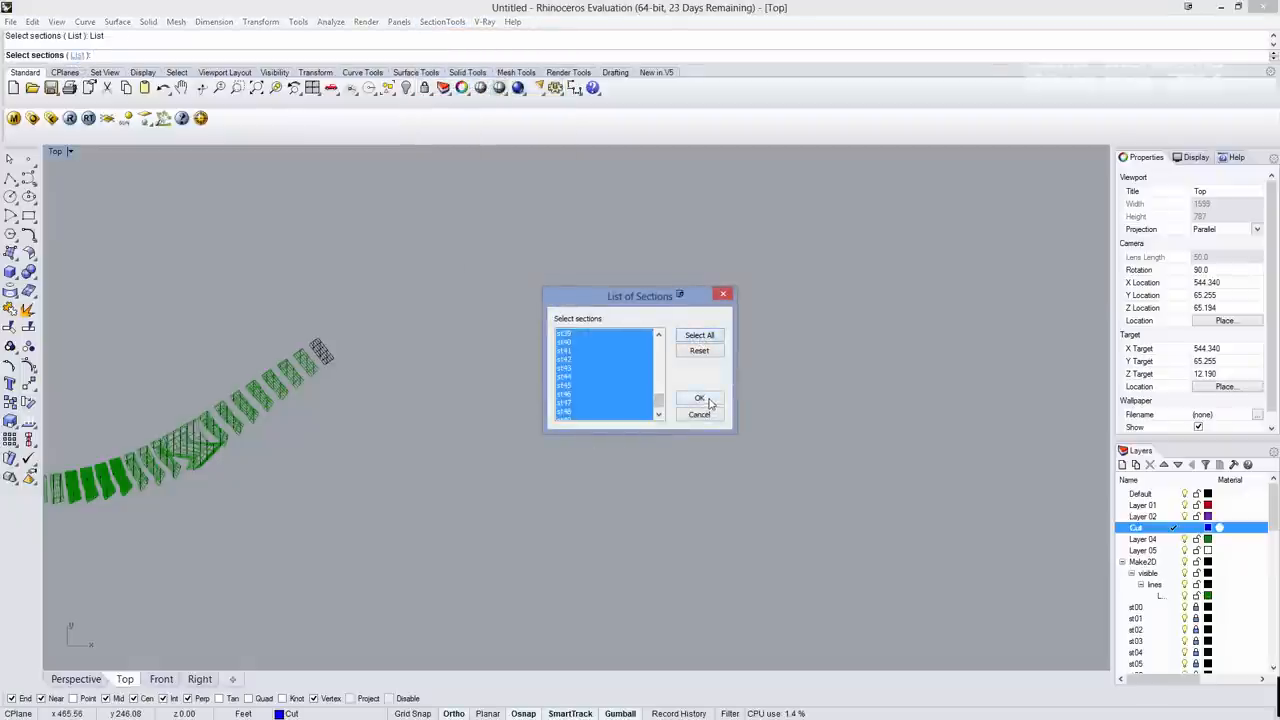
pyautogui.click(700, 398)
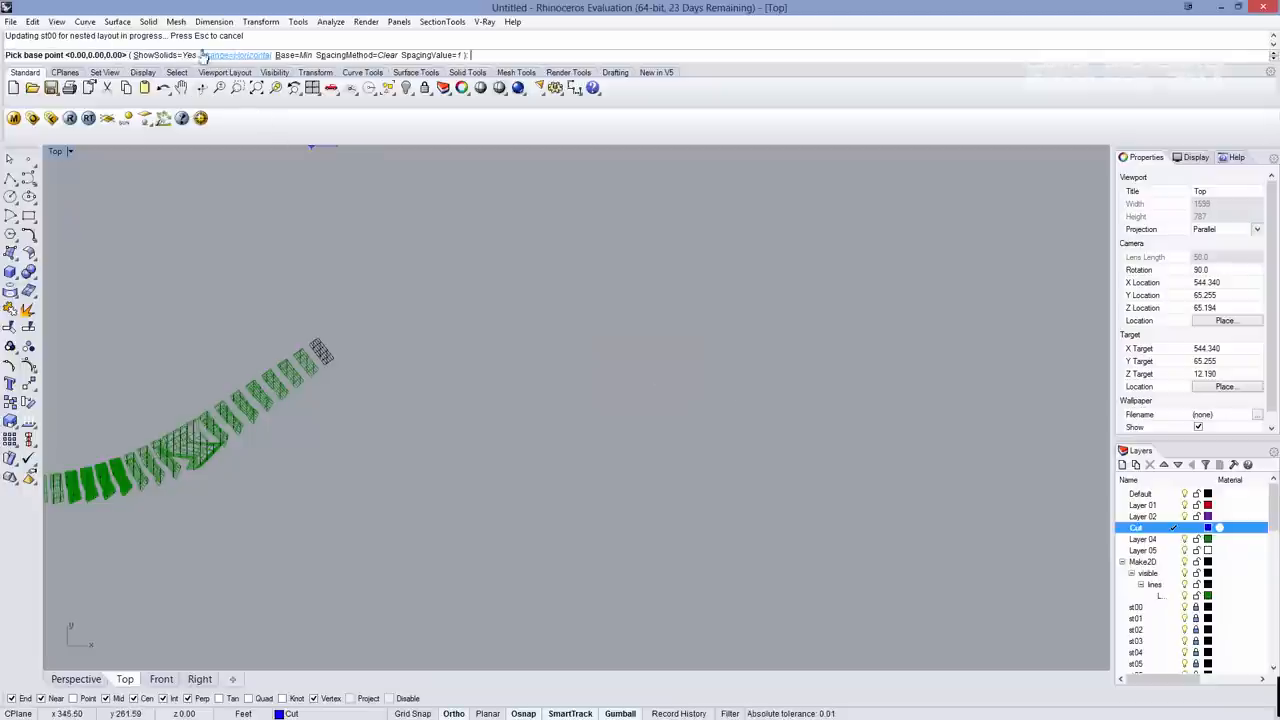
# Step: Set the flat layout to Arrange=Vertical with spacing 0.25
pyautogui.click(230, 56)
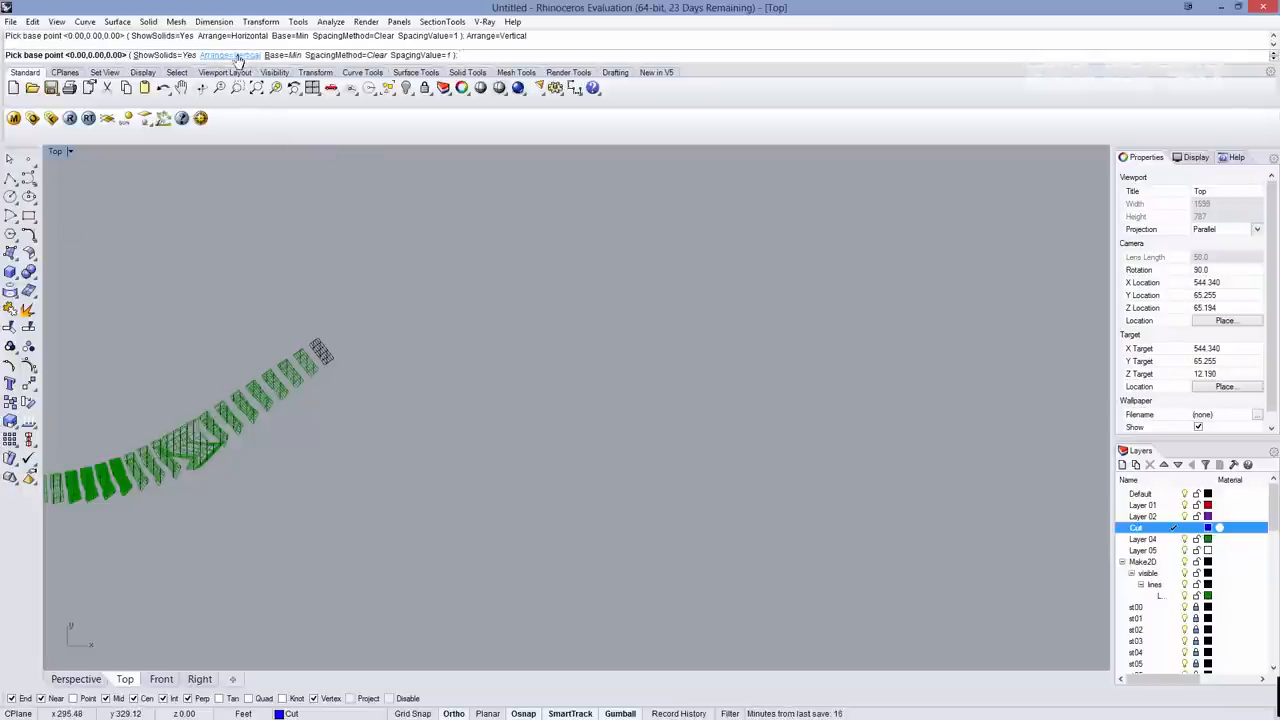
pyautogui.click(228, 56)
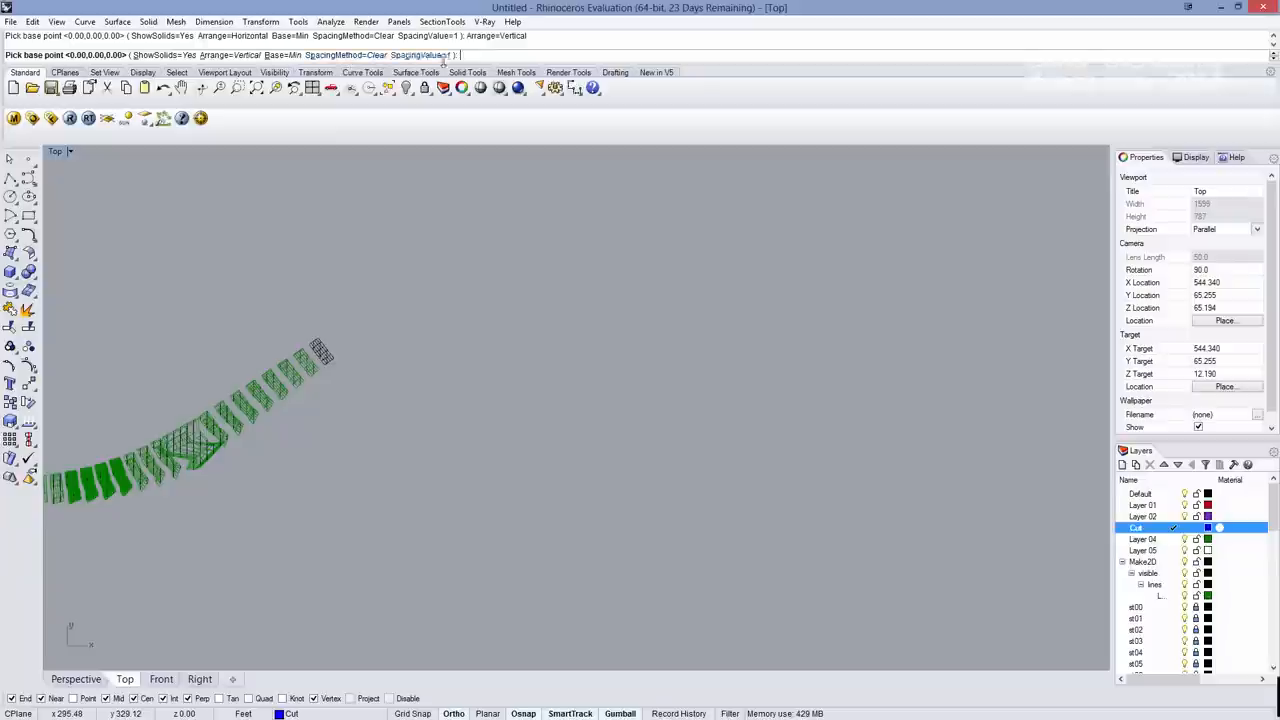
pyautogui.write('2')
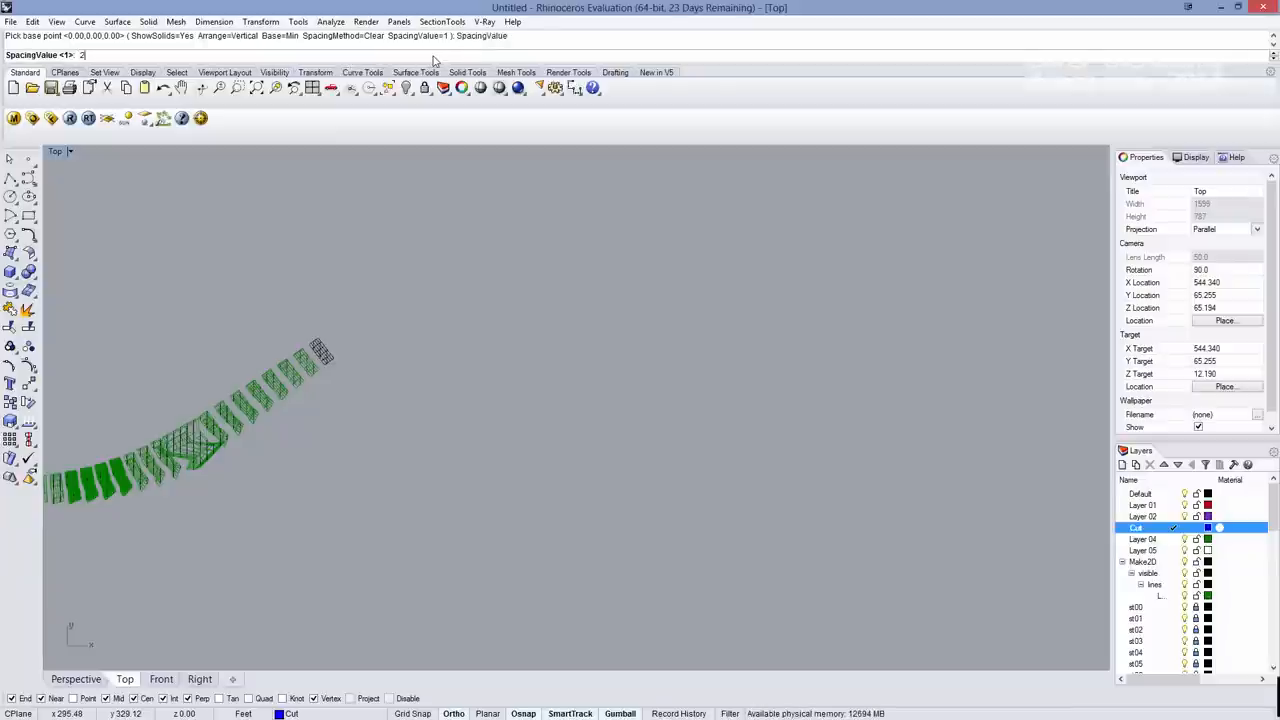
pyautogui.write('.25')
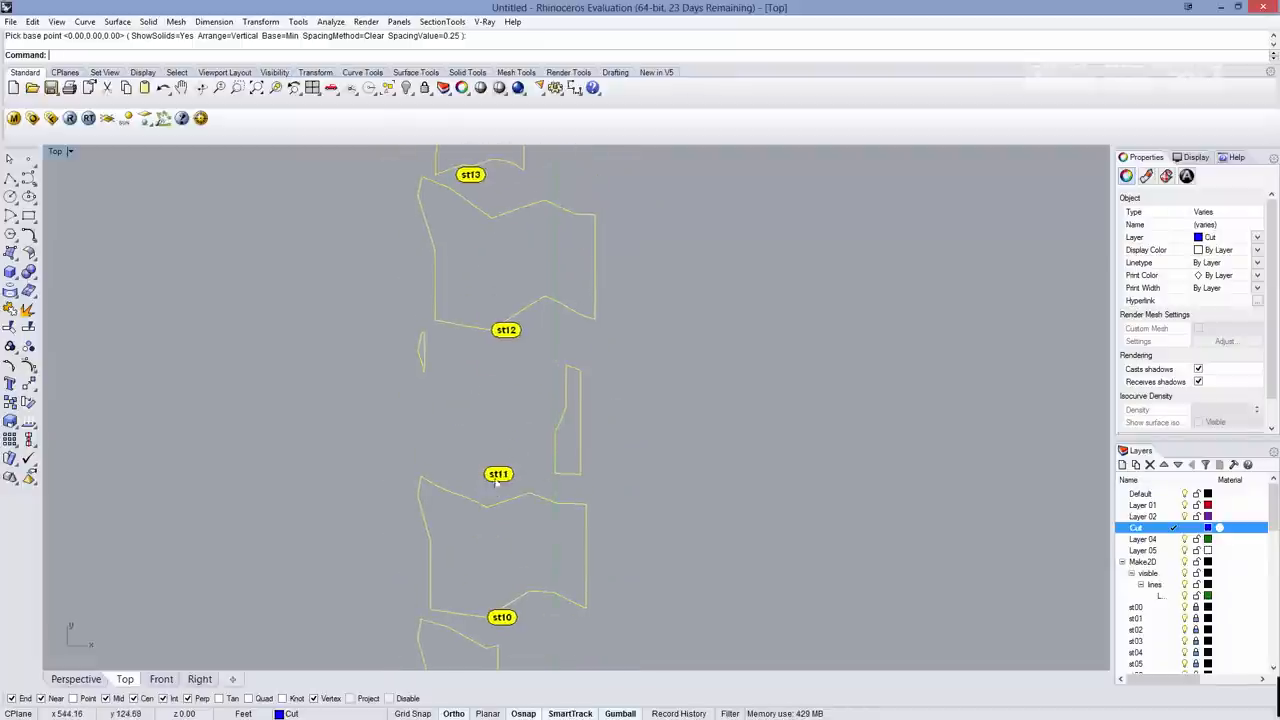
# Step: Select all 47 label dots and run ConvertDots, setting the mode to replace them with text
pyautogui.click(504, 330)
pyautogui.write('Convert')
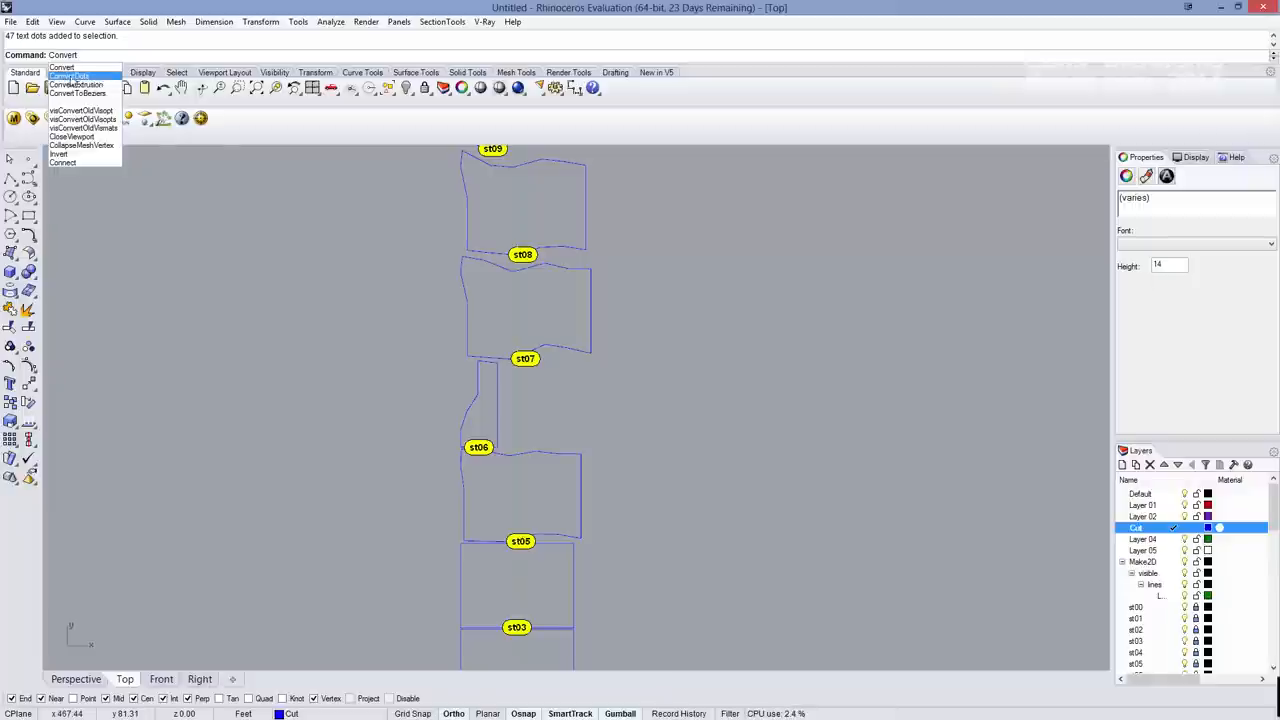
pyautogui.click(68, 76)
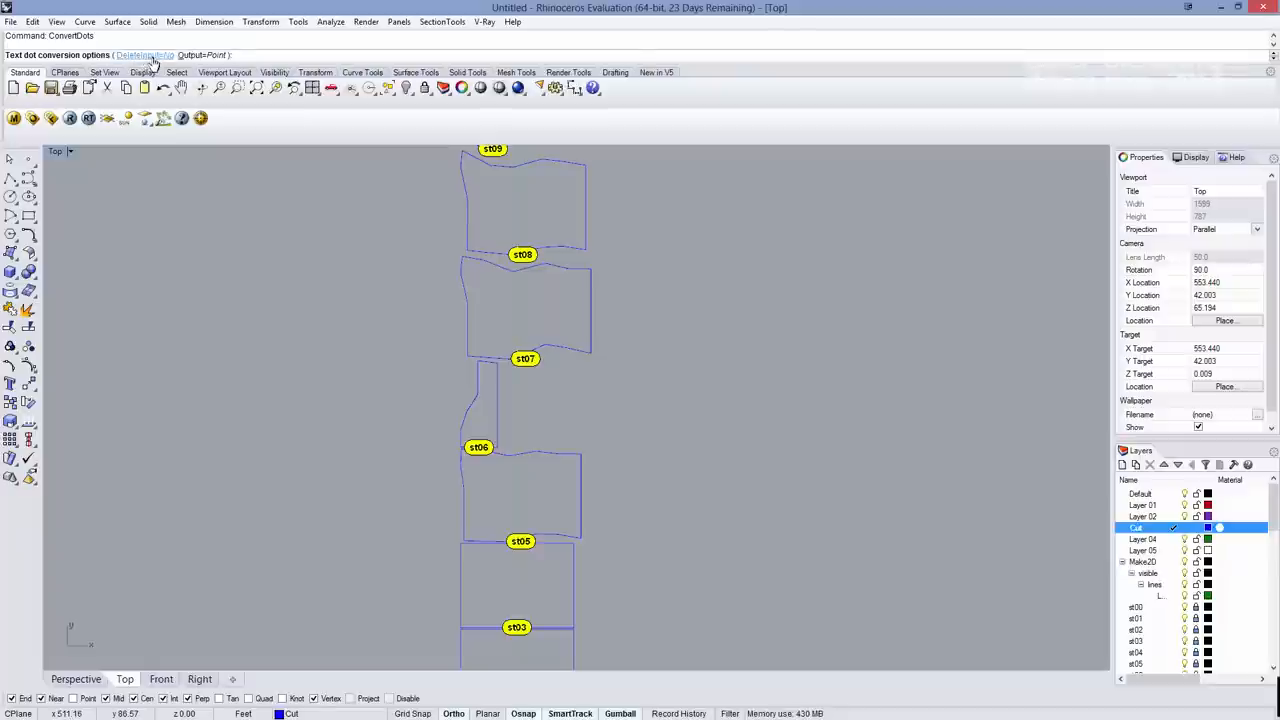
pyautogui.click(200, 56)
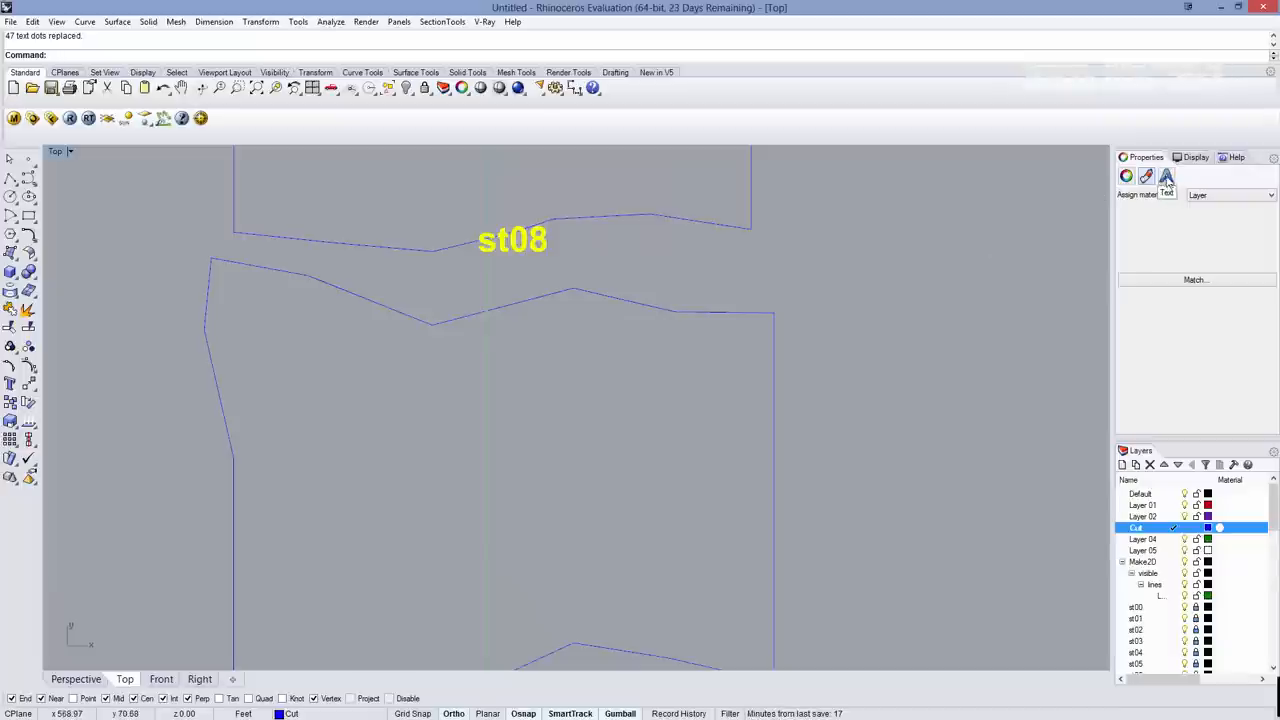
# Step: In the Properties Text settings, pick a new font for the section labels from the Font list
pyautogui.click(1166, 176)
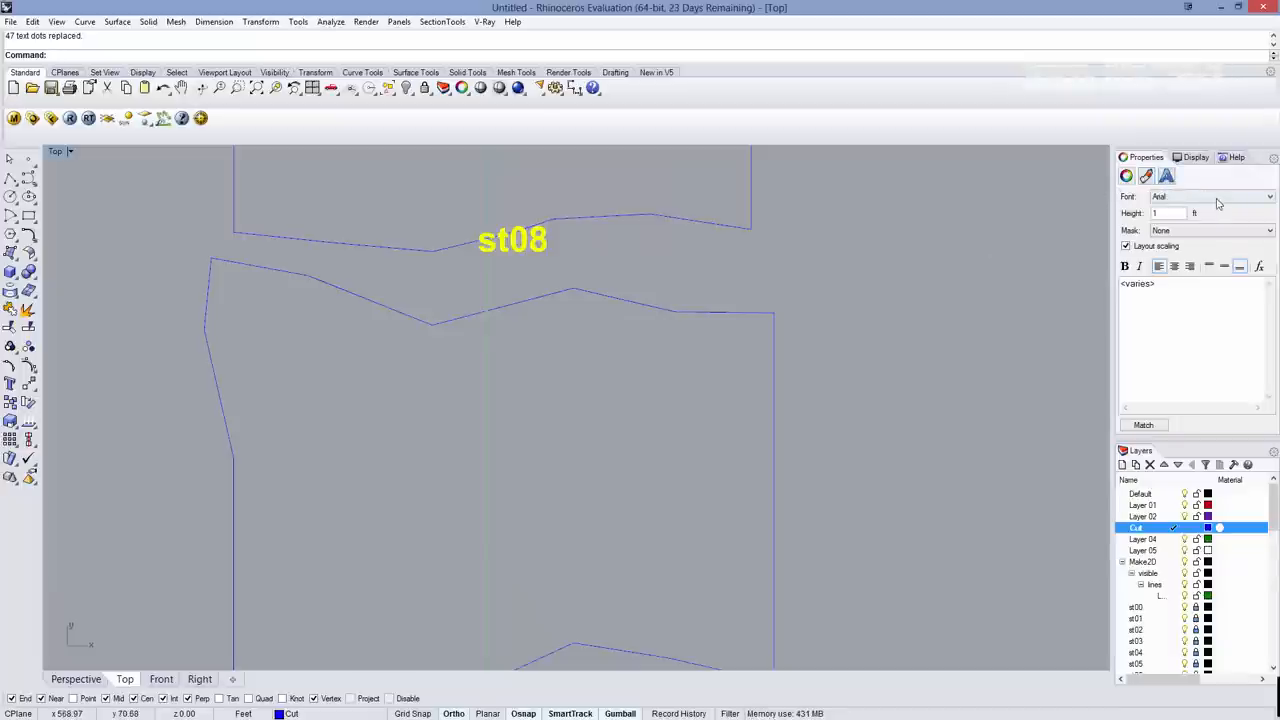
pyautogui.click(1270, 196)
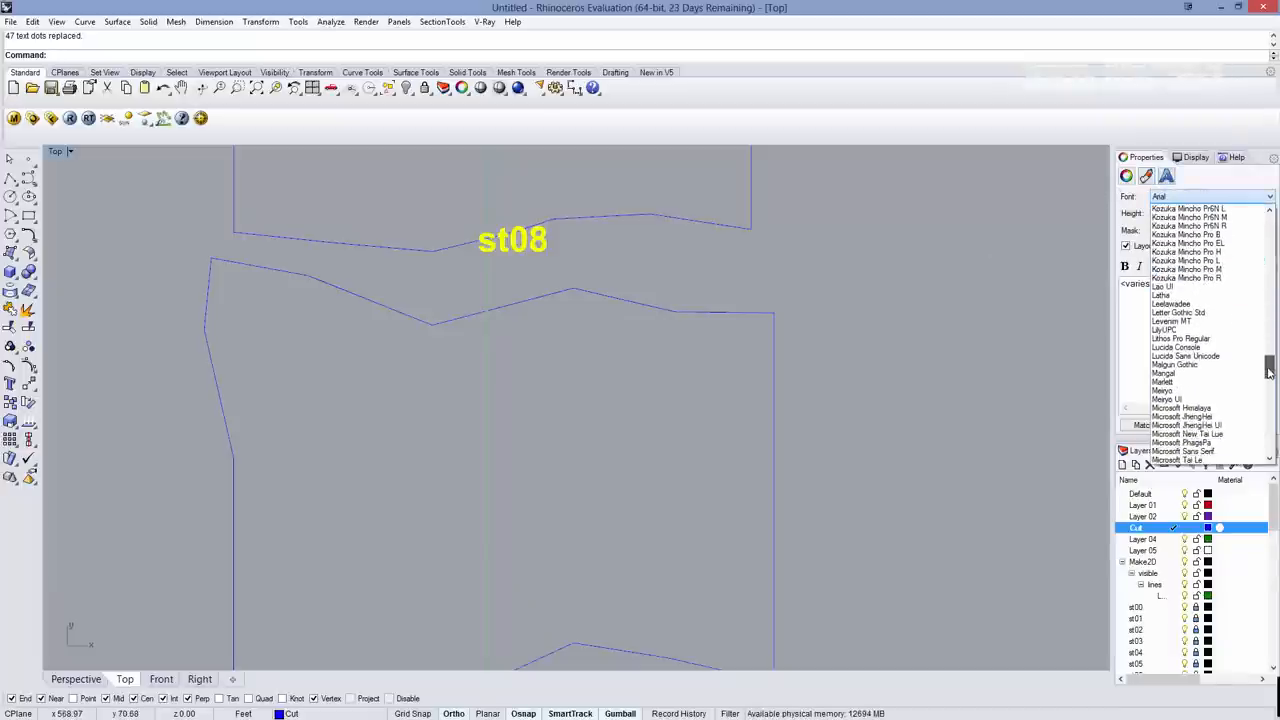
pyautogui.scroll(-3)
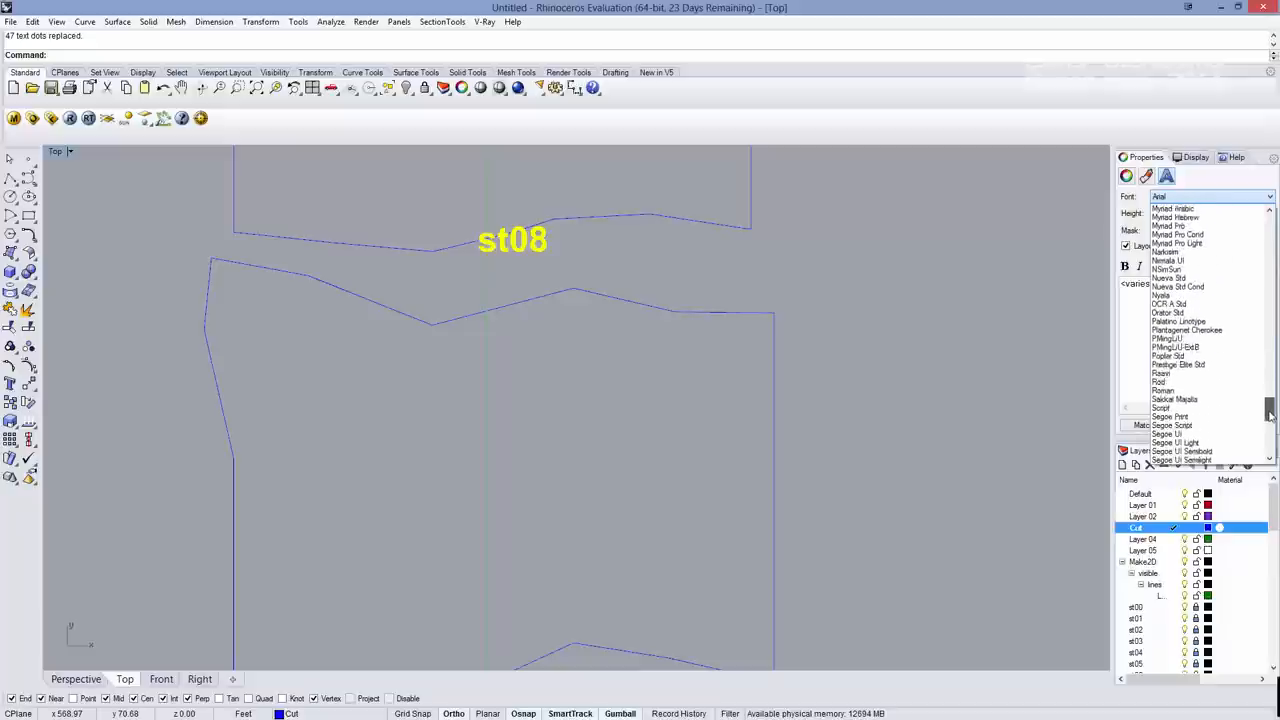
pyautogui.scroll(-3)
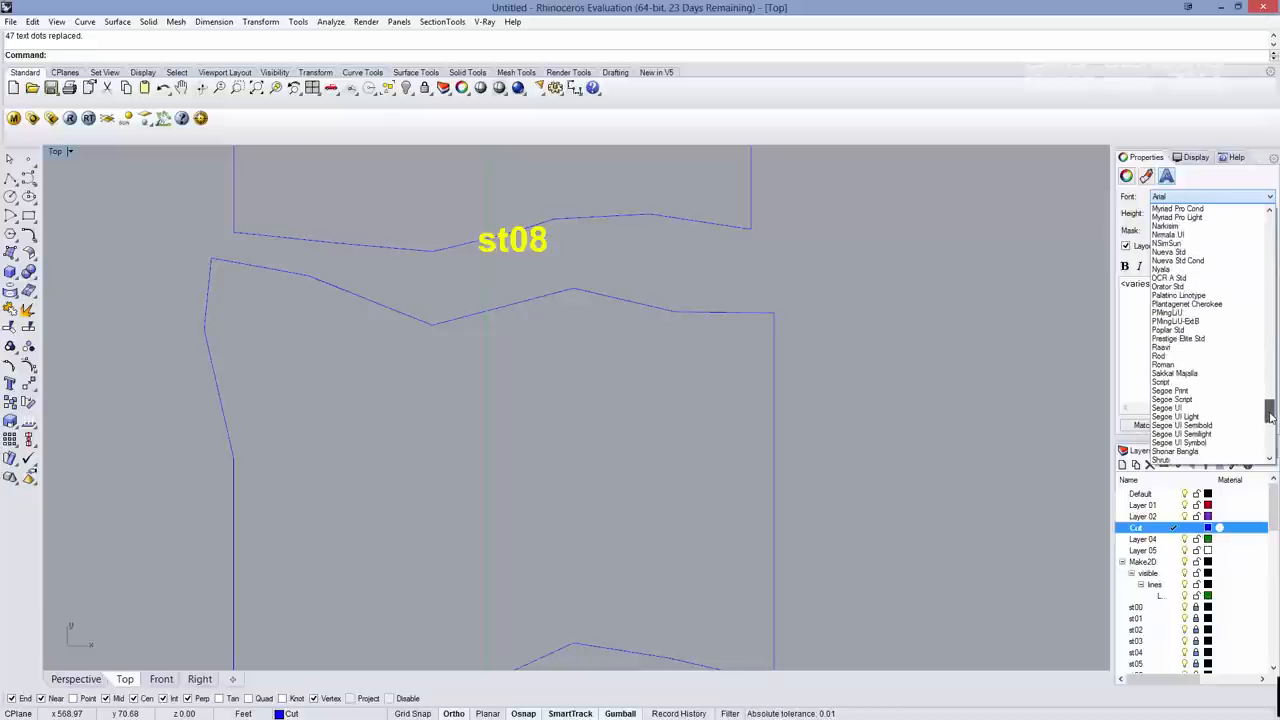
pyautogui.scroll(-3)
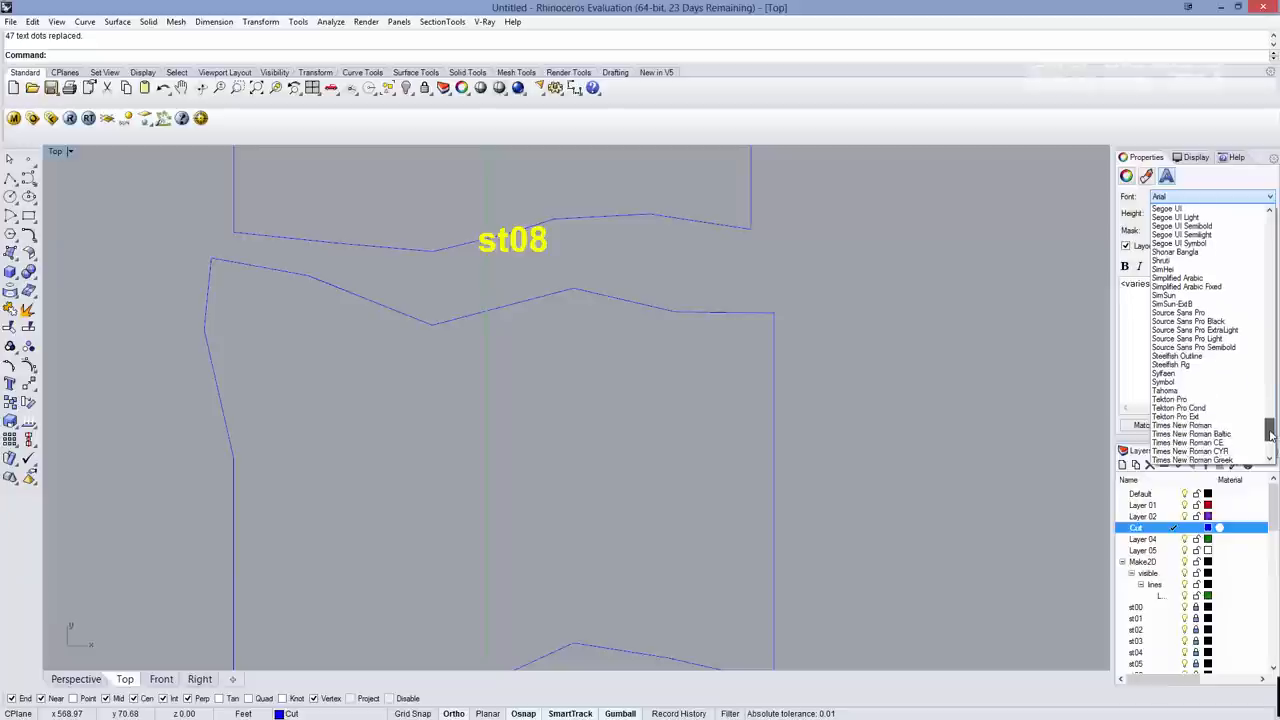
pyautogui.scroll(-3)
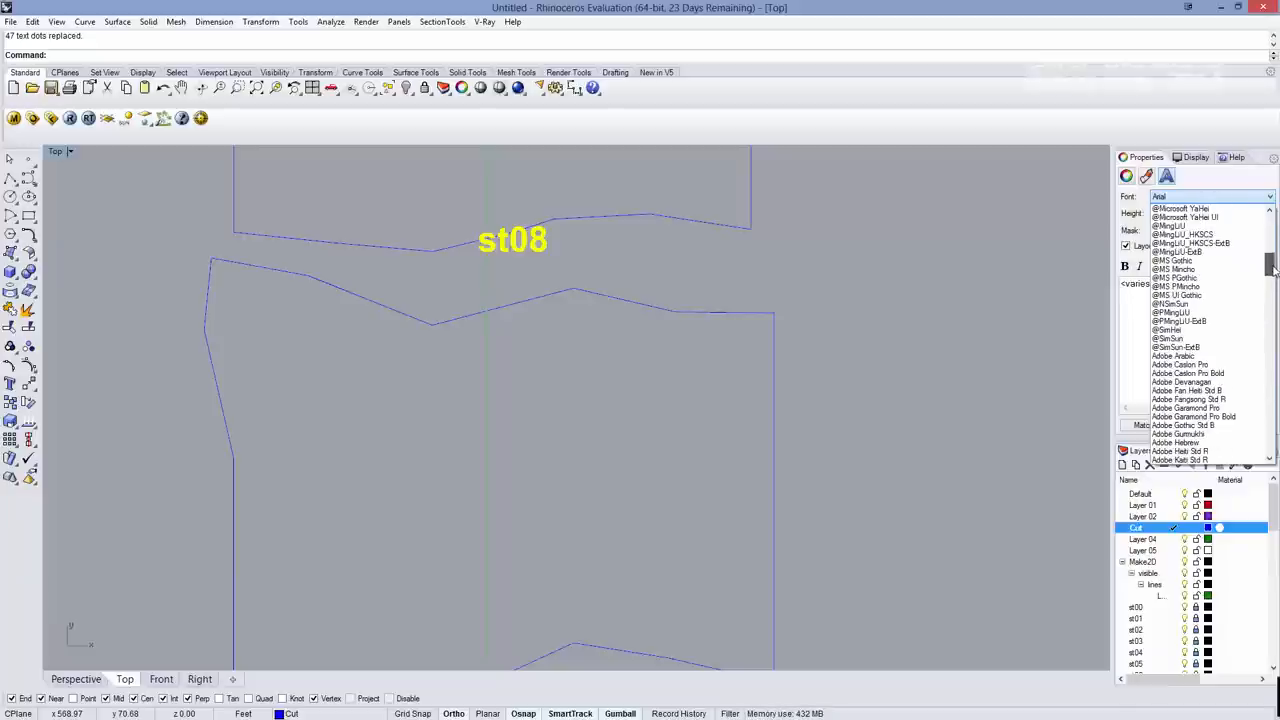
pyautogui.scroll(-3)
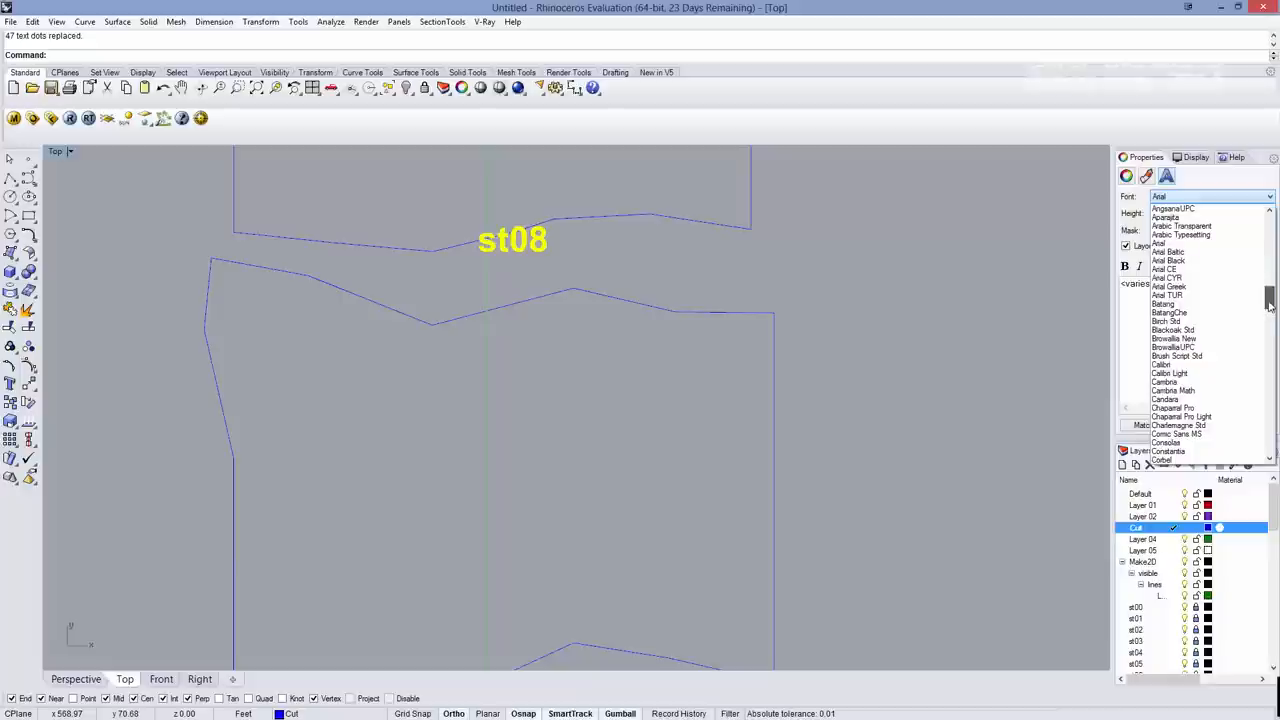
pyautogui.scroll(-3)
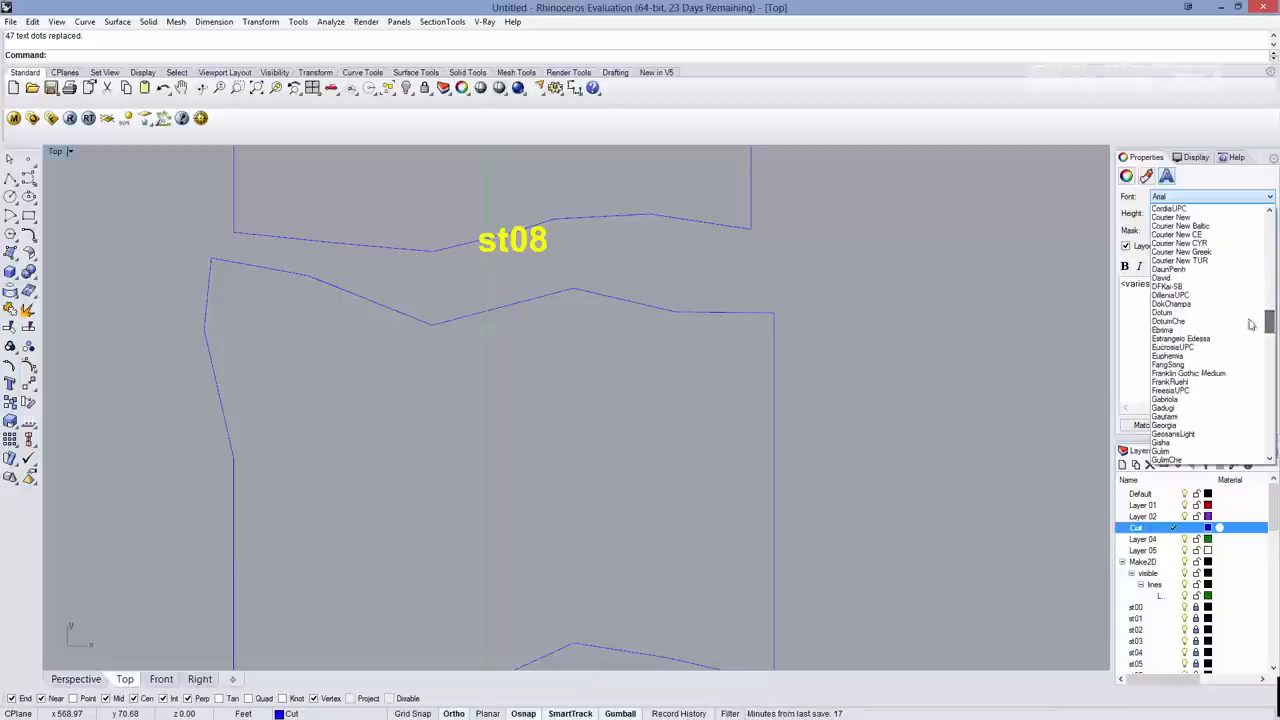
pyautogui.click(1170, 294)
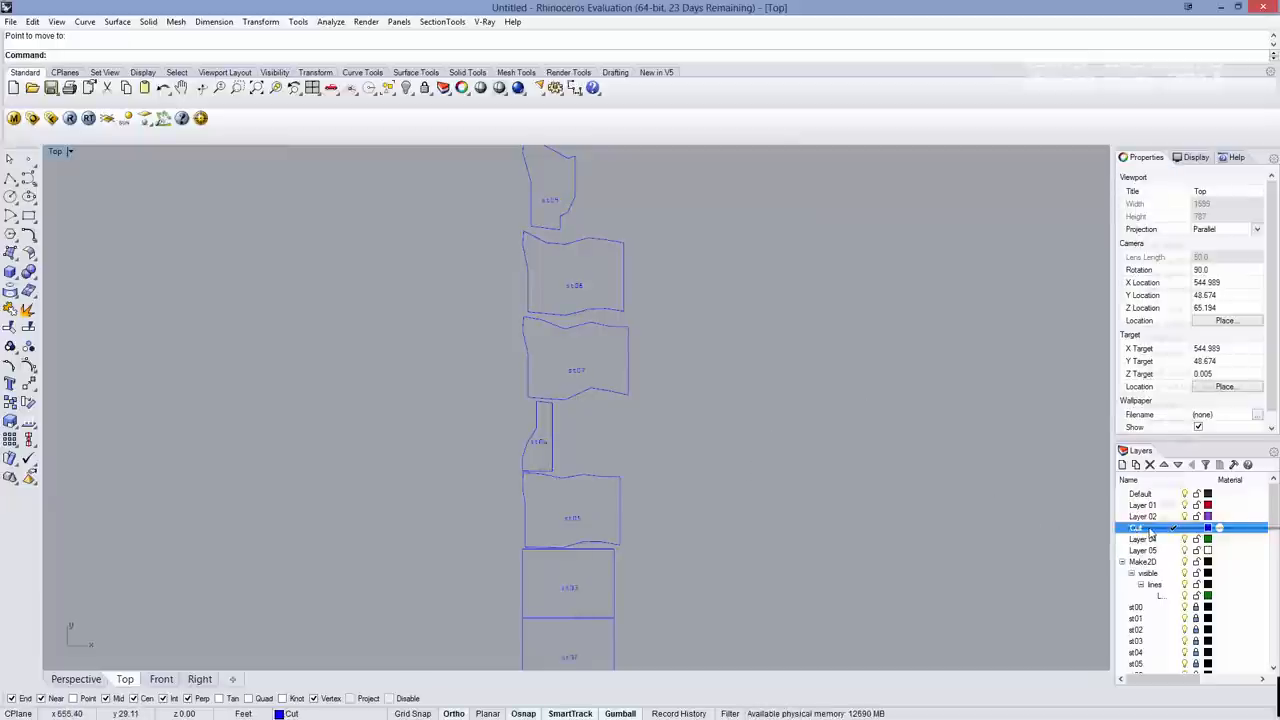
# Step: Add a new Score layer and give it a yellow-green colour
pyautogui.rightClick(1136, 528)
pyautogui.write('Score')
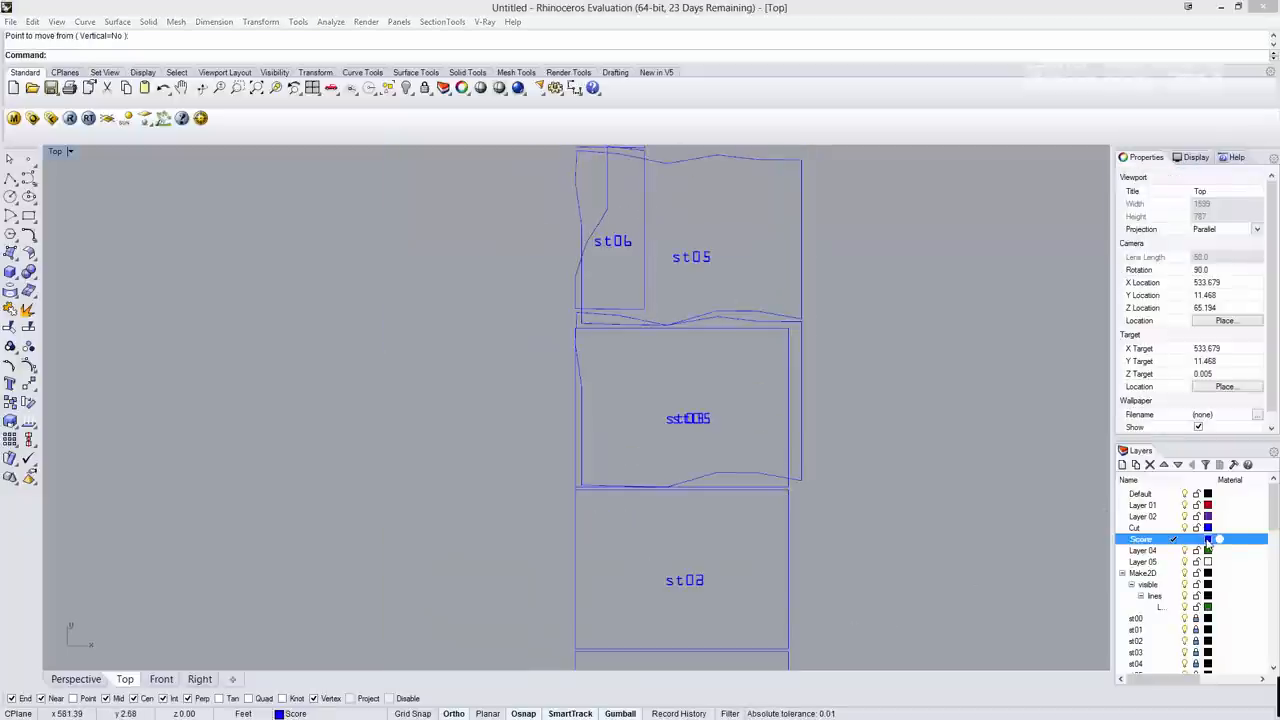
pyautogui.click(1208, 540)
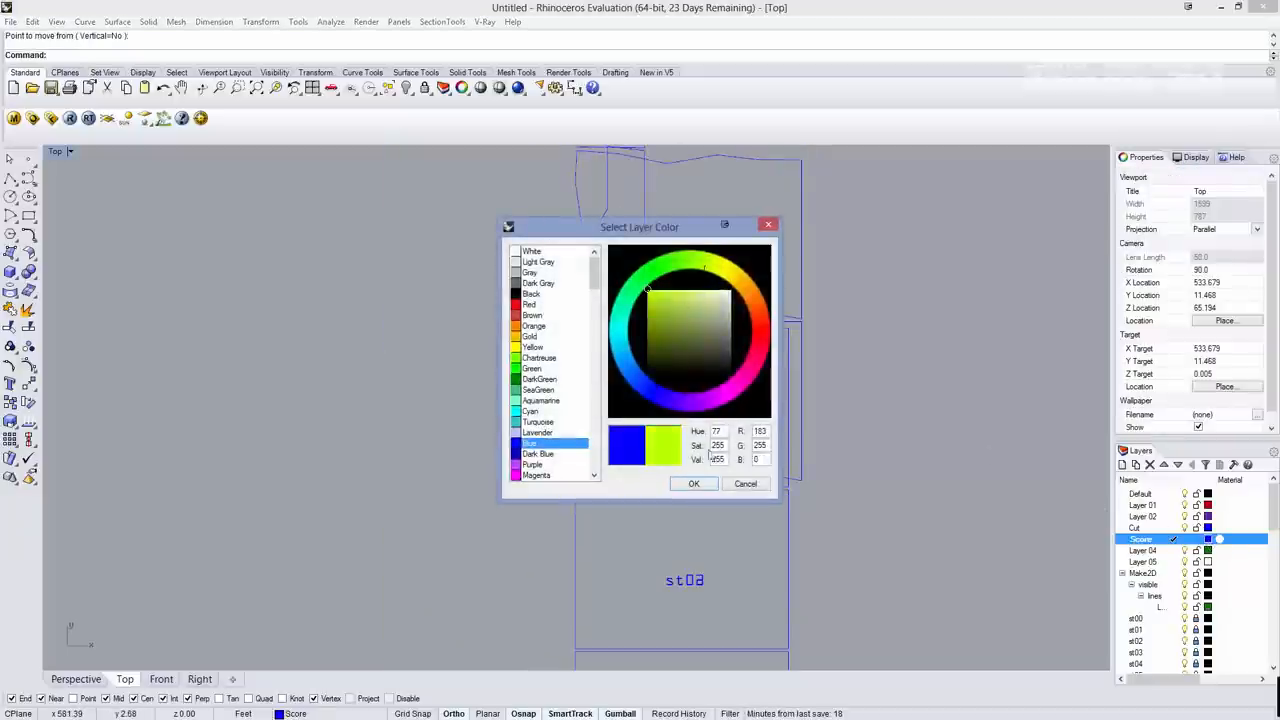
pyautogui.click(692, 482)
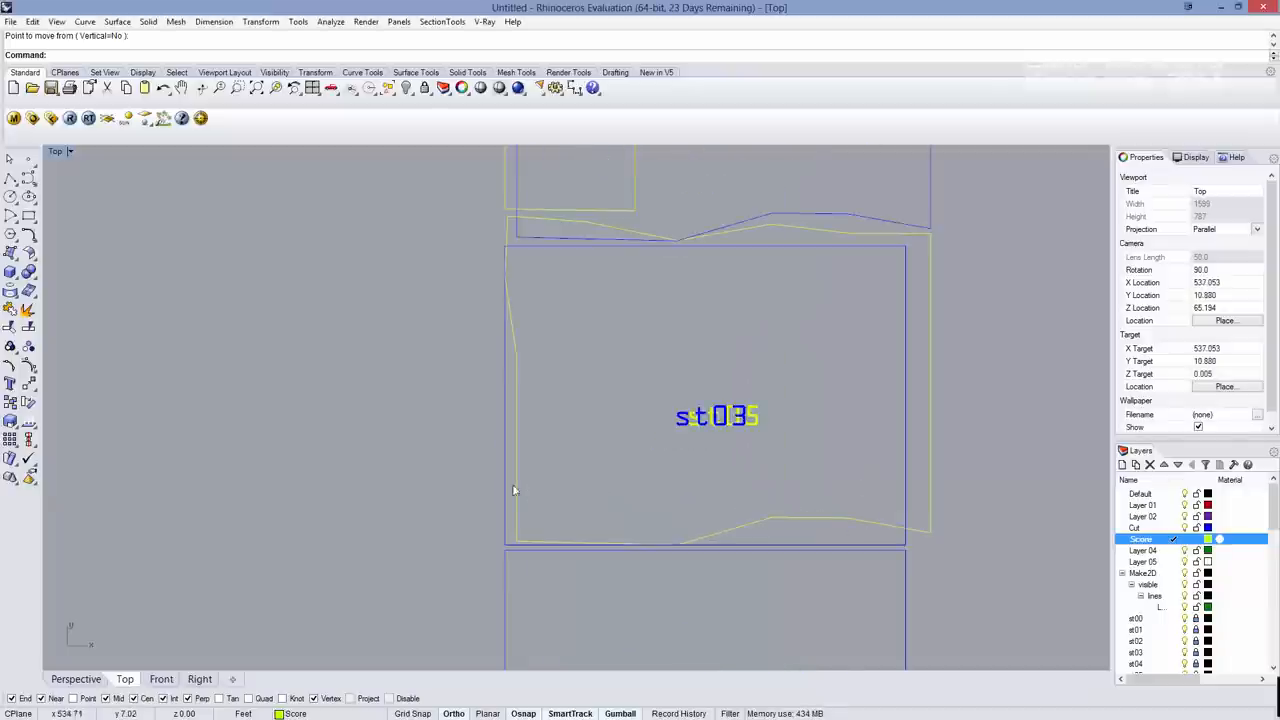
# Step: Copy the section cuts onto the Score layer and drag two pieces into new positions
pyautogui.click(508, 280)
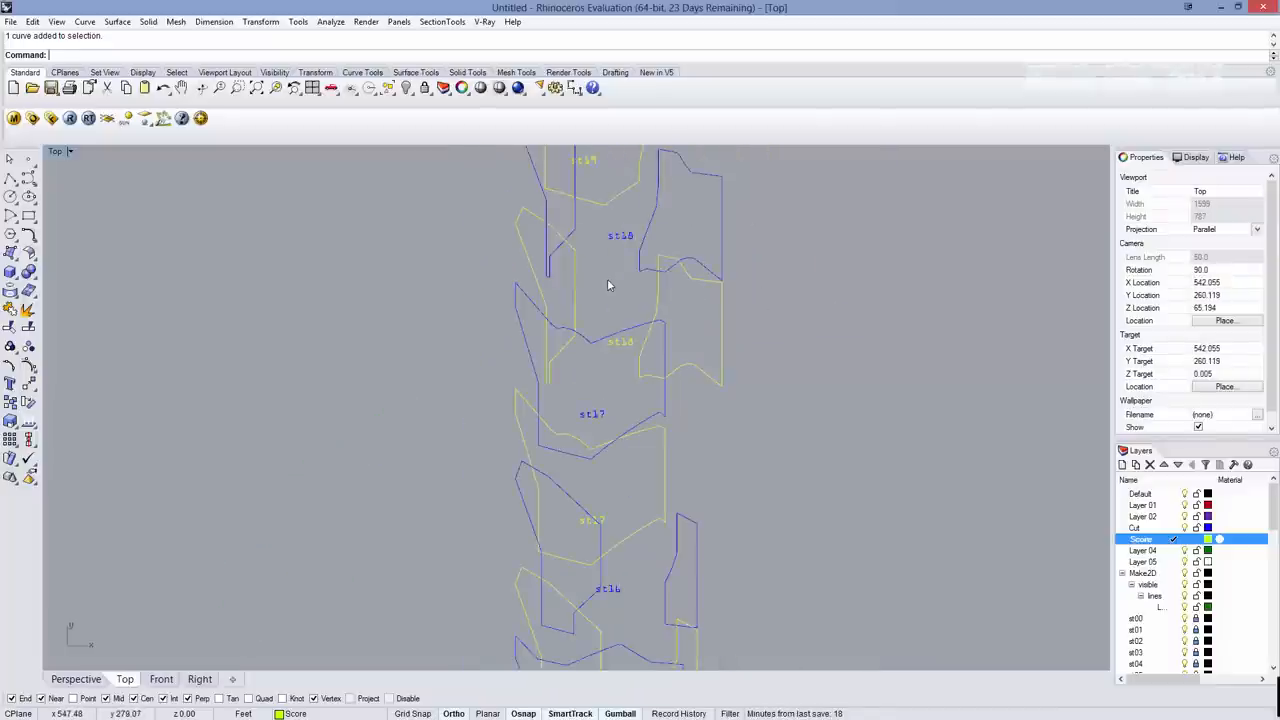
pyautogui.moveTo(608, 284); pyautogui.dragTo(382, 376)
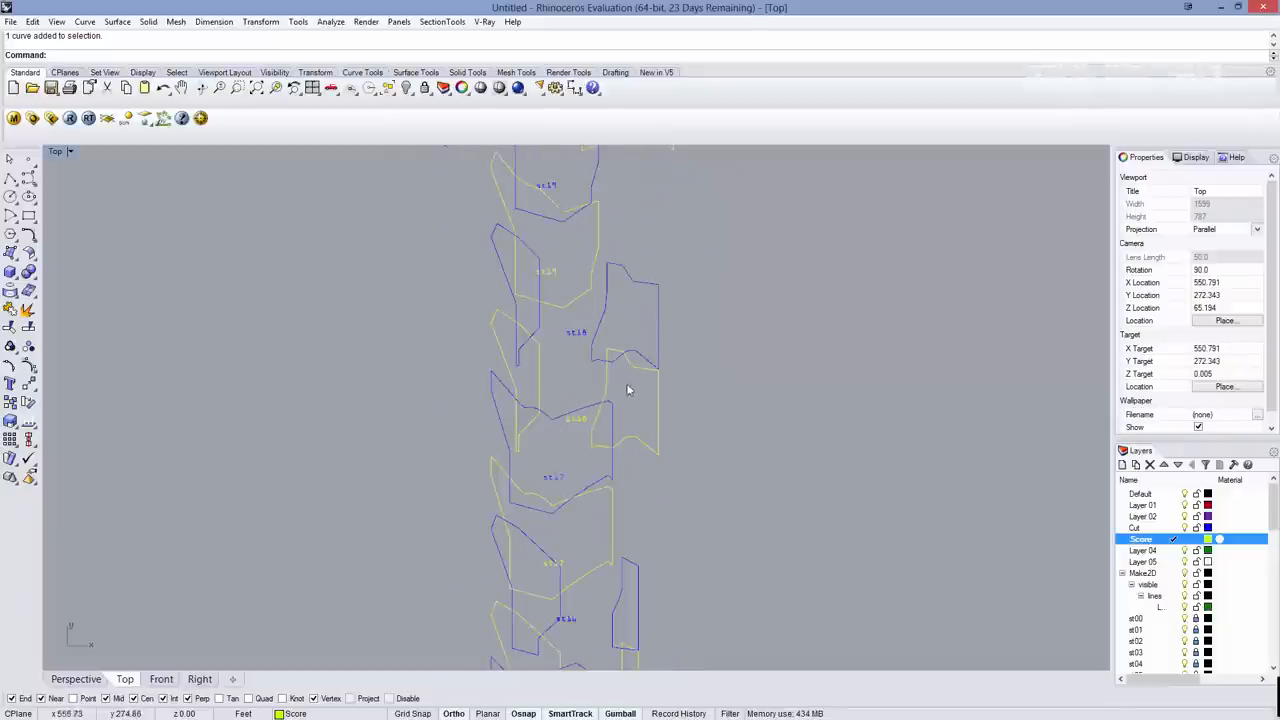
pyautogui.moveTo(630, 390); pyautogui.dragTo(630, 448)
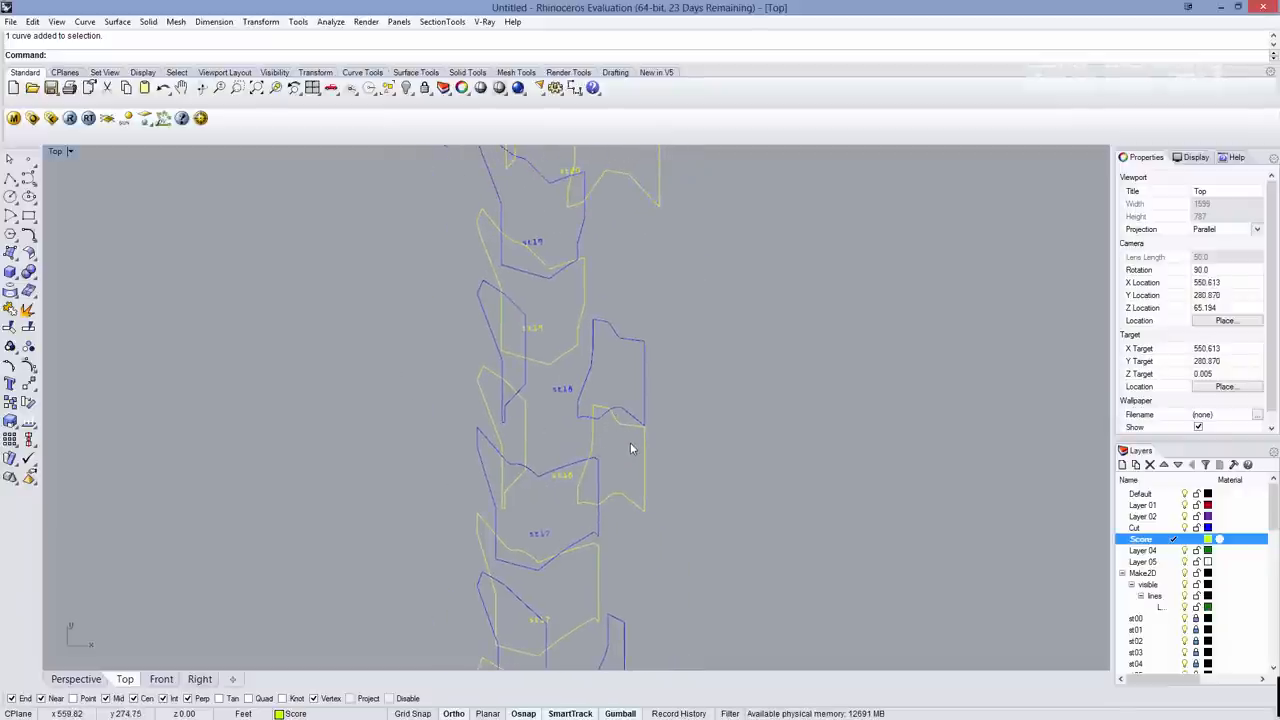